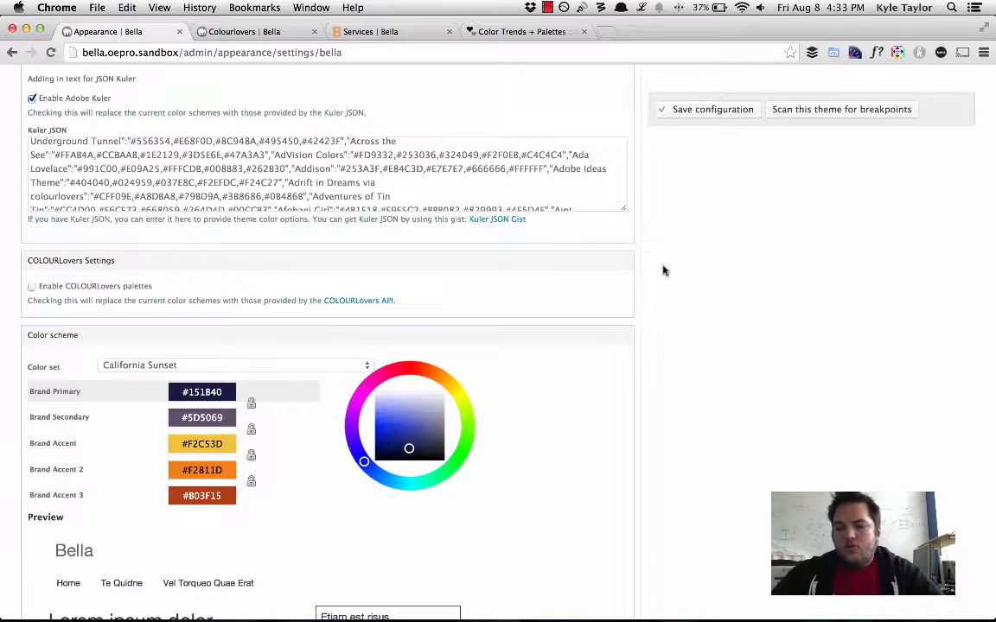
mouse_move(688, 270)
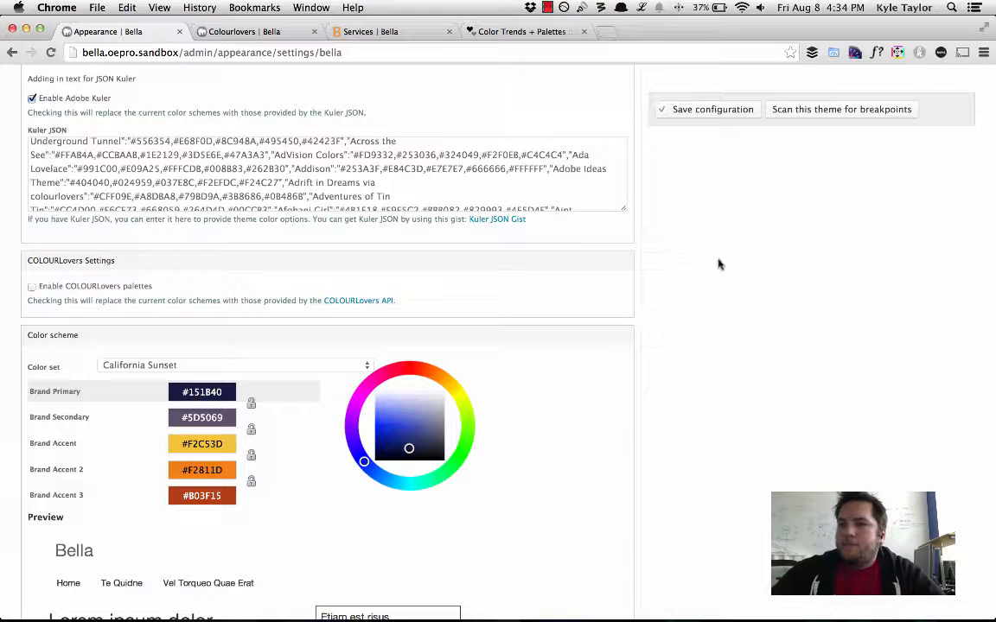
mouse_move(715, 268)
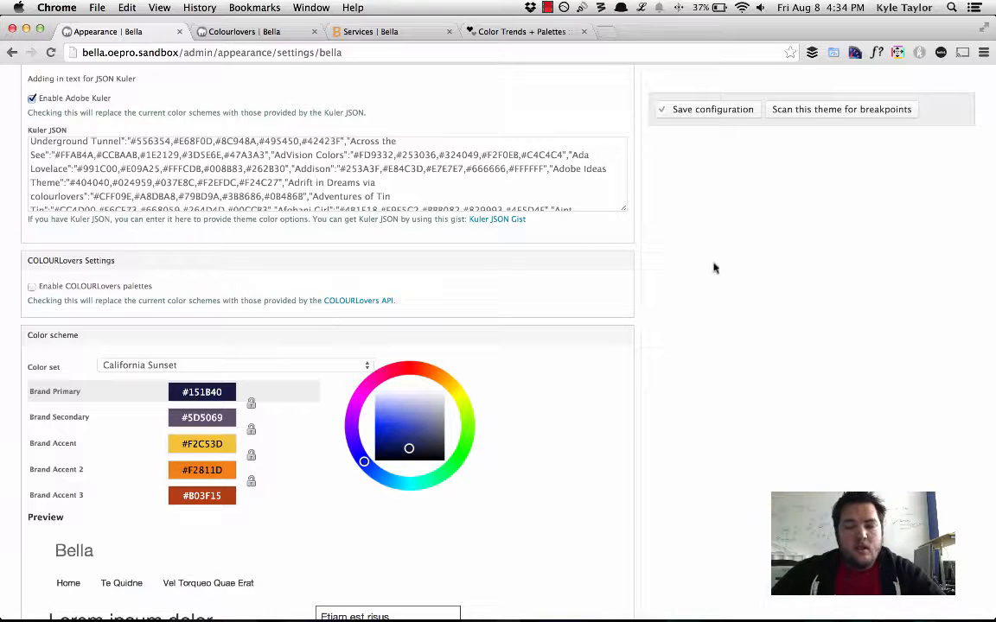
mouse_move(700, 274)
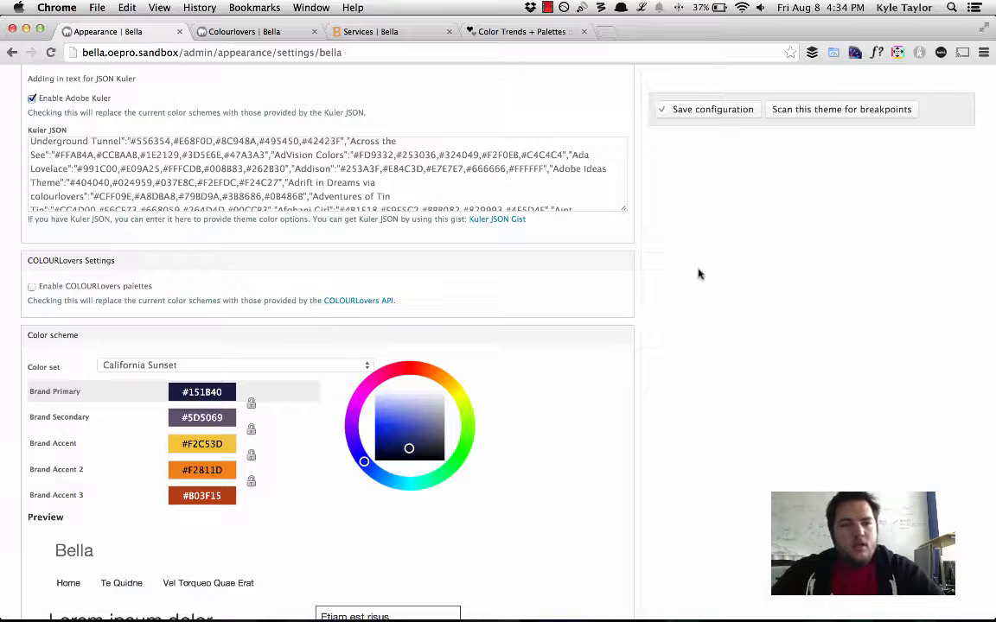
mouse_move(642, 249)
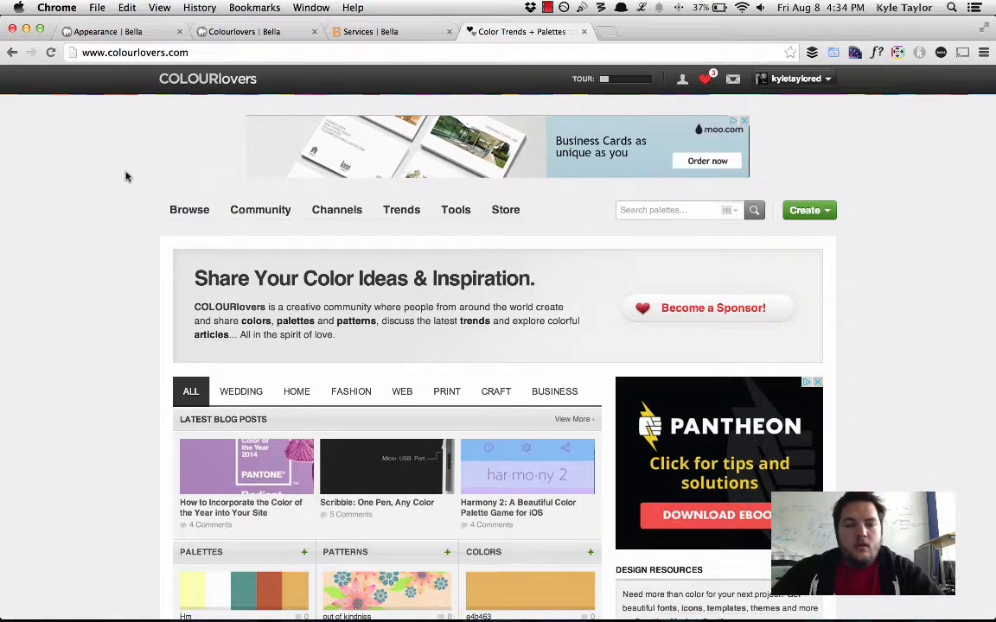
mouse_move(125, 205)
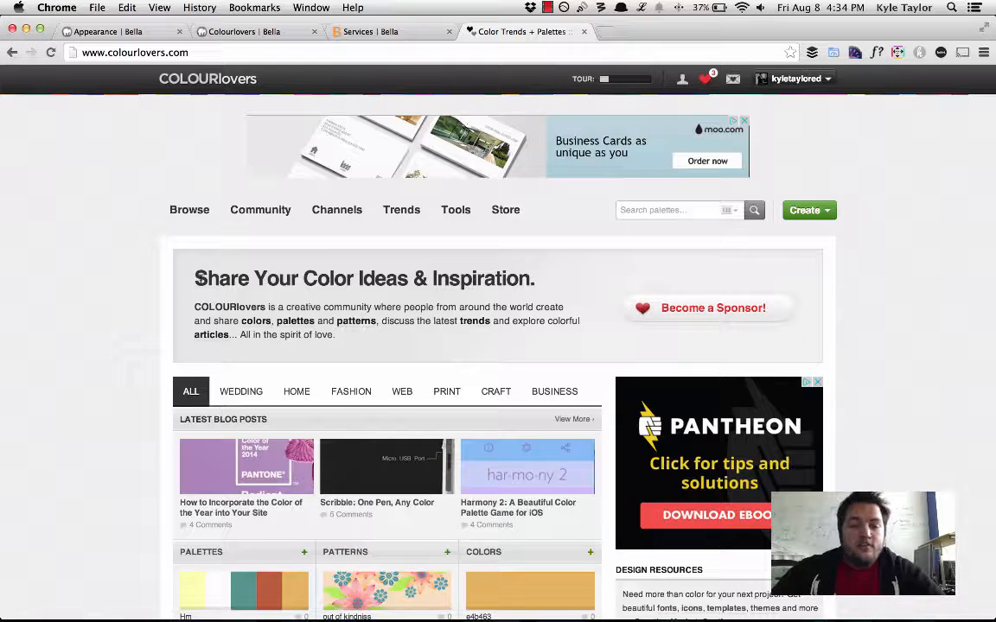
mouse_move(192, 294)
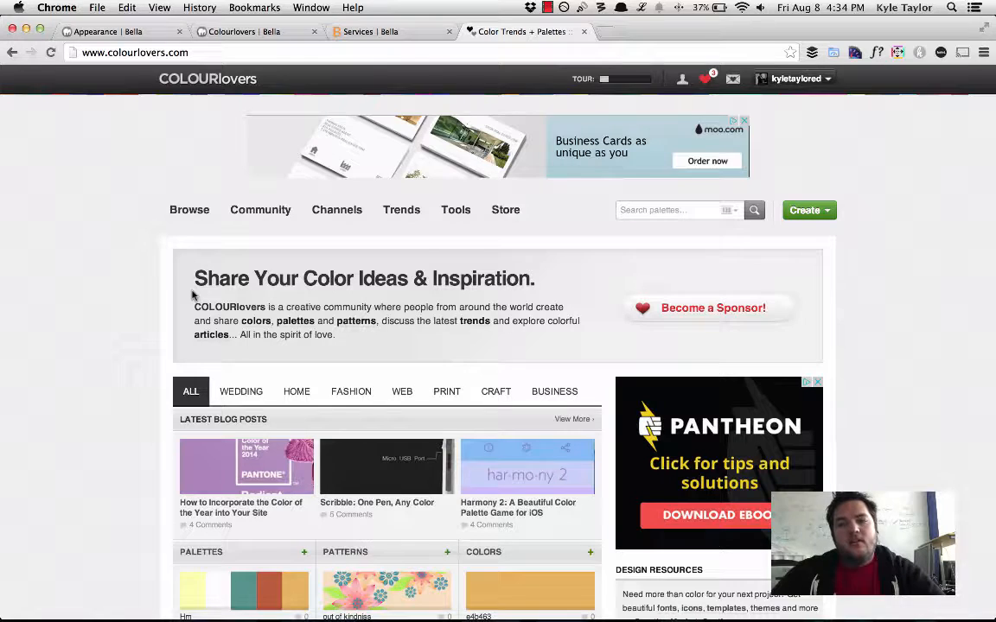
mouse_move(152, 276)
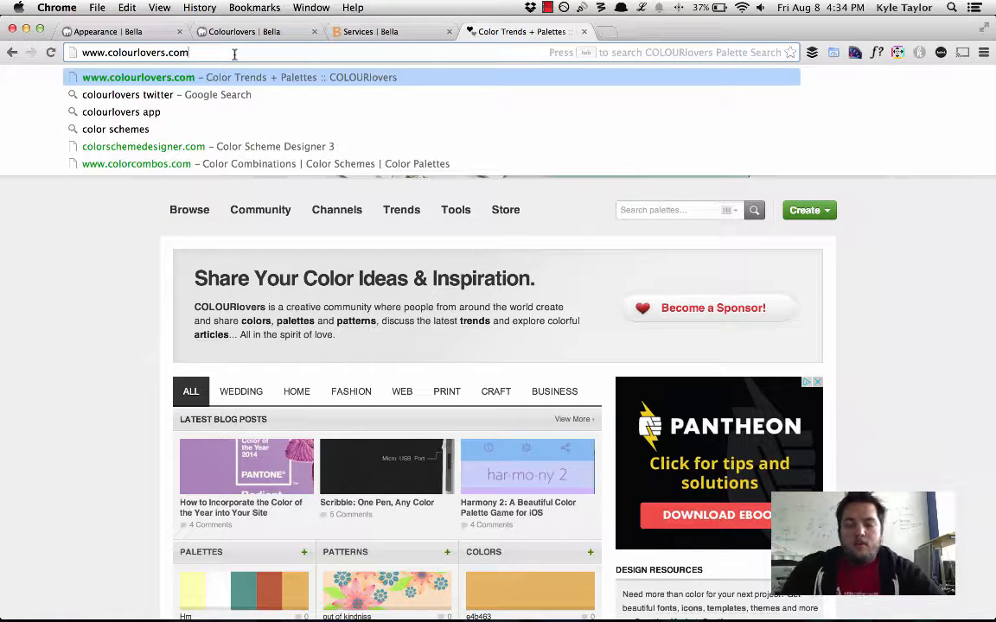
Step: Open colourlovers.com/api and review its license terms and Colors request URLs
text(/api)
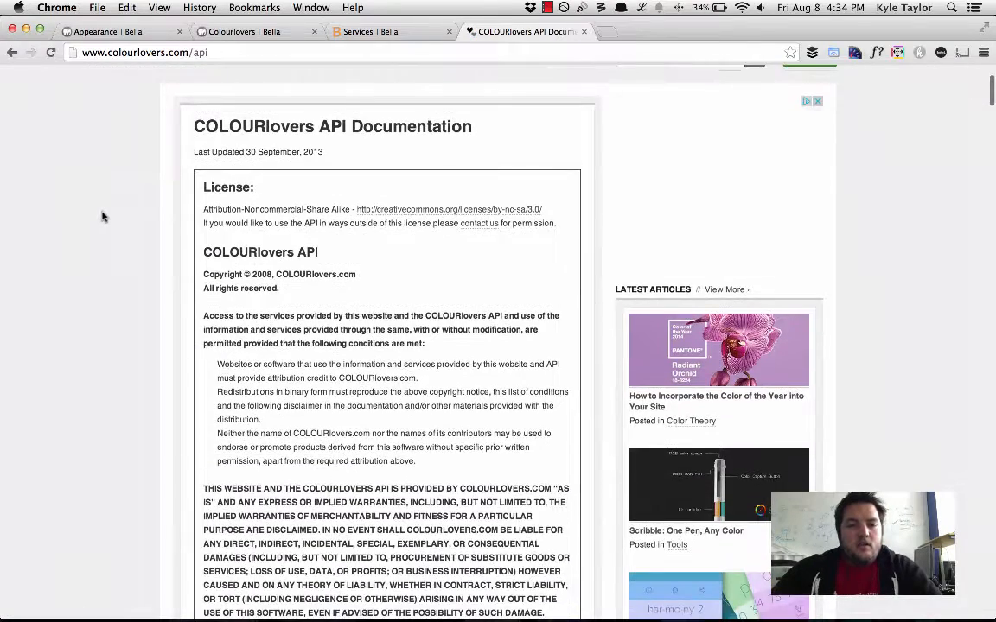
scroll(down, 3)
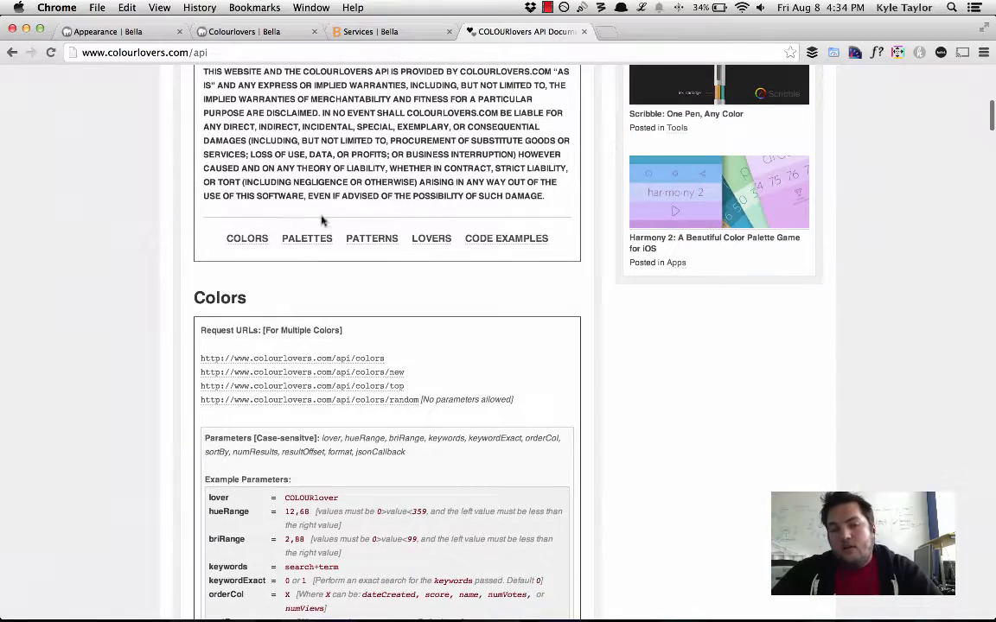
scroll(up, 3)
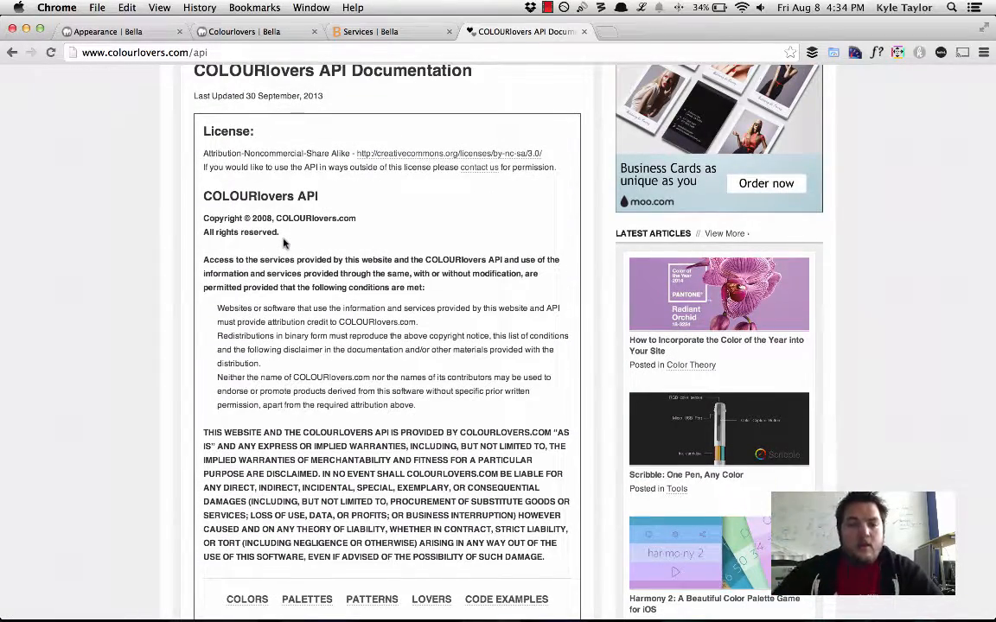
scroll(up, 3)
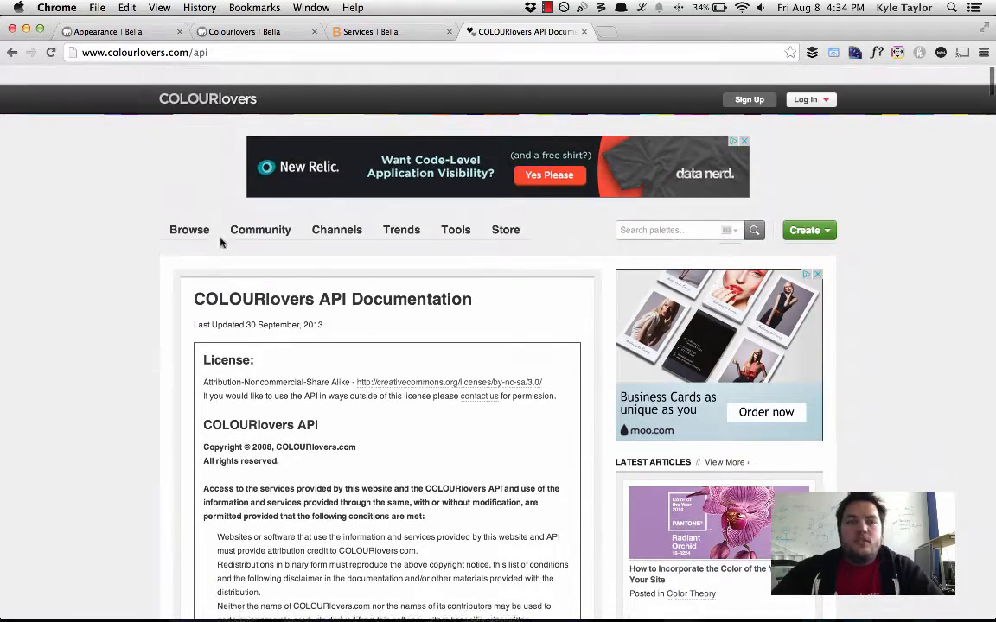
scroll(down, 3)
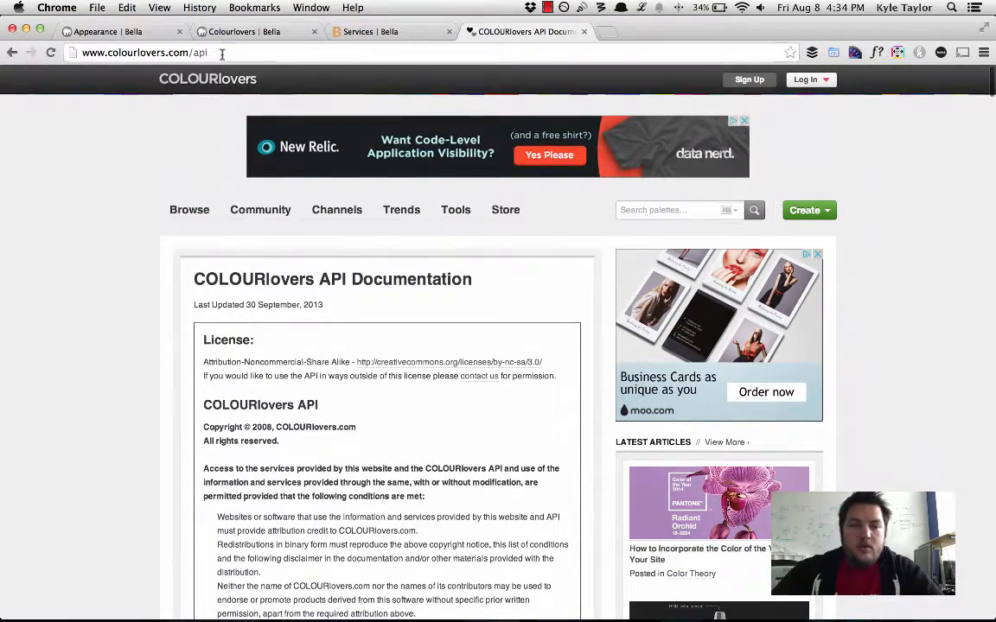
click(223, 53)
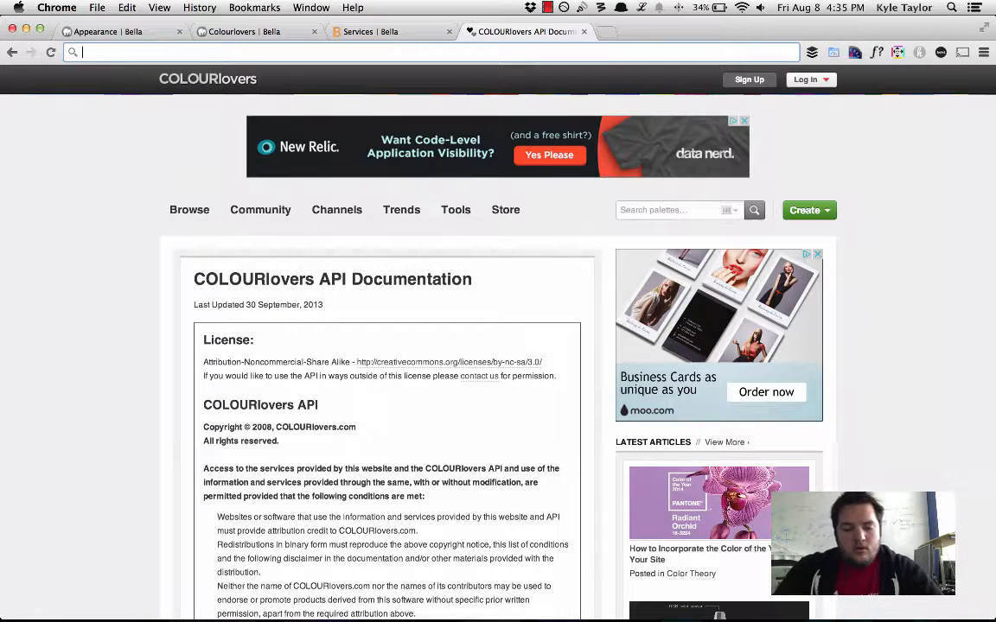
Step: Go to drupal.org/project/colourlovers to view the module's description and 7.x-1.x-dev release
text(drupal/)
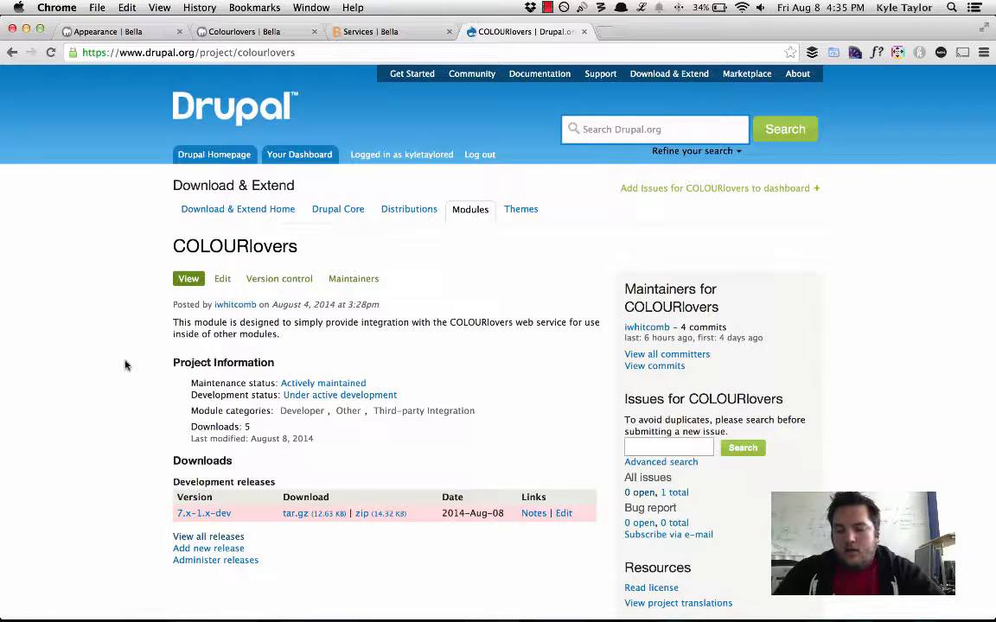
mouse_move(110, 371)
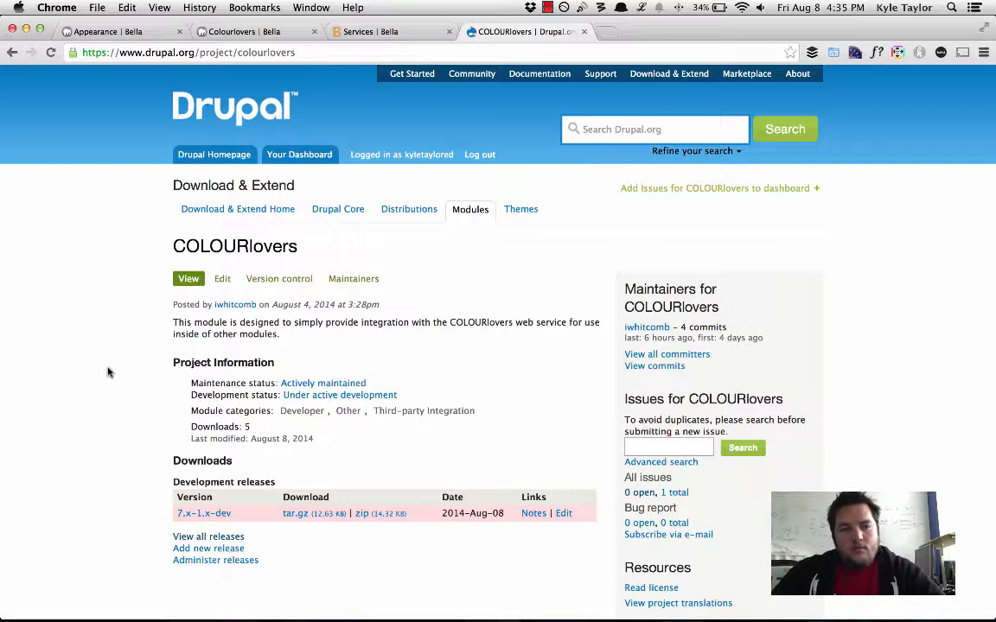
mouse_move(105, 370)
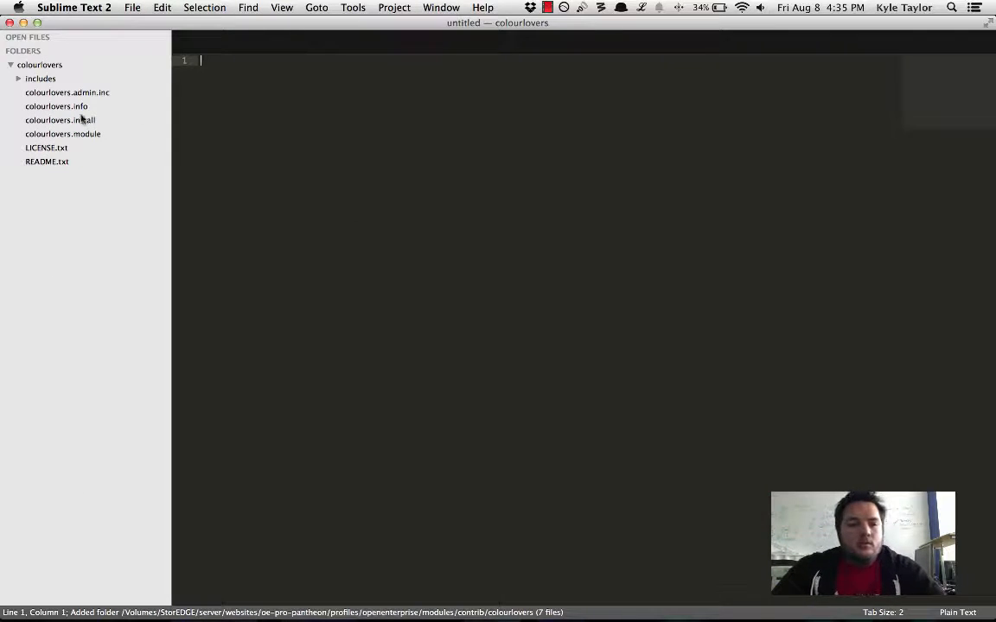
Step: Open includes/colourlovers.class.inc and read through its getColor and getPalette functions
click(73, 93)
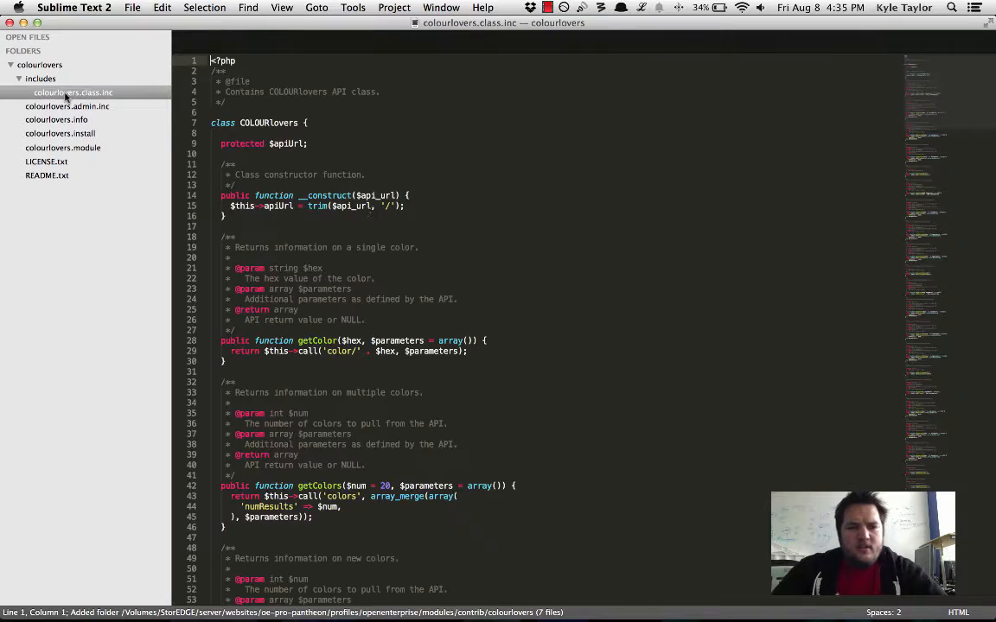
scroll(down, 3)
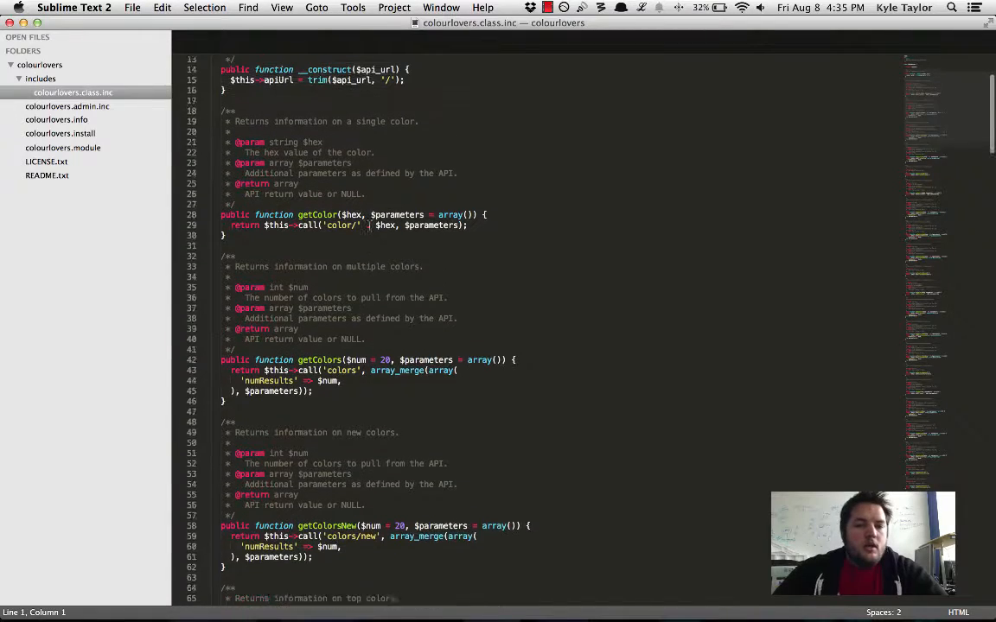
scroll(down, 3)
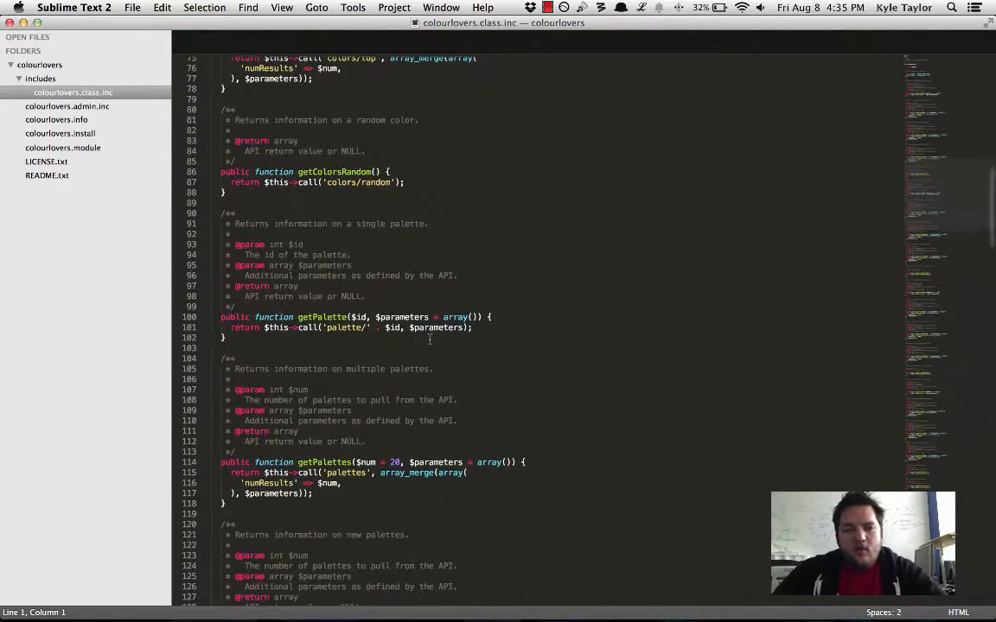
key(cmd+tab)
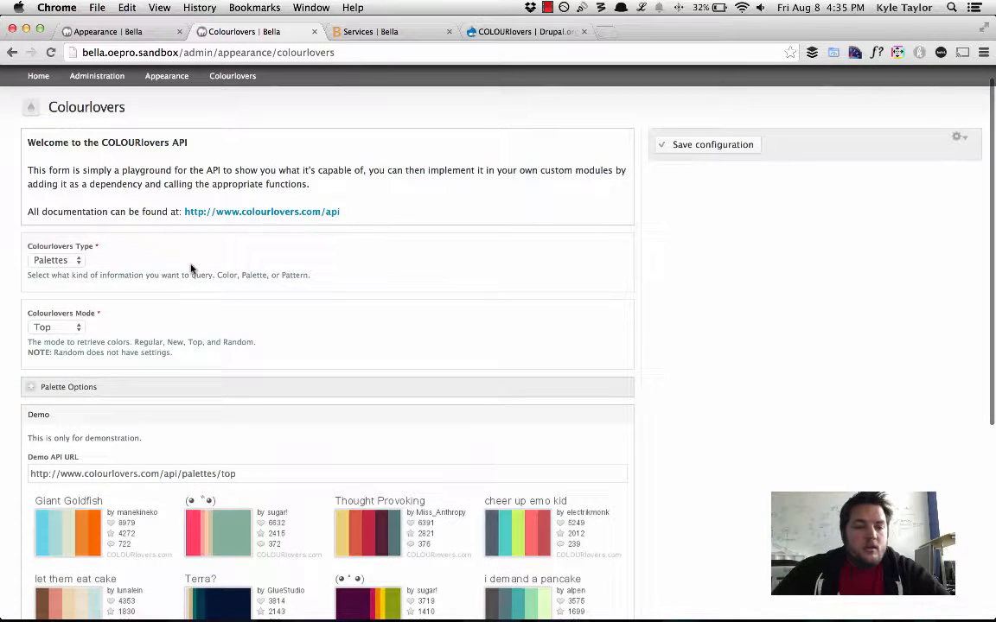
Step: Set the playground type to Colors with keywords 'cookie, orange' and 15 results
scroll(down, 3)
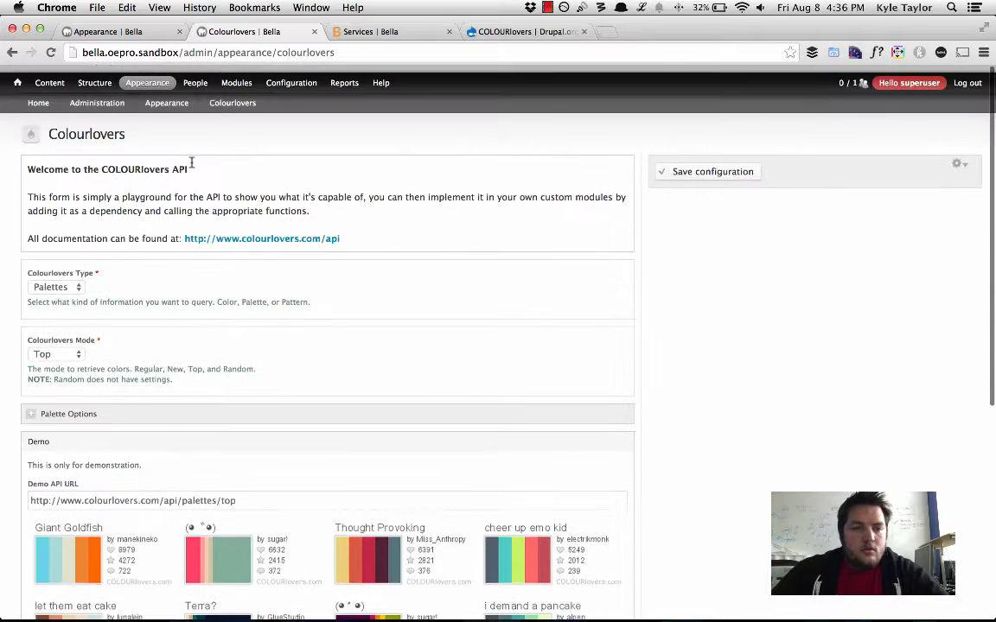
click(146, 83)
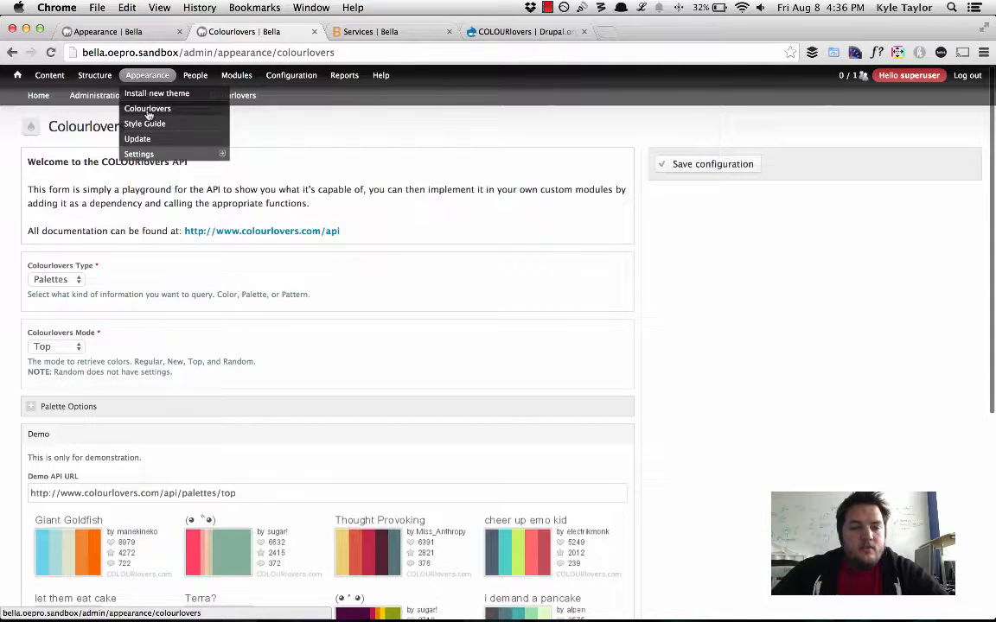
click(56, 279)
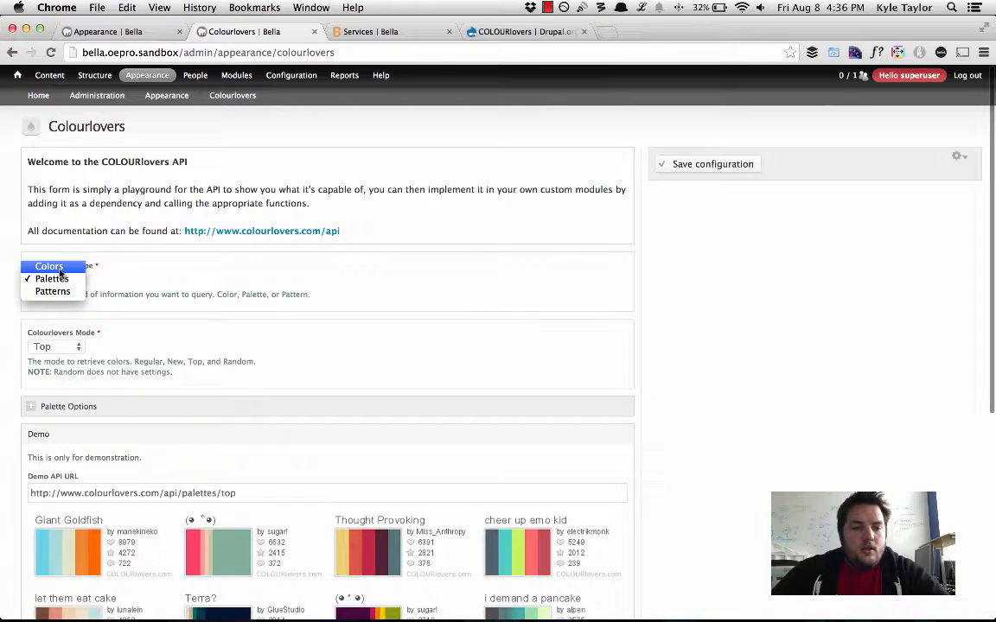
click(48, 266)
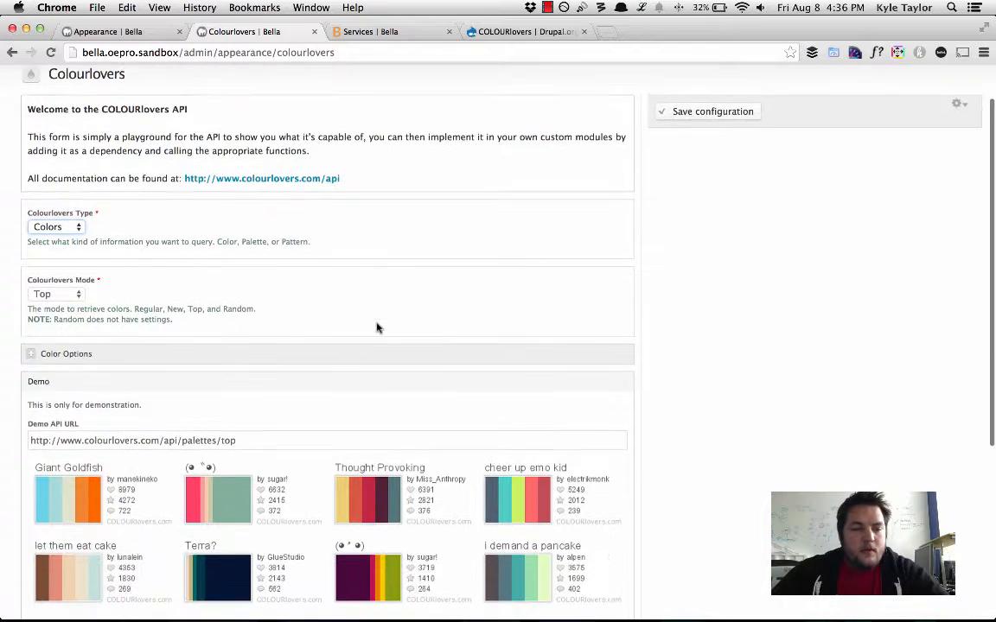
click(56, 294)
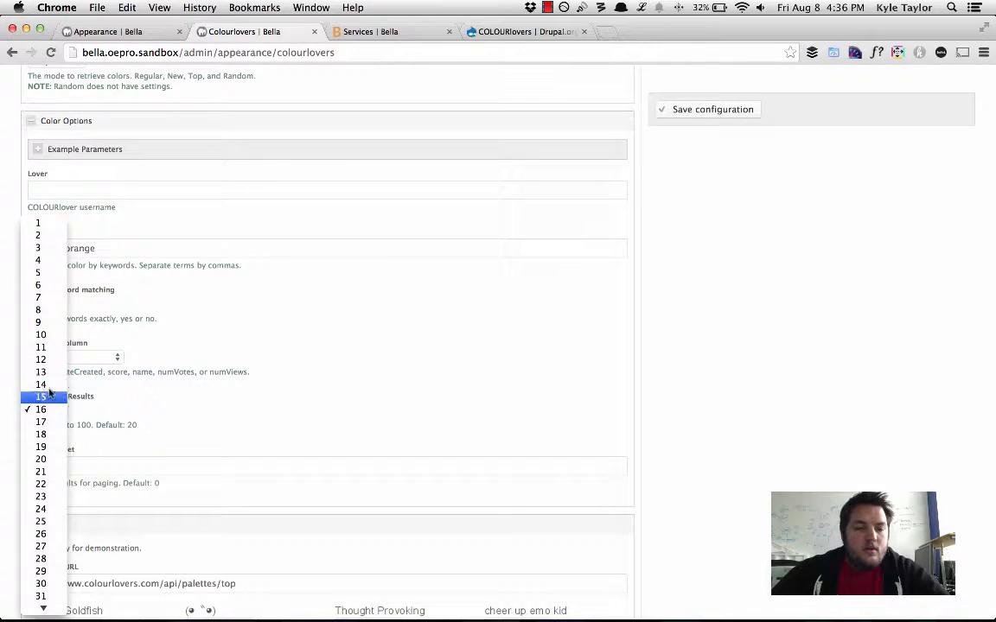
click(39, 395)
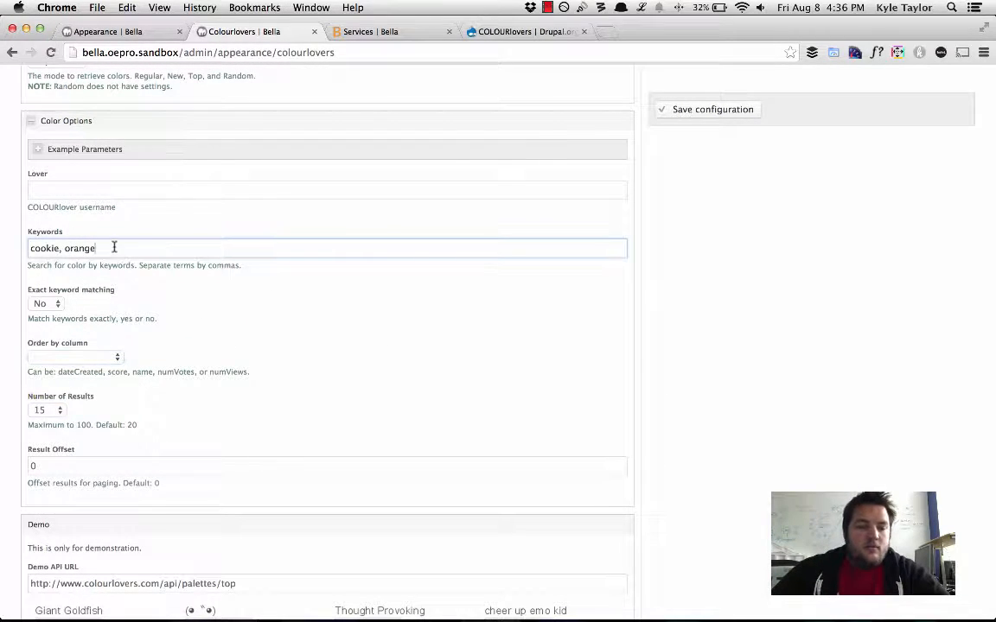
triple_click(59, 248)
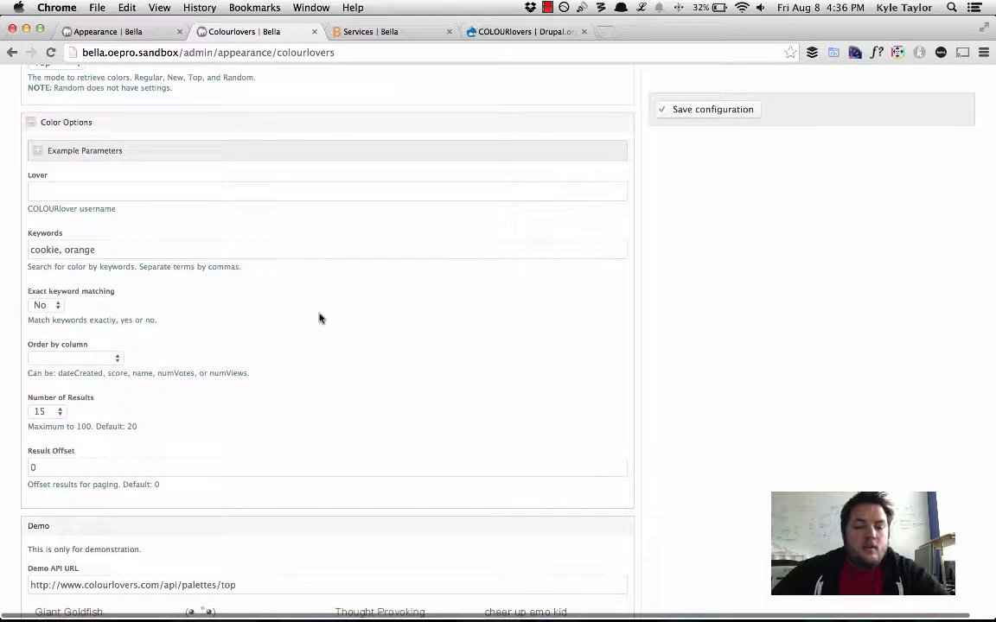
click(84, 150)
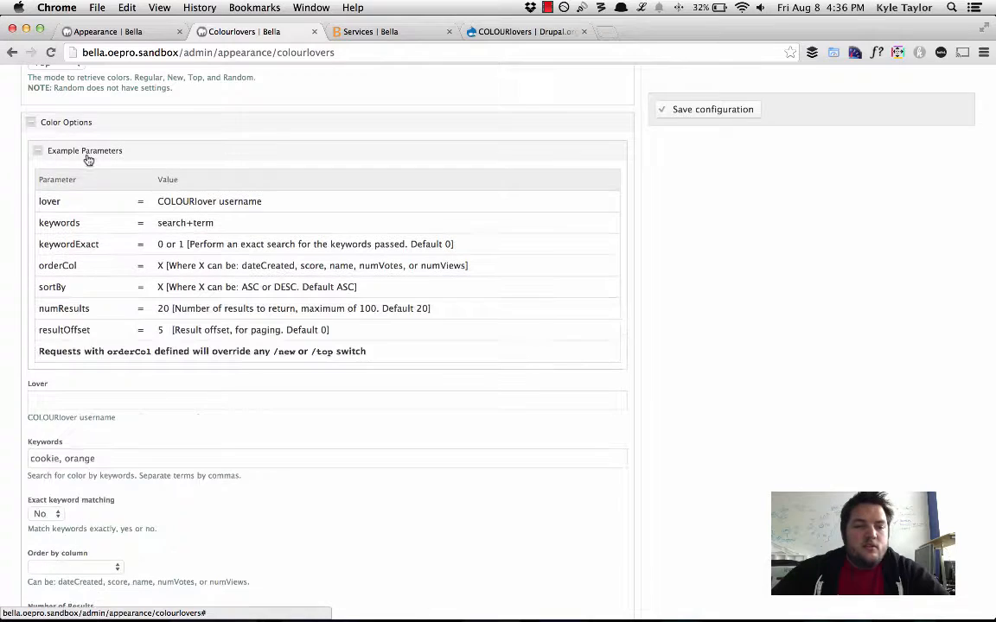
click(84, 151)
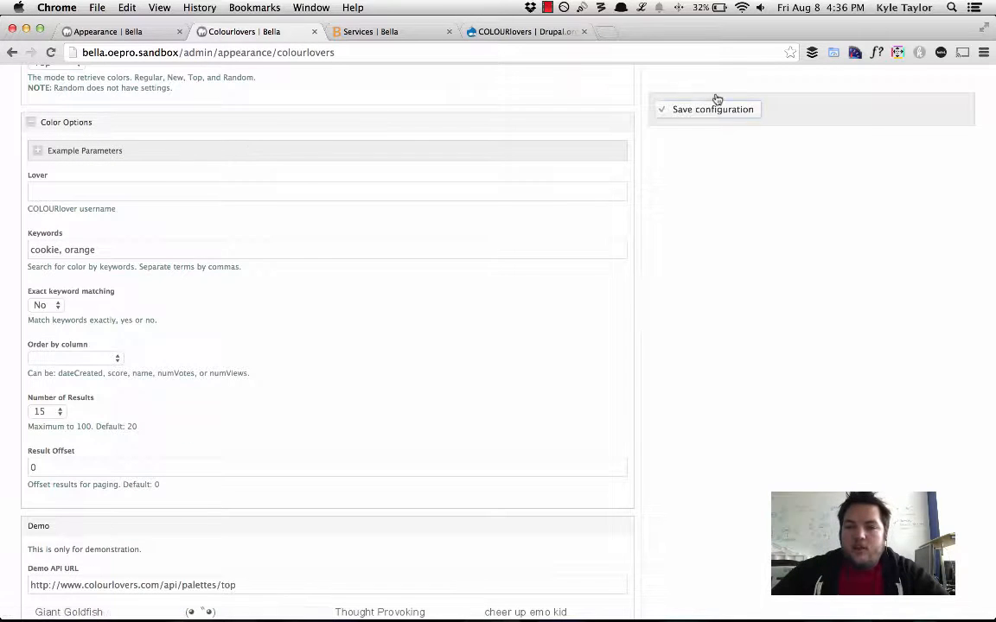
Step: Save the cookie/orange colour search and view the Demo API URL's raw XML feed
click(713, 109)
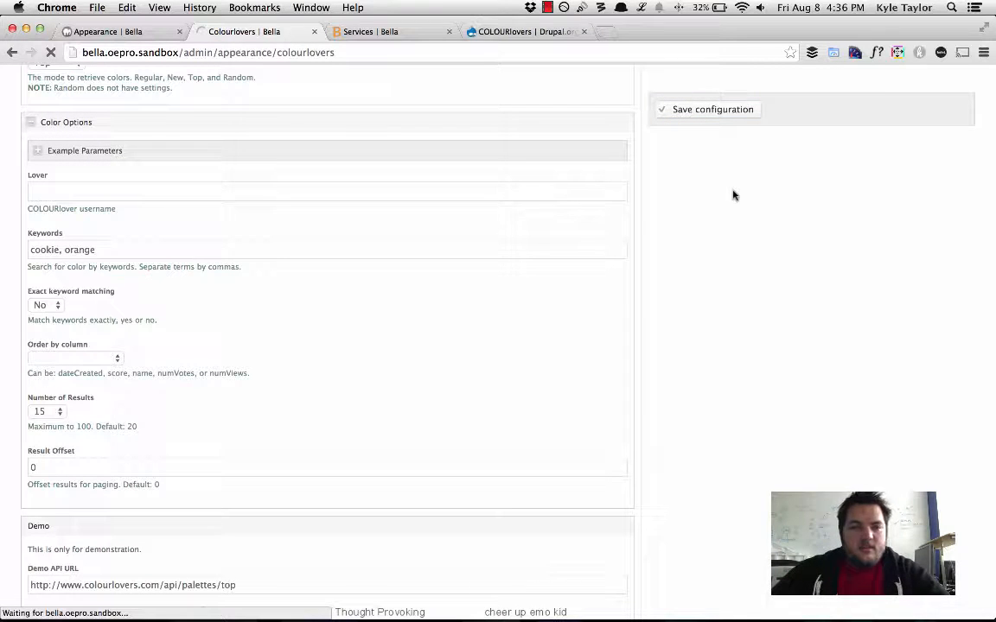
click(712, 109)
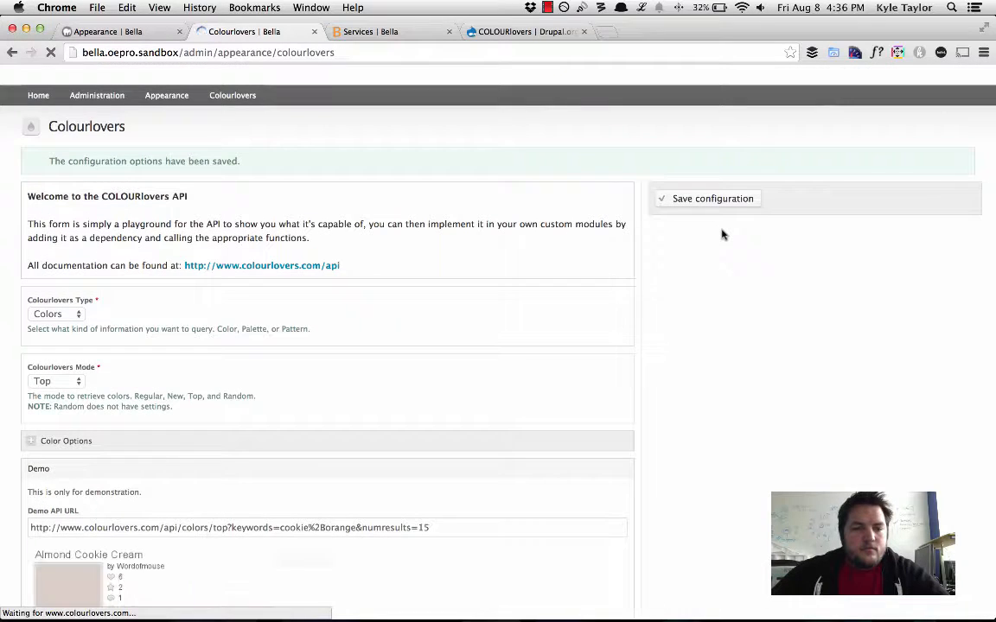
scroll(down, 3)
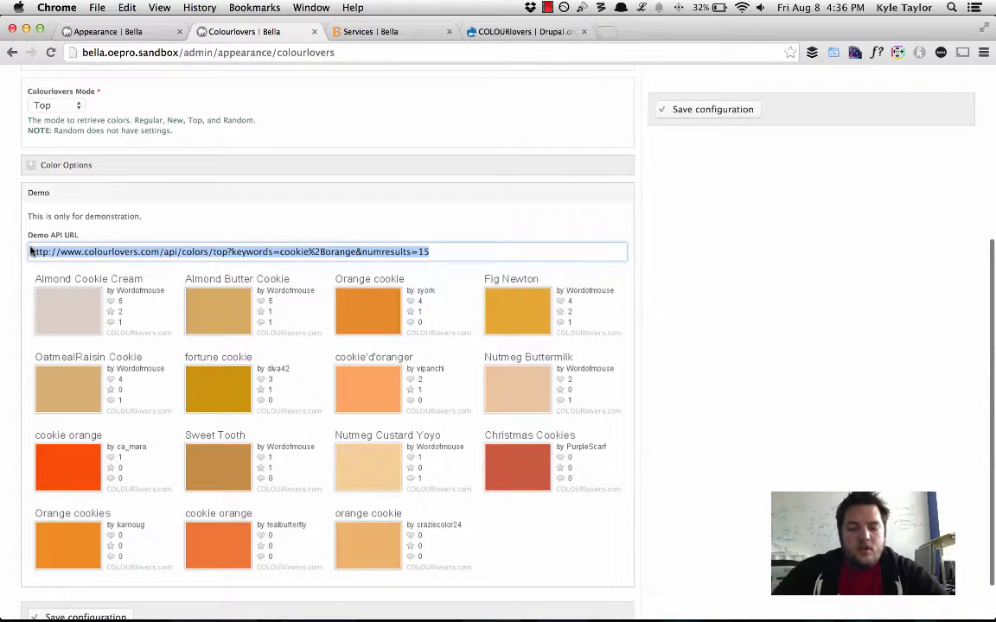
click(245, 251)
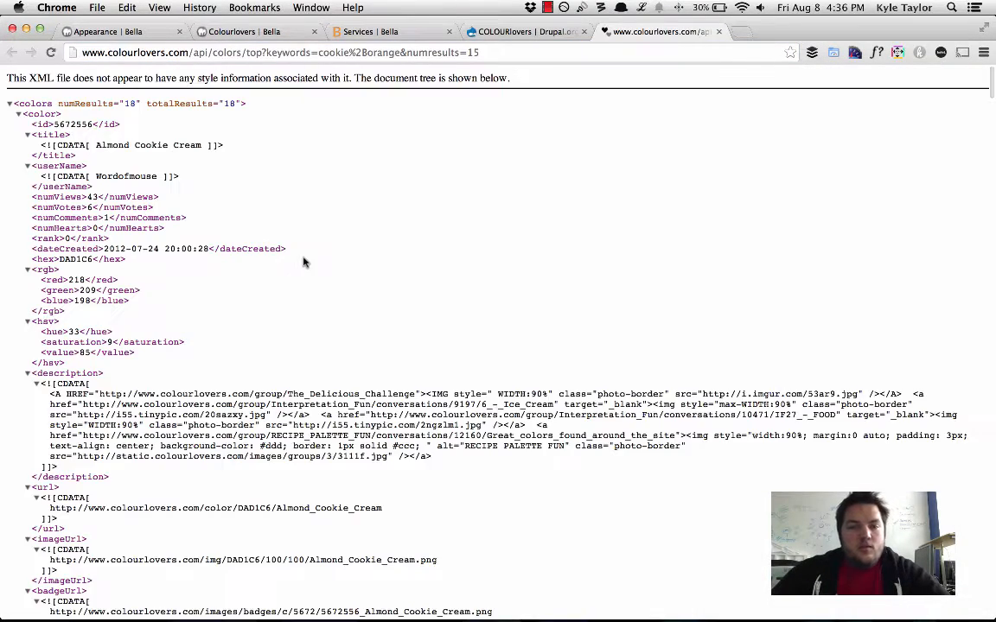
scroll(down, 3)
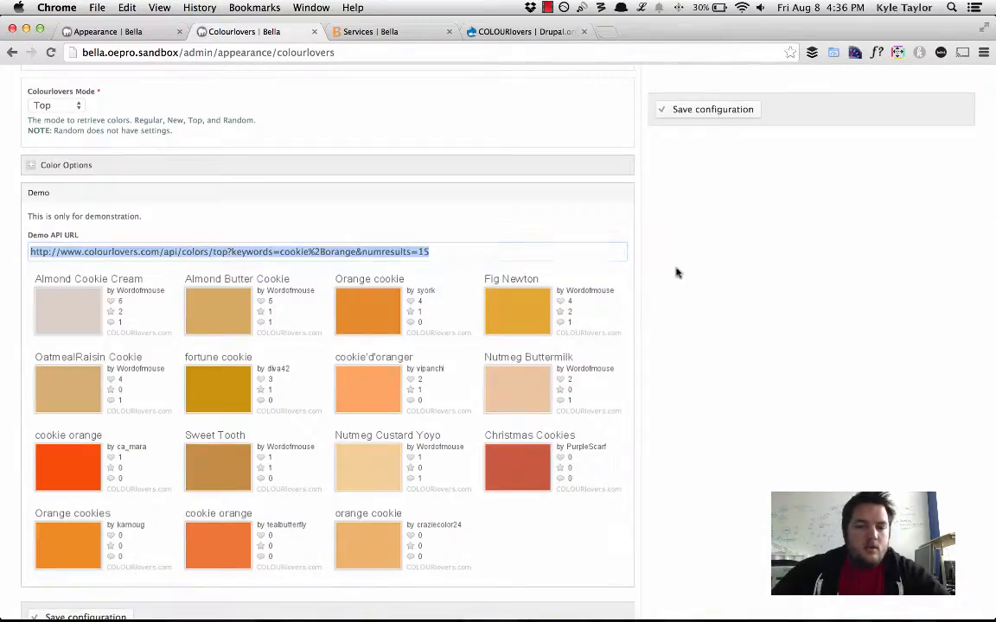
mouse_move(207, 313)
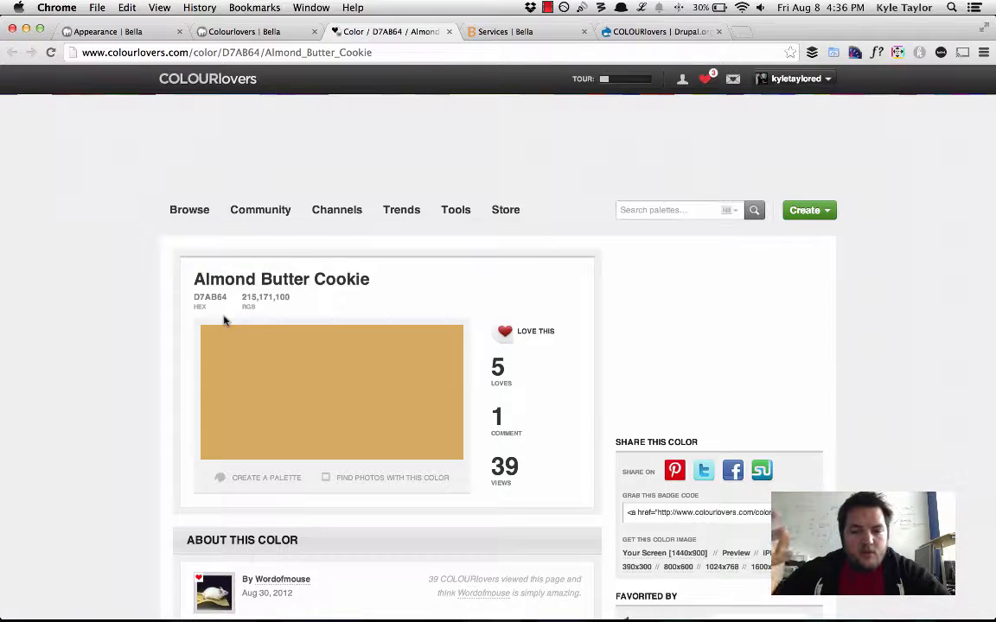
click(260, 209)
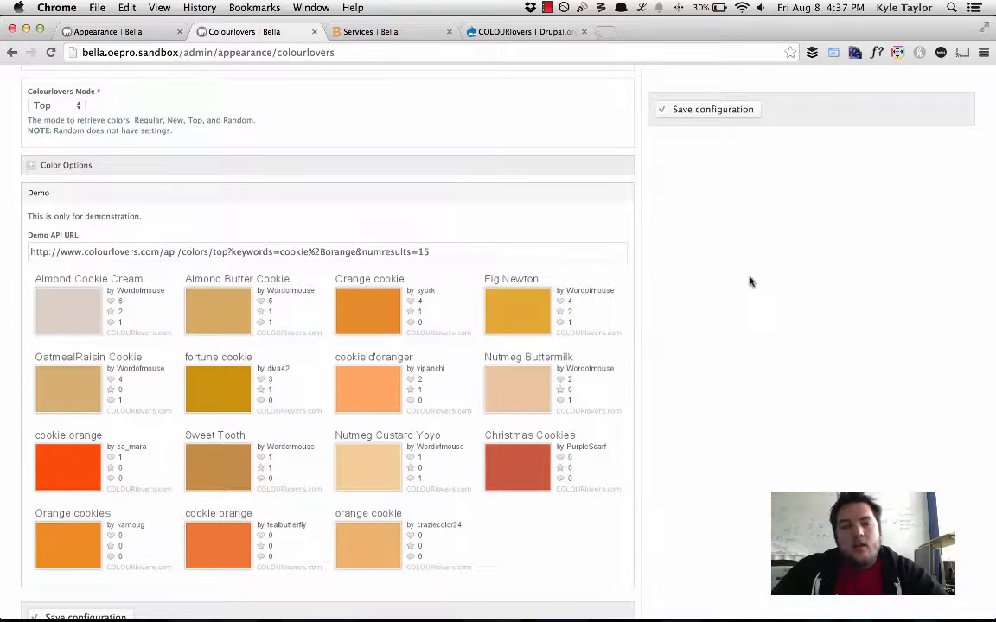
mouse_move(882, 275)
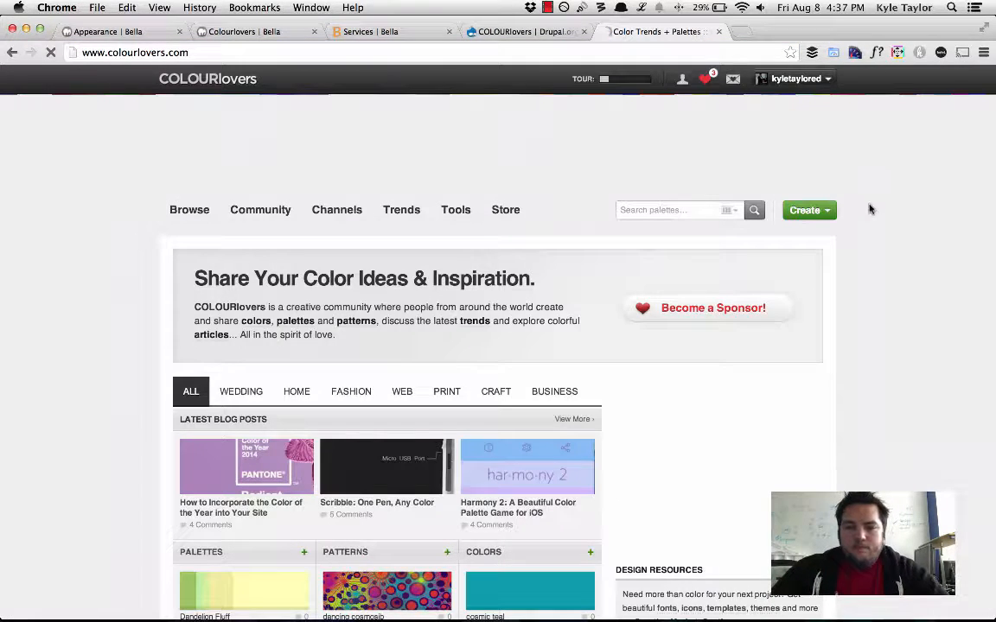
click(797, 78)
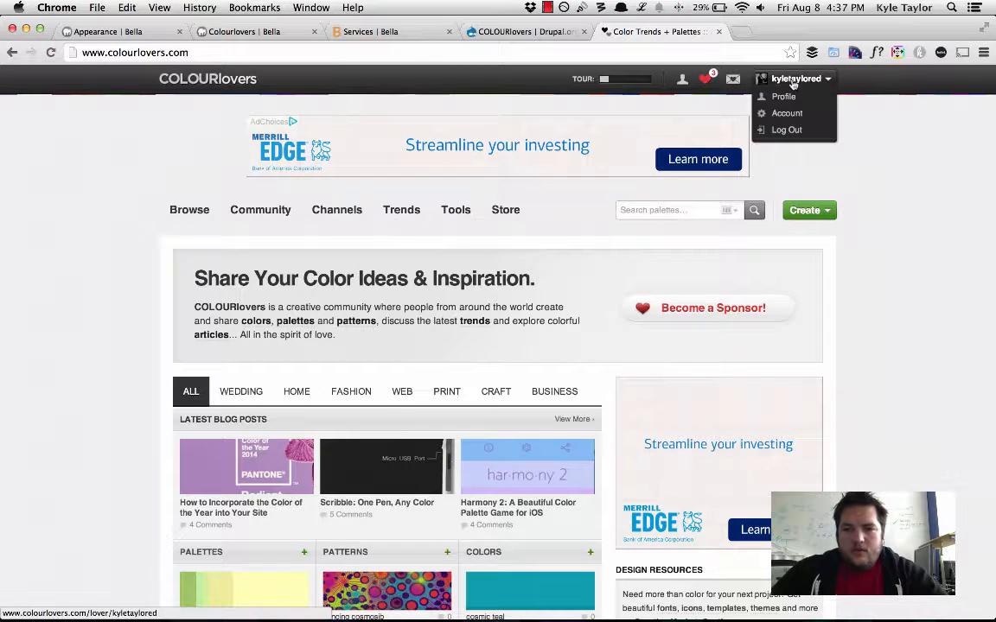
click(789, 96)
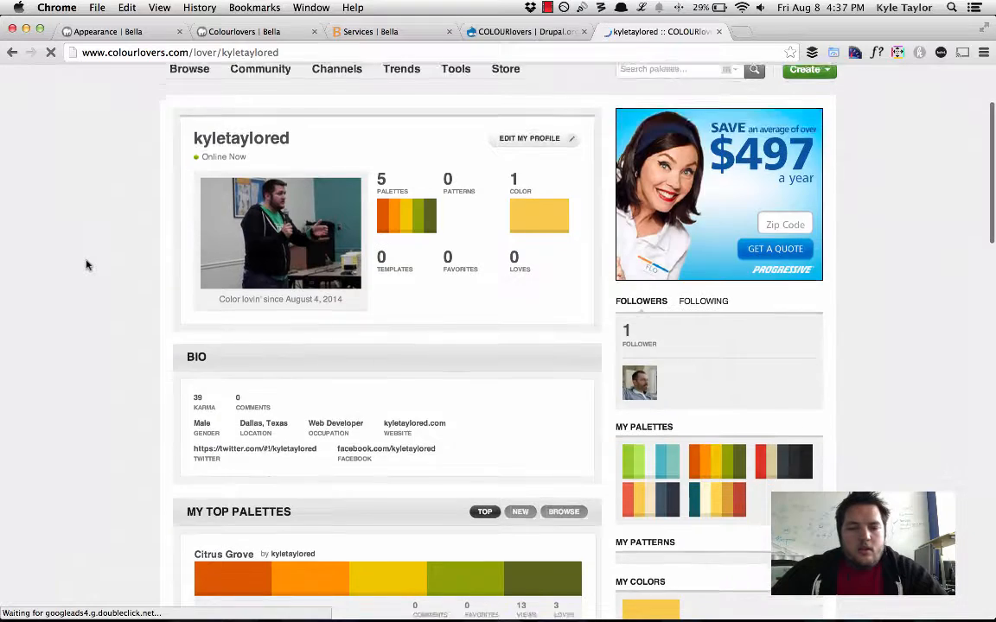
scroll(down, 3)
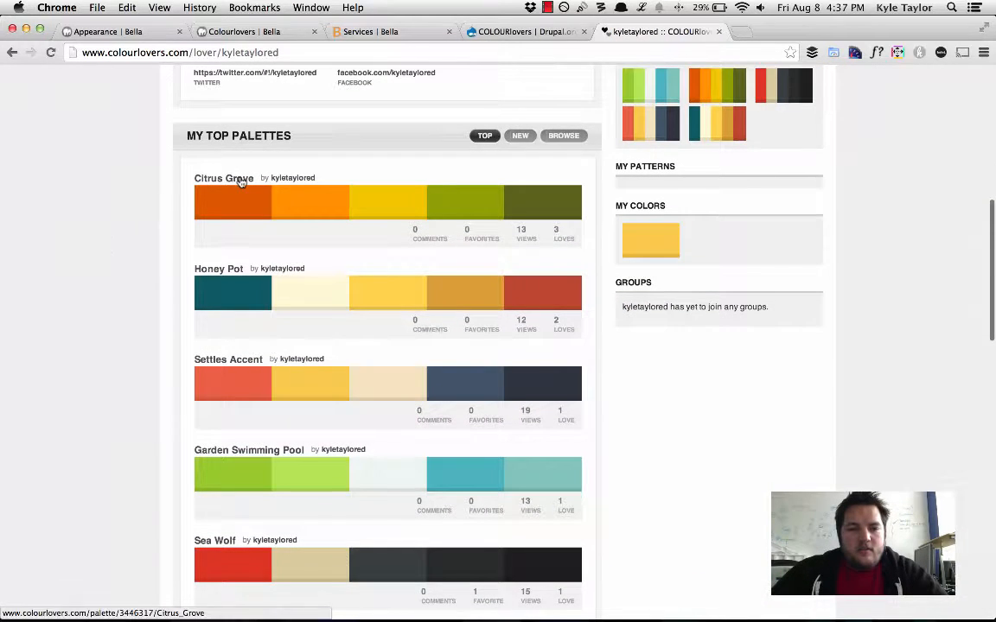
scroll(down, 3)
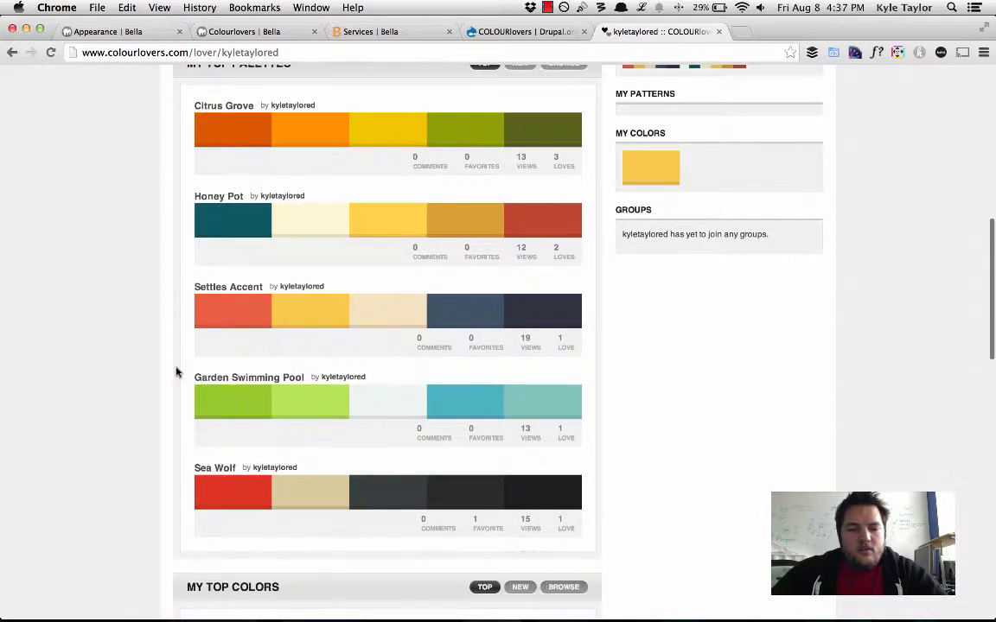
scroll(down, 3)
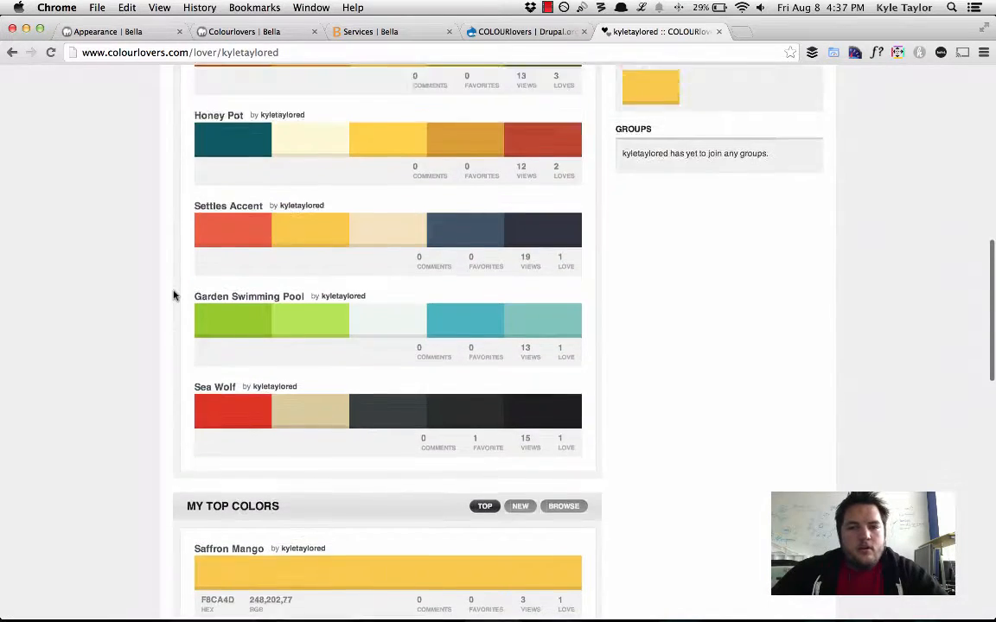
scroll(up, 3)
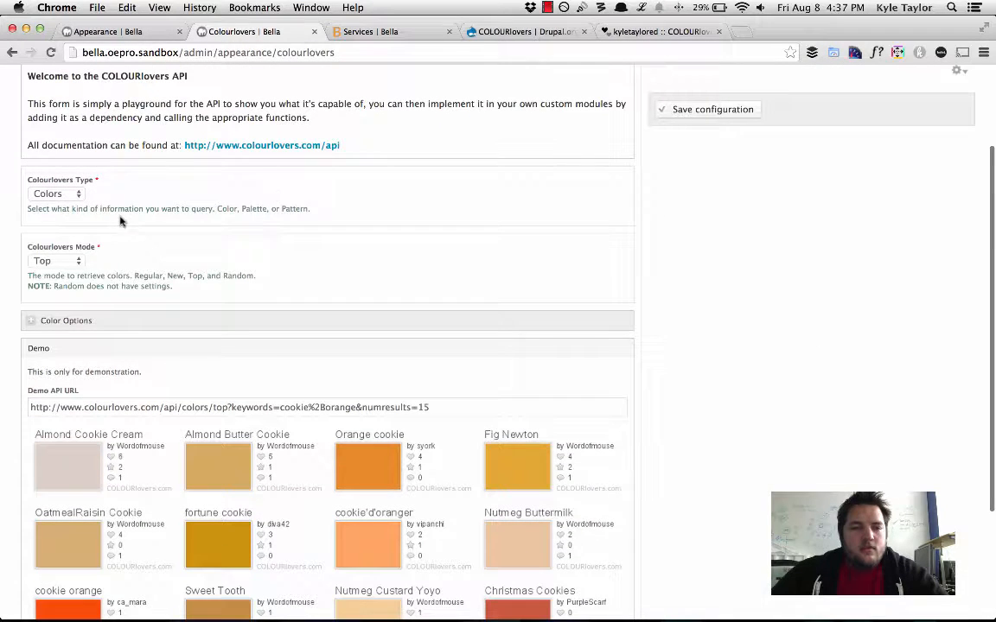
Step: Query Palettes in Default mode with Lover 'kyletaylored', and save the configuration
click(54, 194)
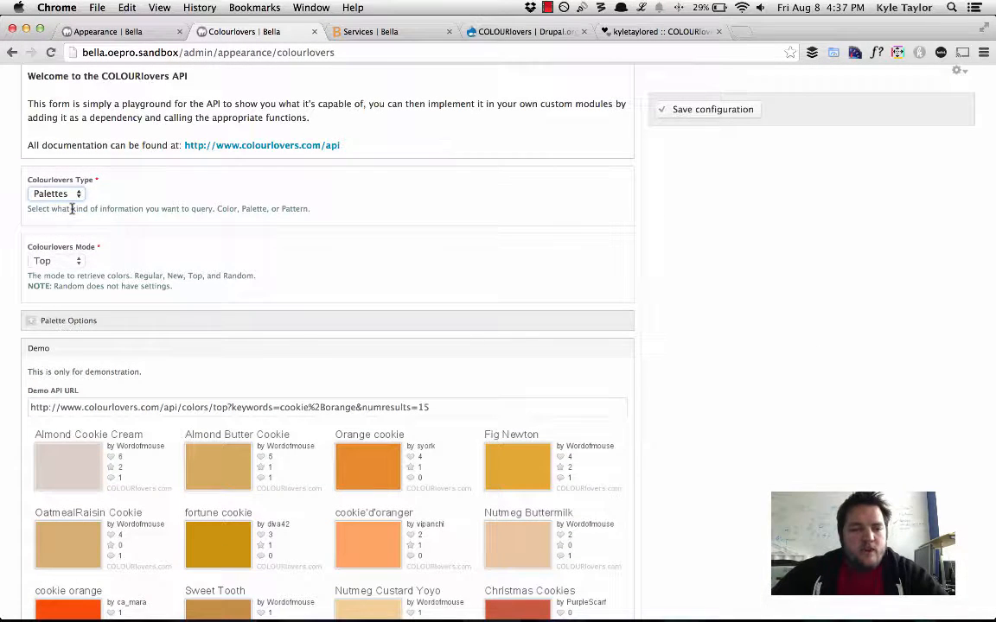
click(54, 261)
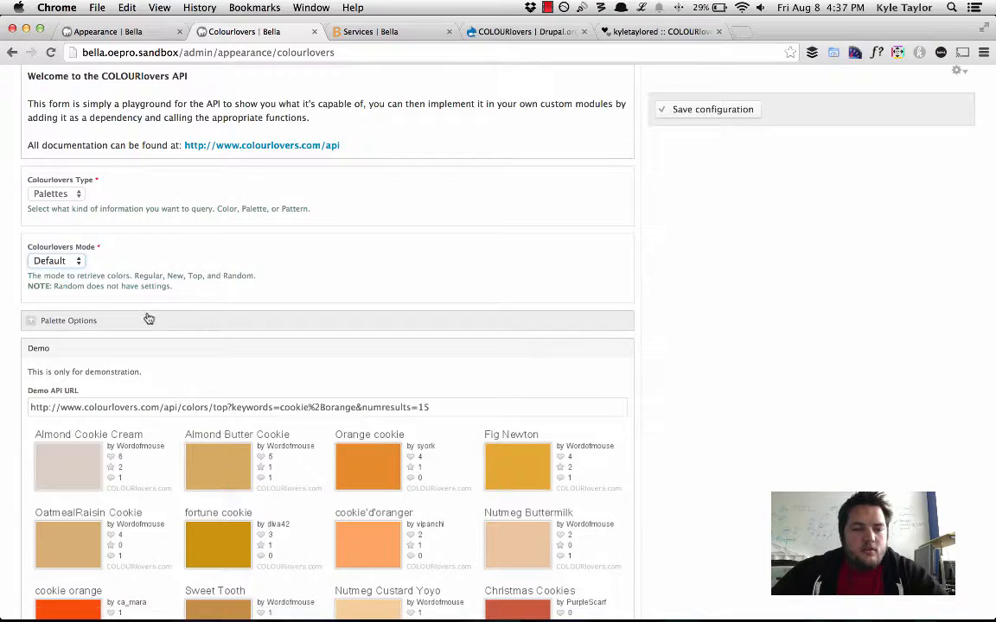
click(68, 320)
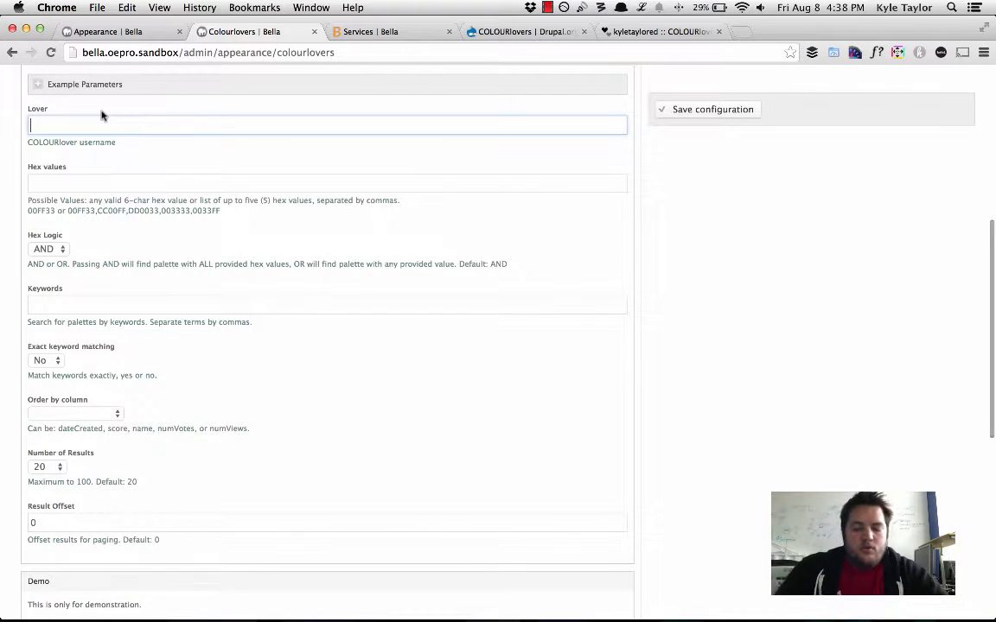
text(kyletaylored)
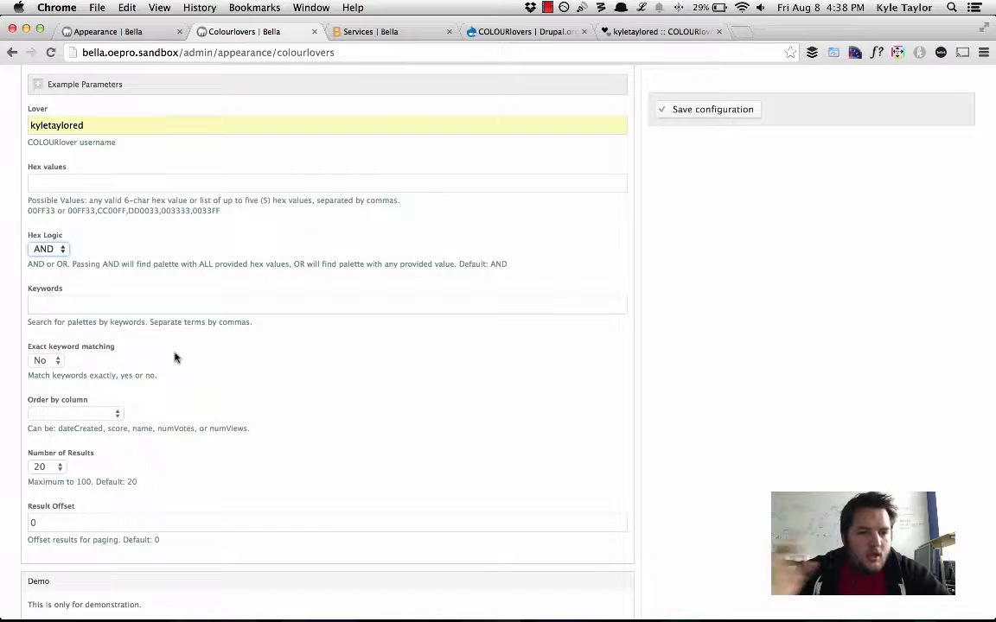
click(190, 182)
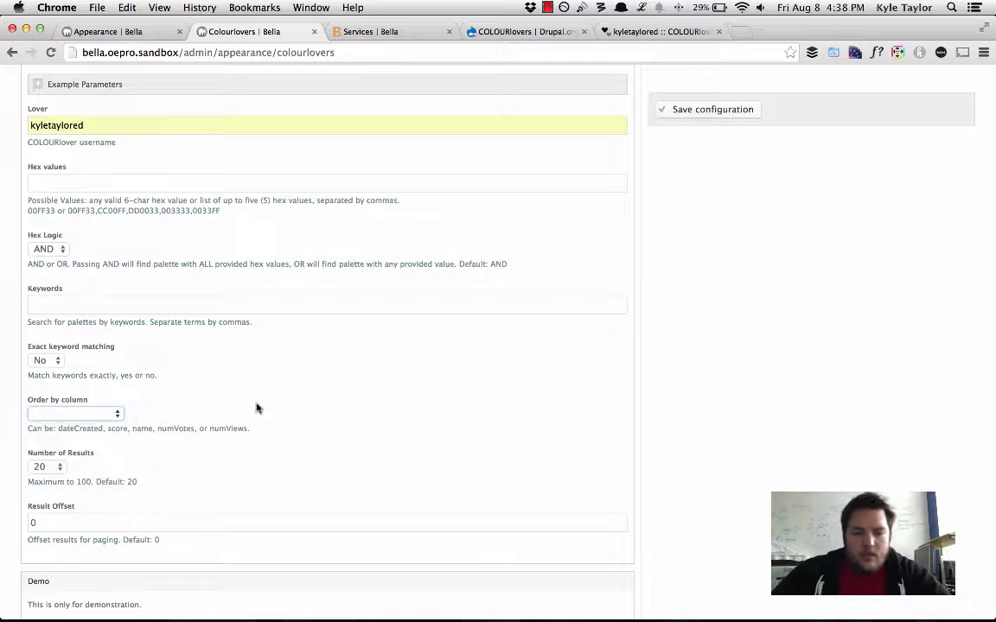
mouse_move(245, 461)
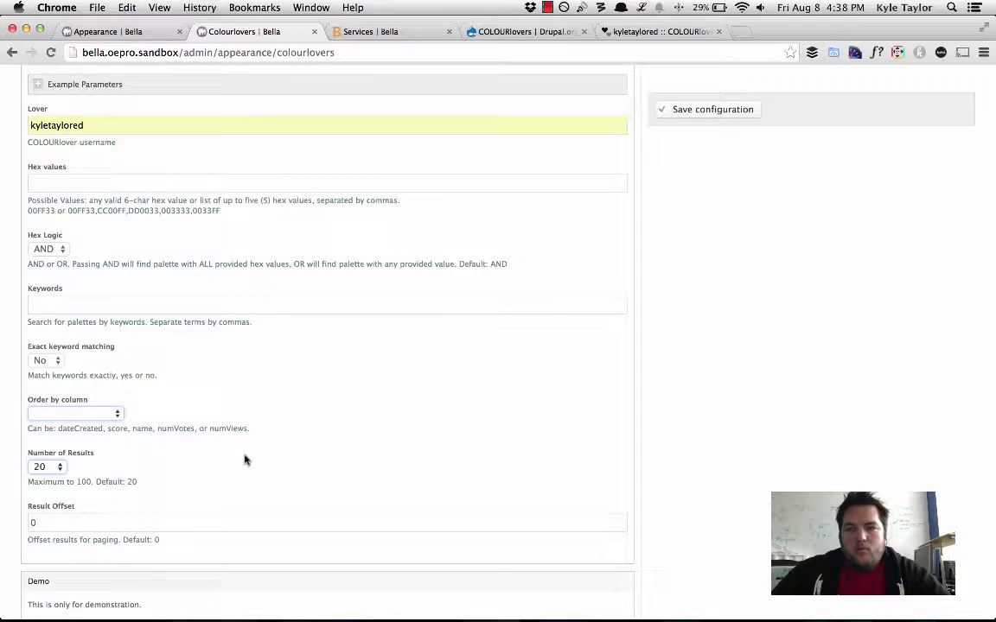
click(706, 109)
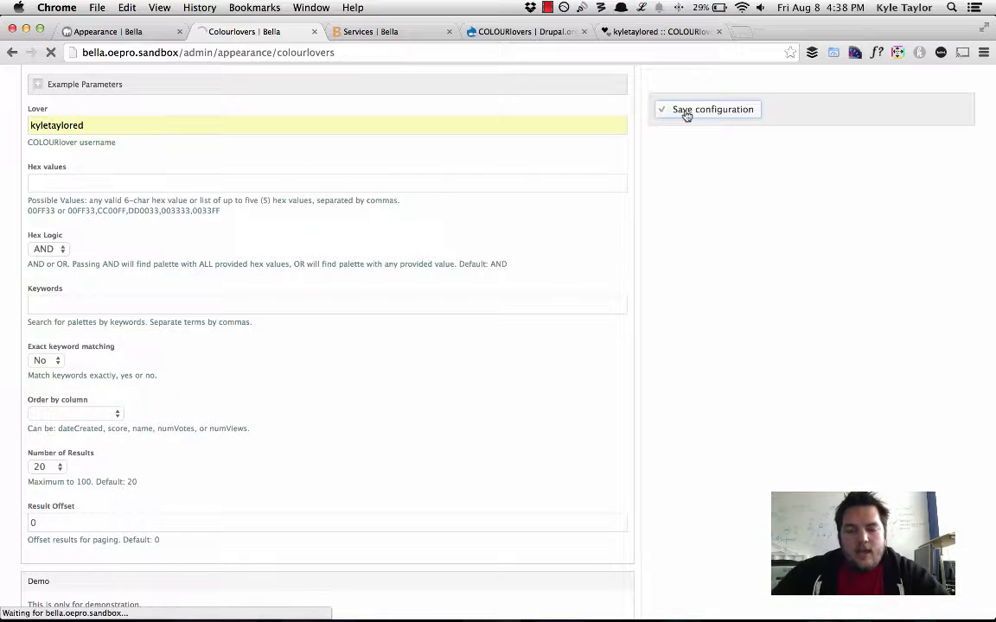
click(706, 109)
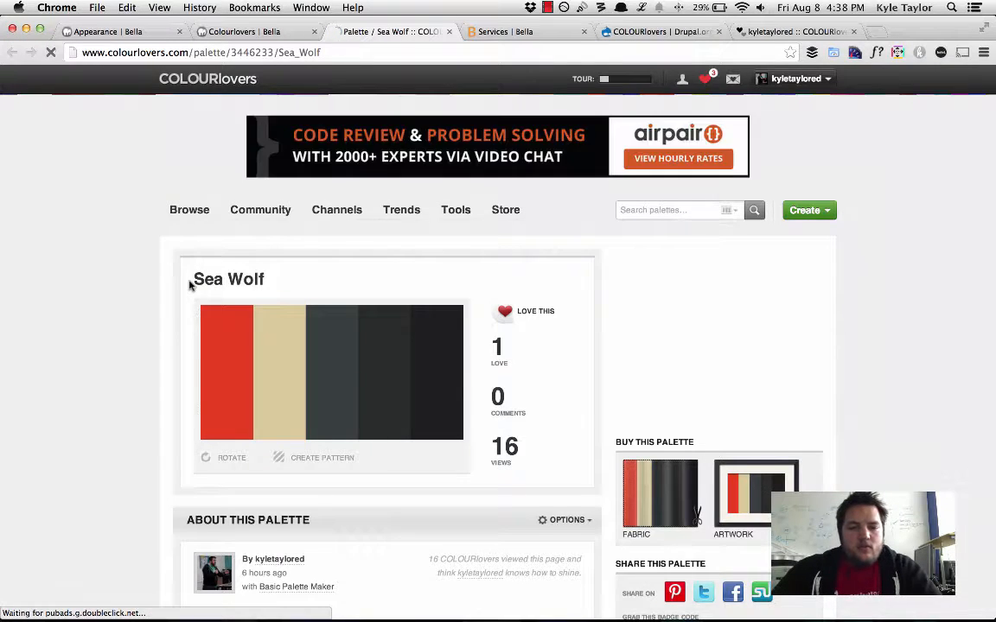
Step: Scroll the Sea Wolf palette page down to its five colours and hex values
scroll(down, 3)
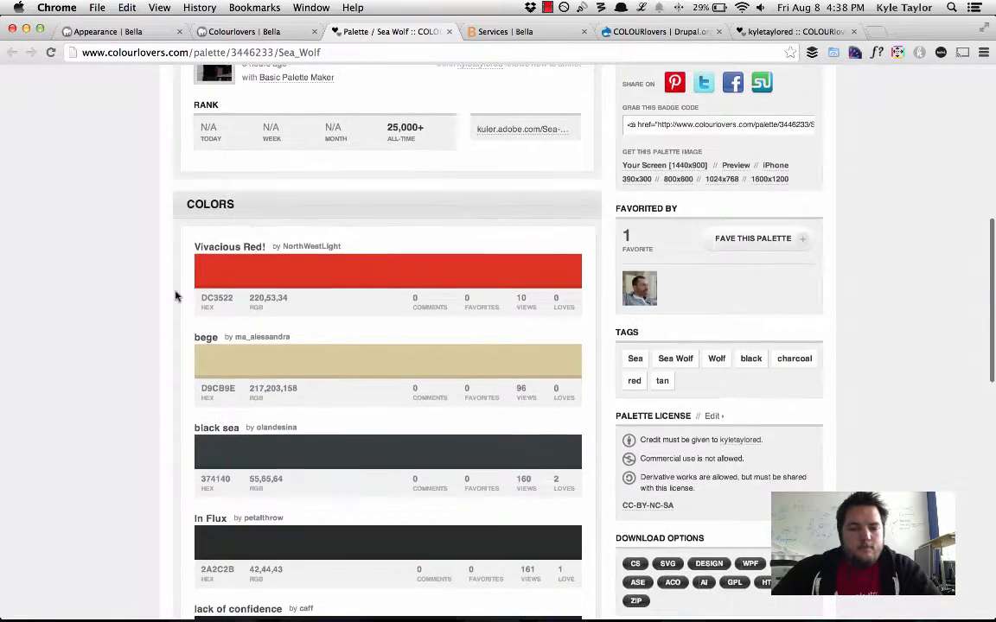
scroll(down, 3)
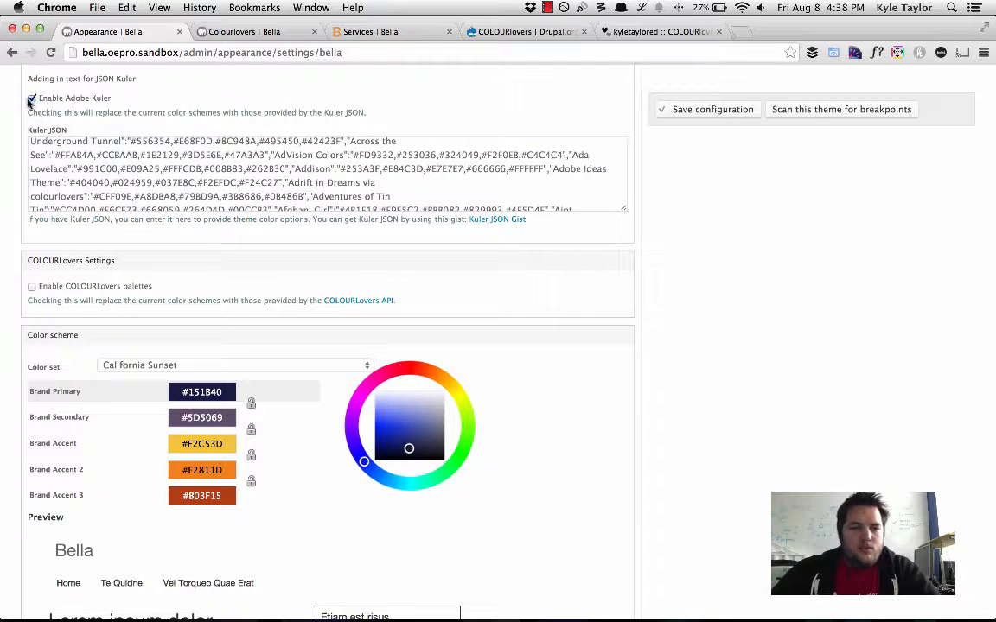
Step: Disable Adobe Kuler, enable COLOURlovers palettes, save, and view the palettes Citrus Grove through Sea Wolf
click(32, 96)
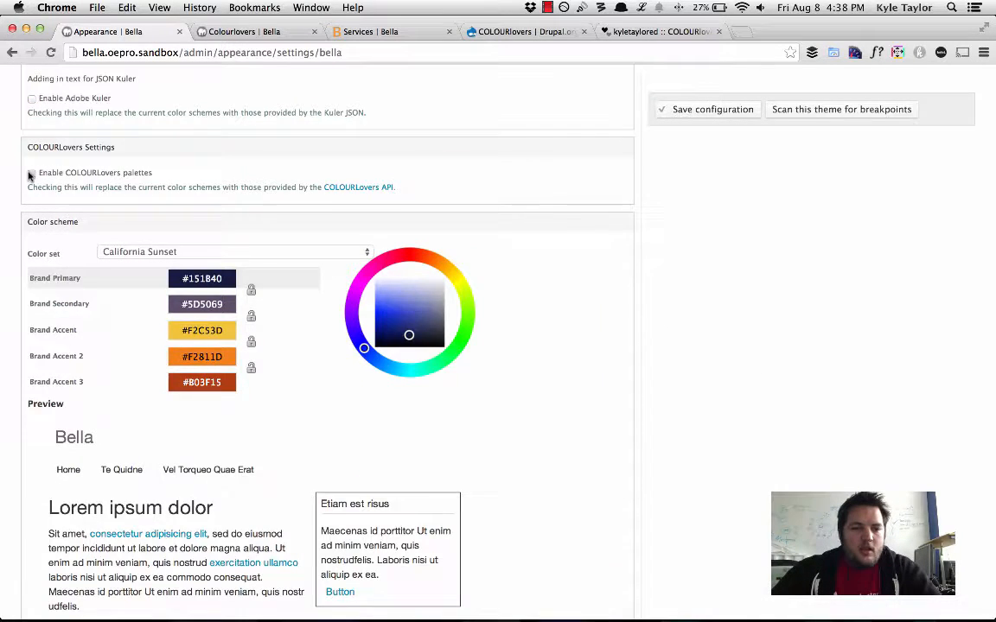
click(33, 173)
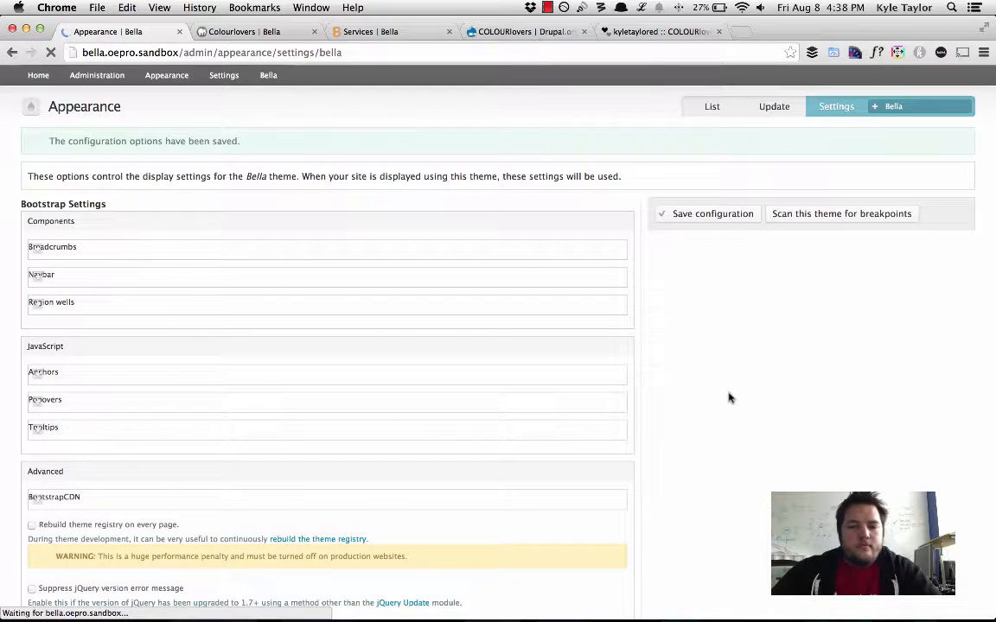
scroll(down, 3)
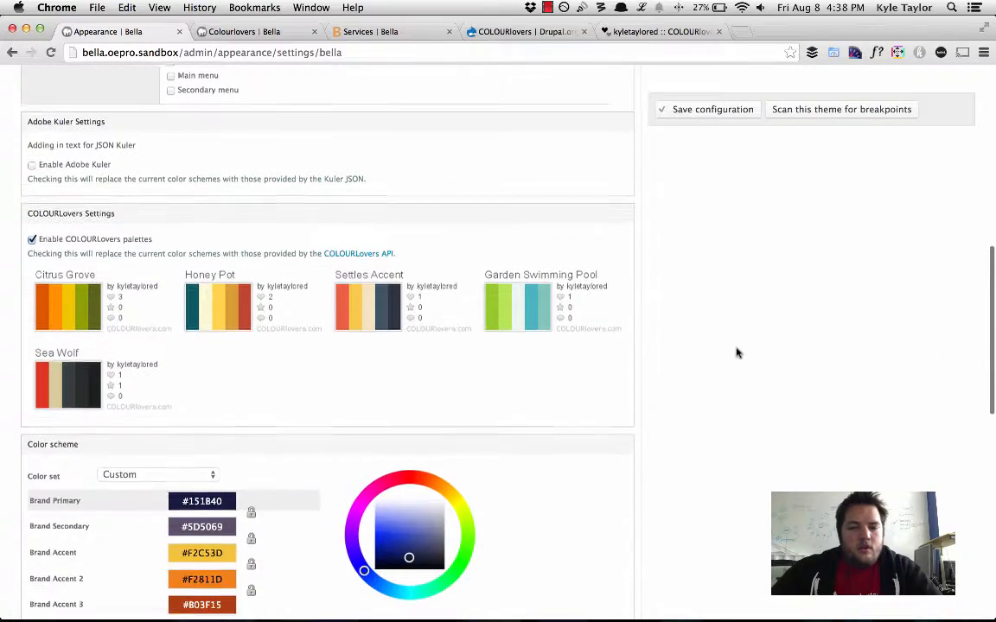
scroll(down, 3)
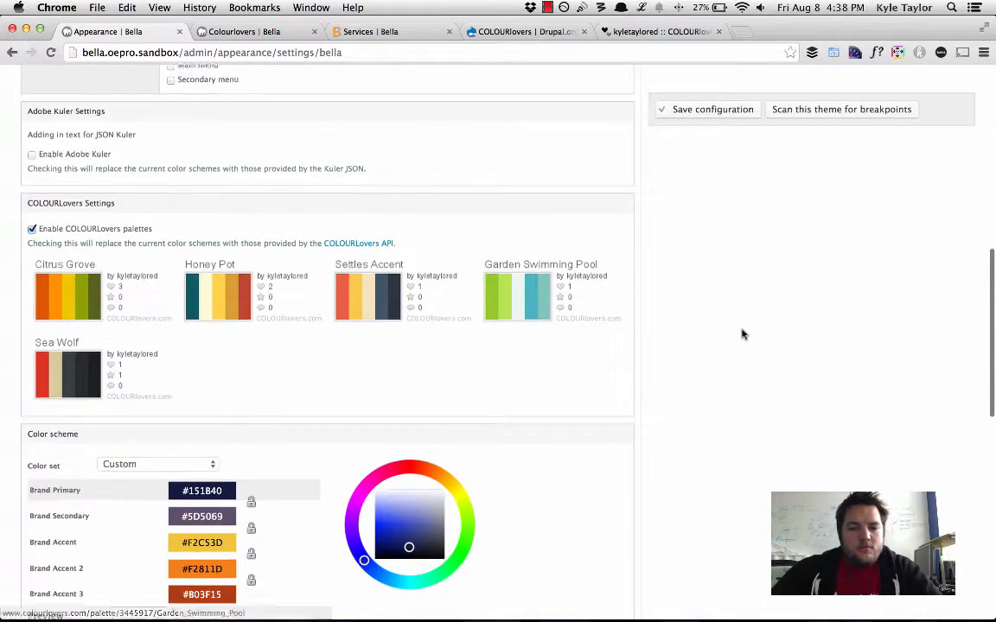
scroll(down, 3)
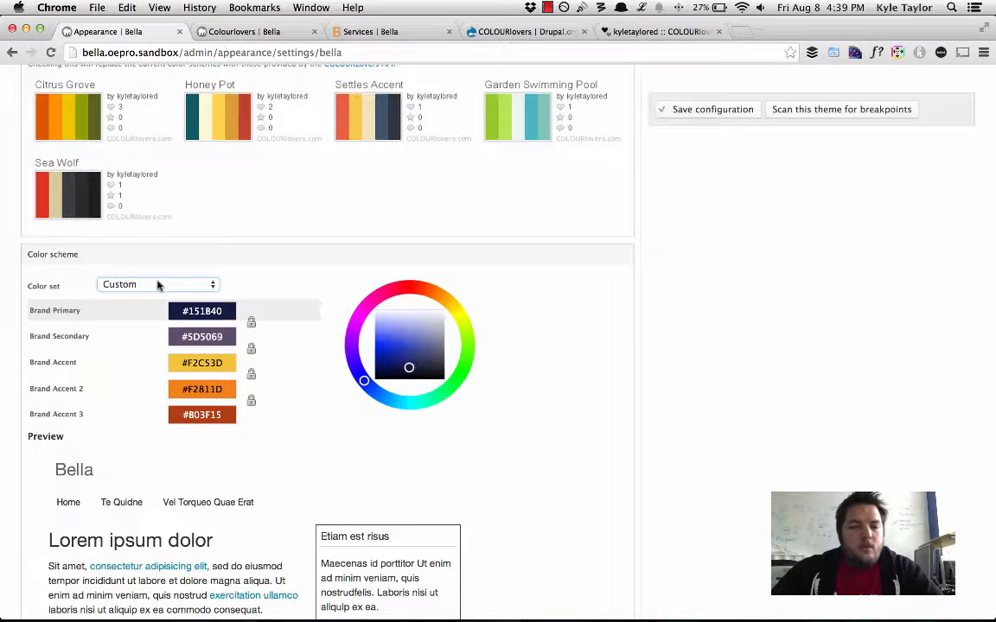
Step: Choose the Garden Swimming Pool colour set for Bella and save the theme settings
click(158, 285)
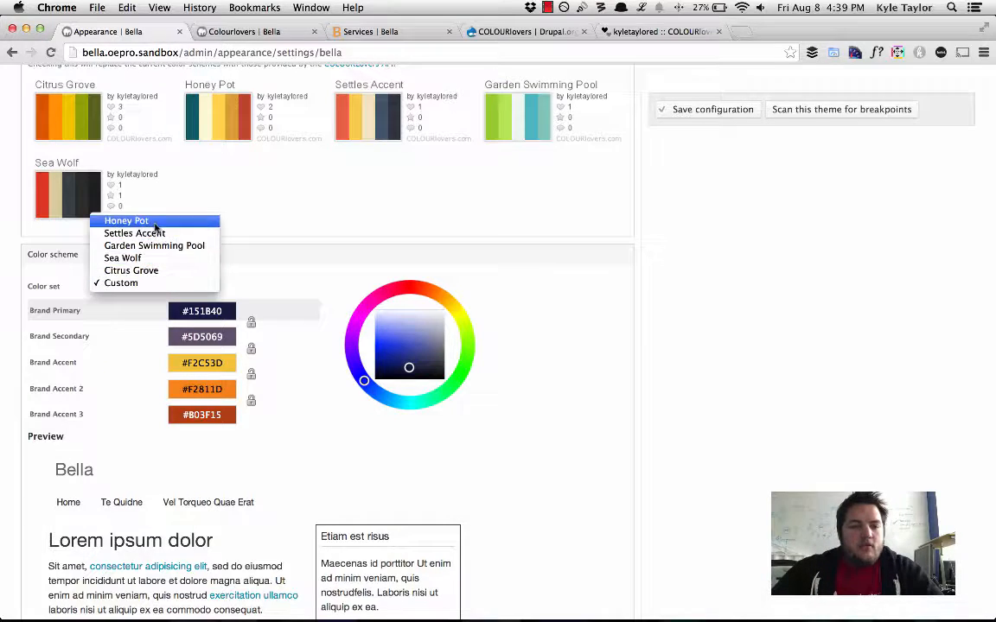
mouse_move(166, 230)
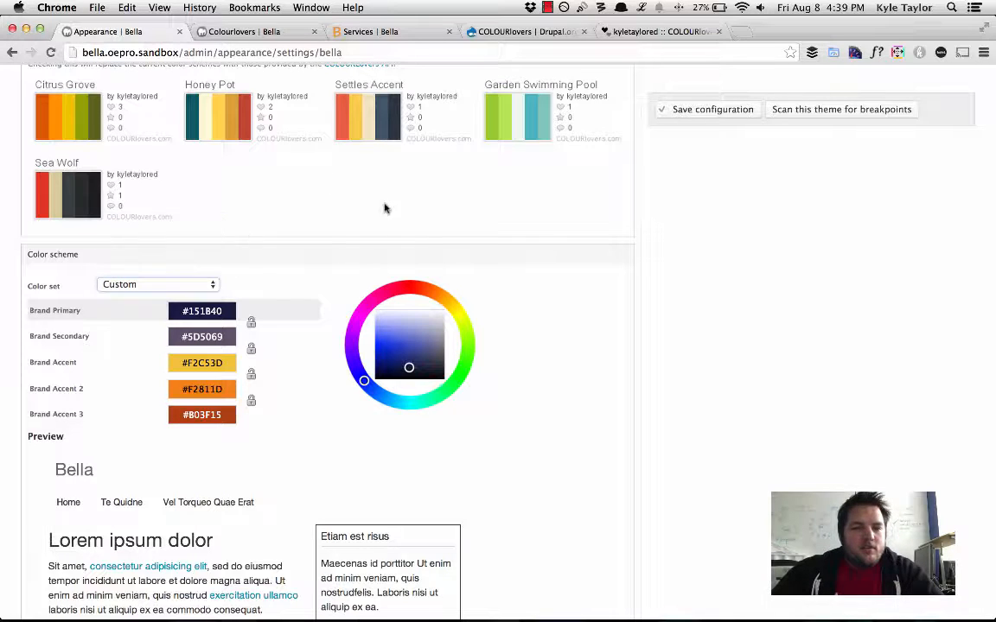
mouse_move(243, 102)
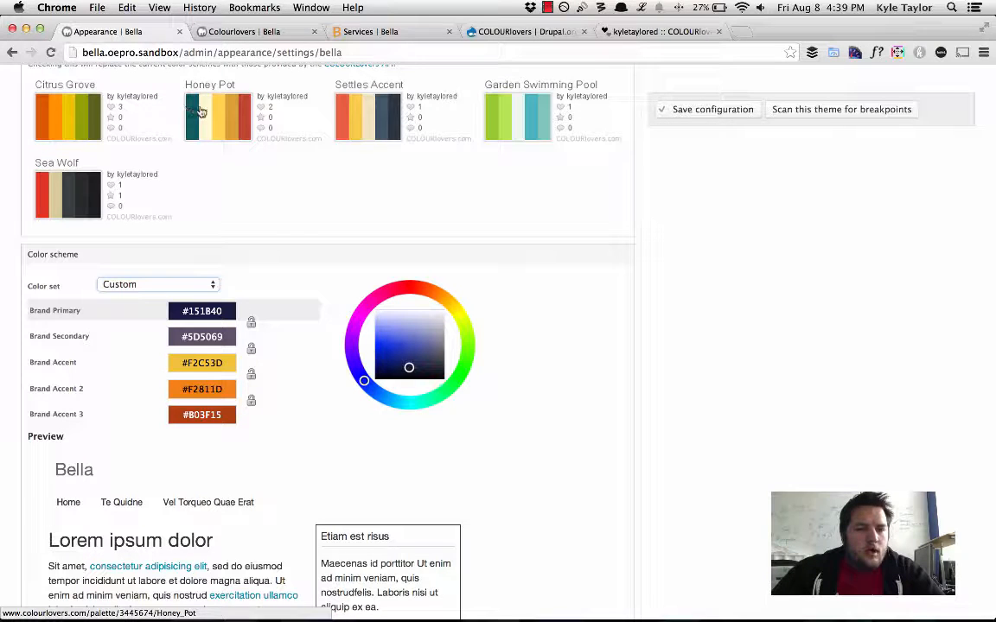
mouse_move(358, 122)
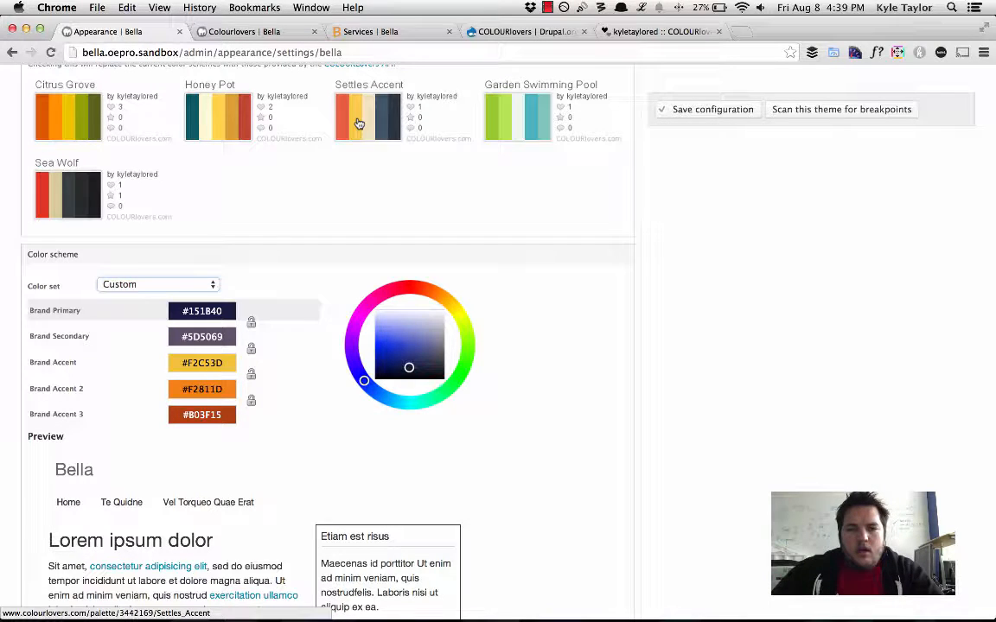
mouse_move(499, 114)
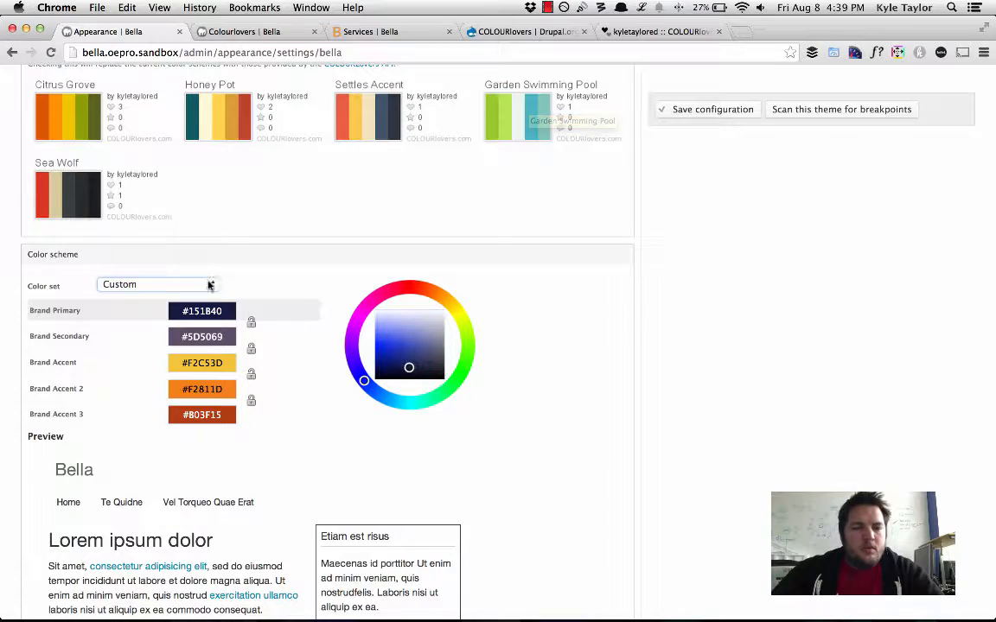
mouse_move(269, 231)
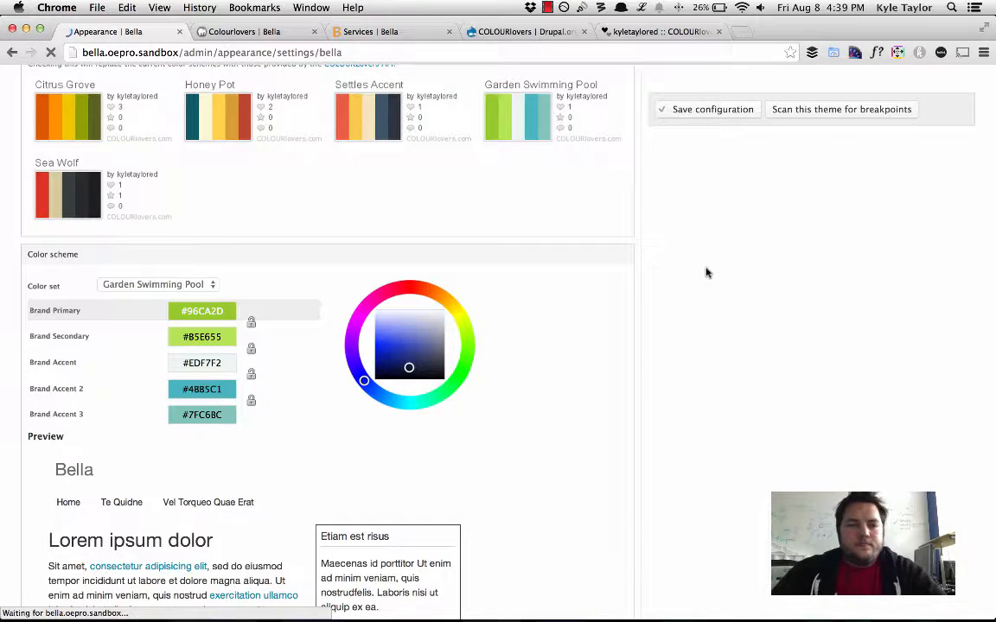
click(713, 109)
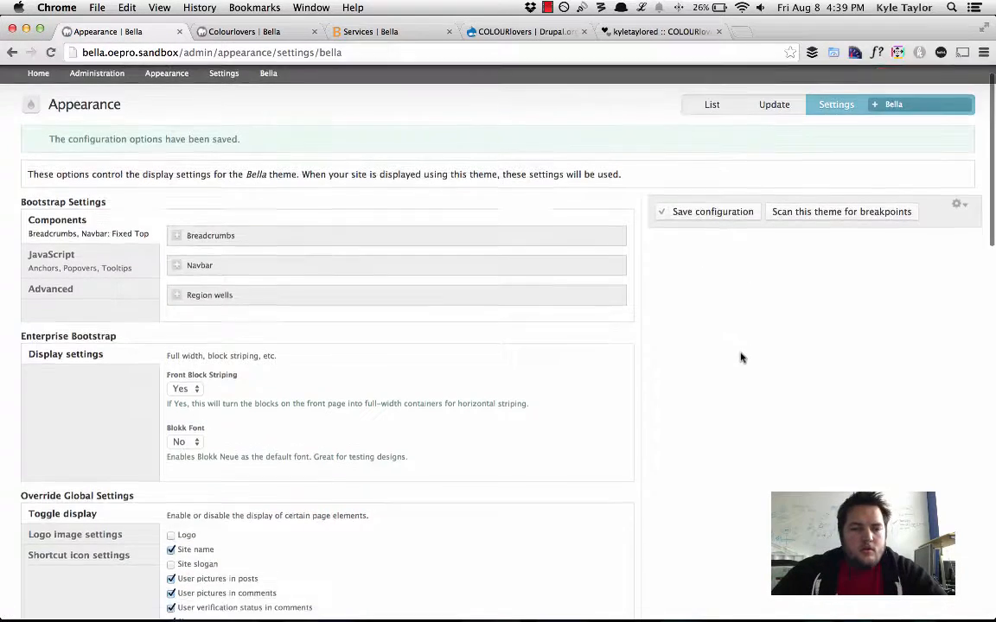
scroll(down, 3)
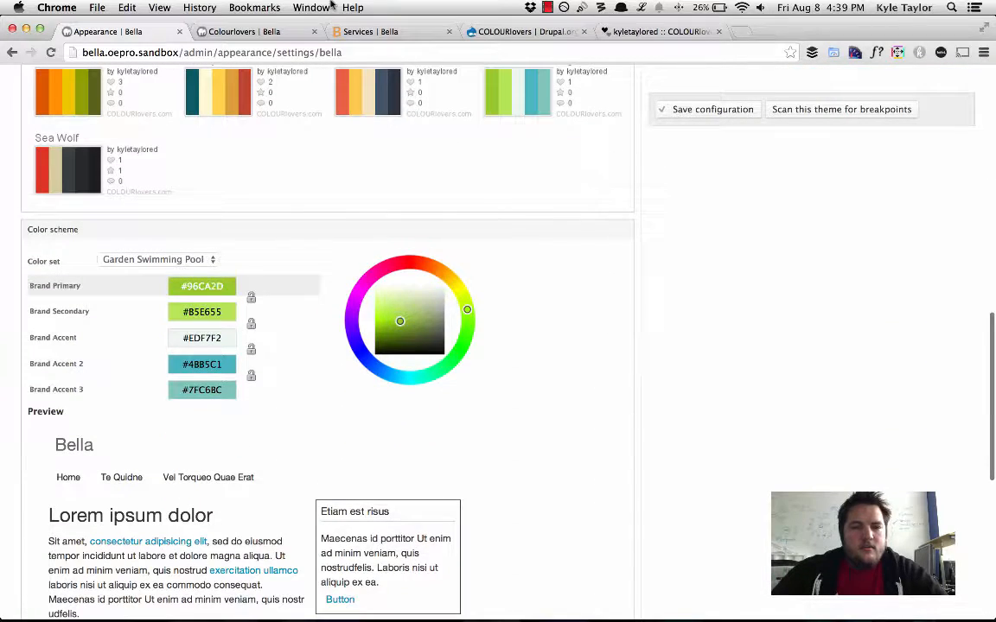
click(364, 31)
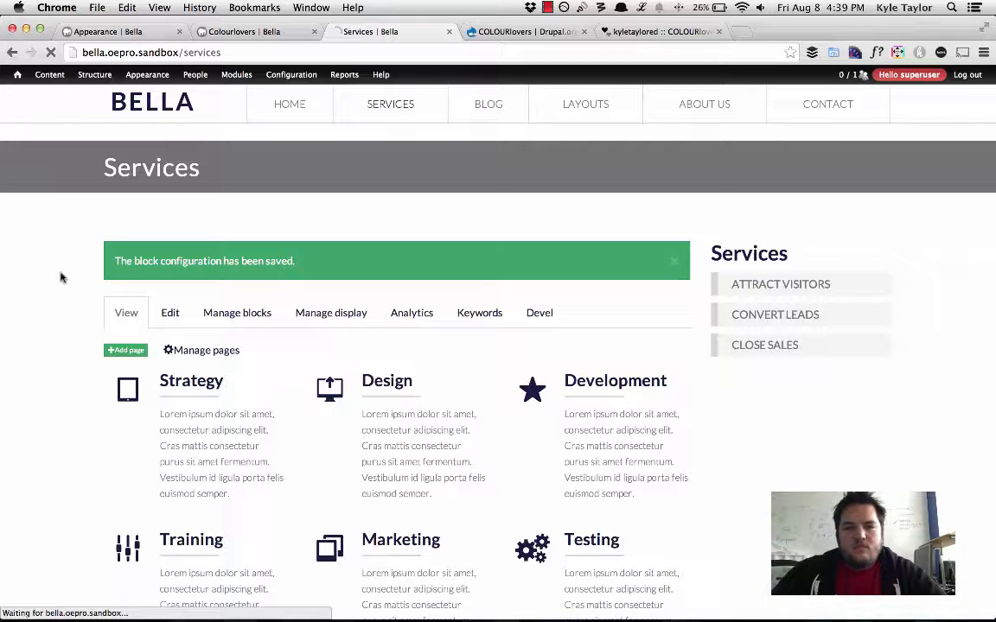
mouse_move(530, 363)
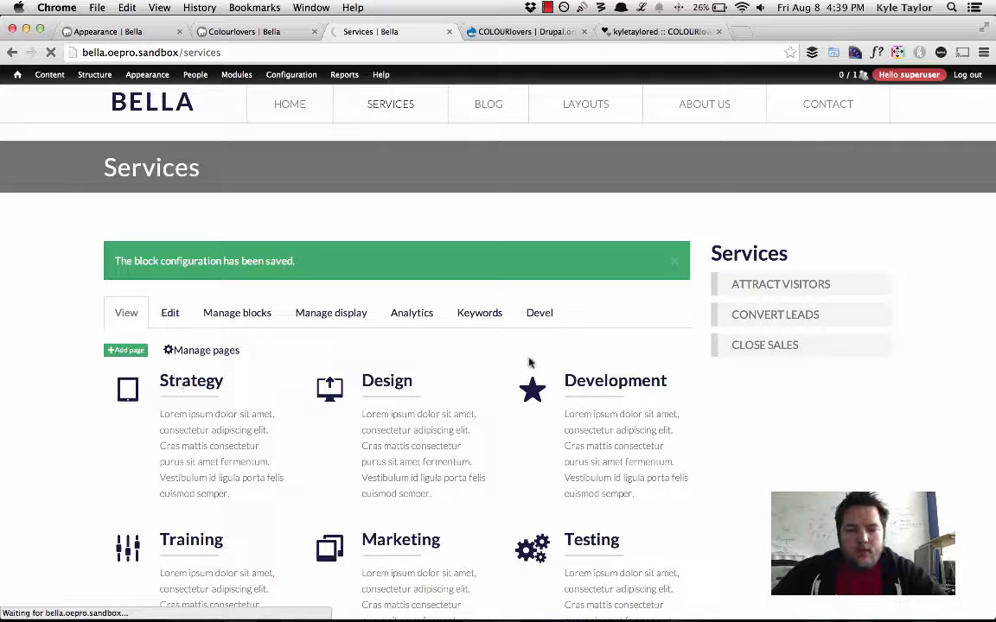
mouse_move(26, 276)
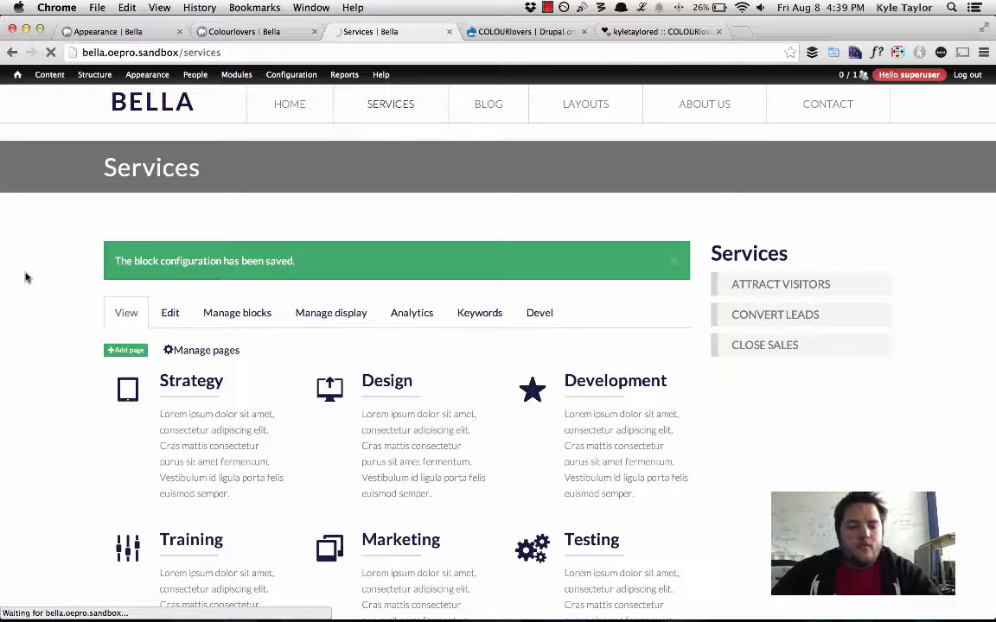
Step: Go to the Bella homepage and scroll down to the Meet Our Amazing Team section
click(290, 103)
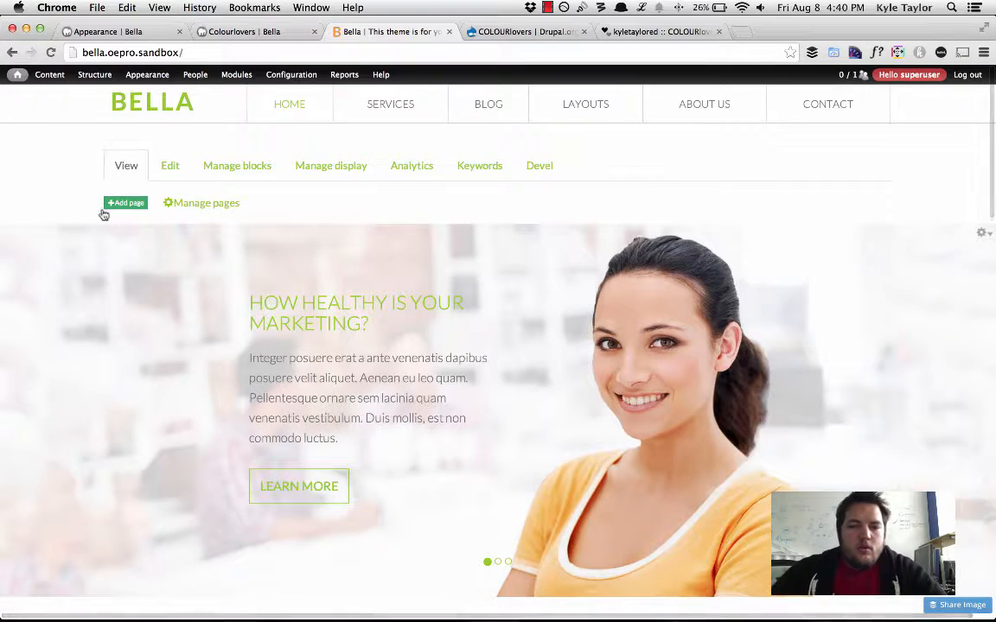
scroll(down, 3)
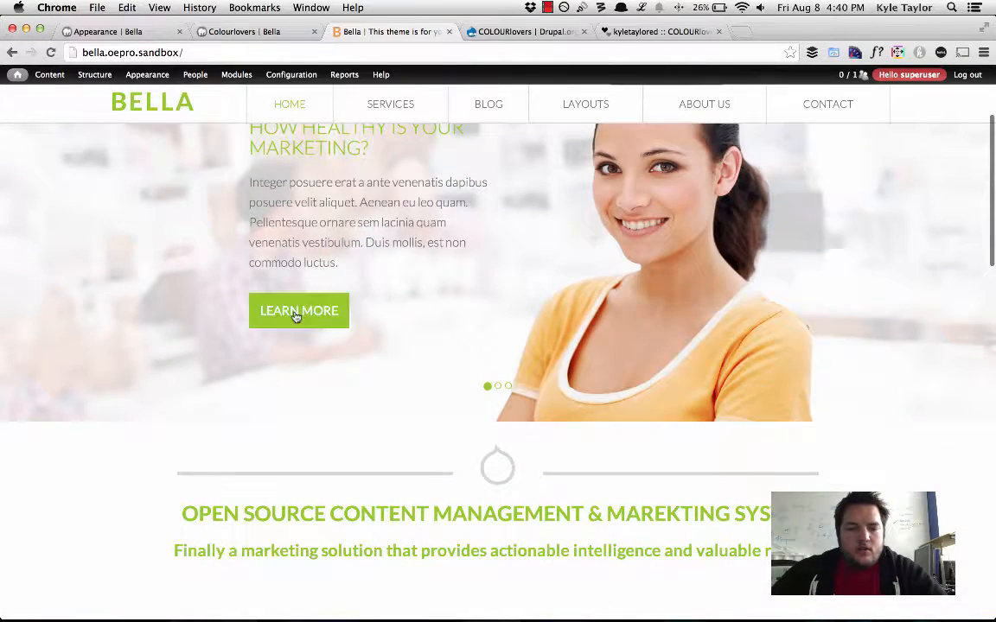
scroll(down, 3)
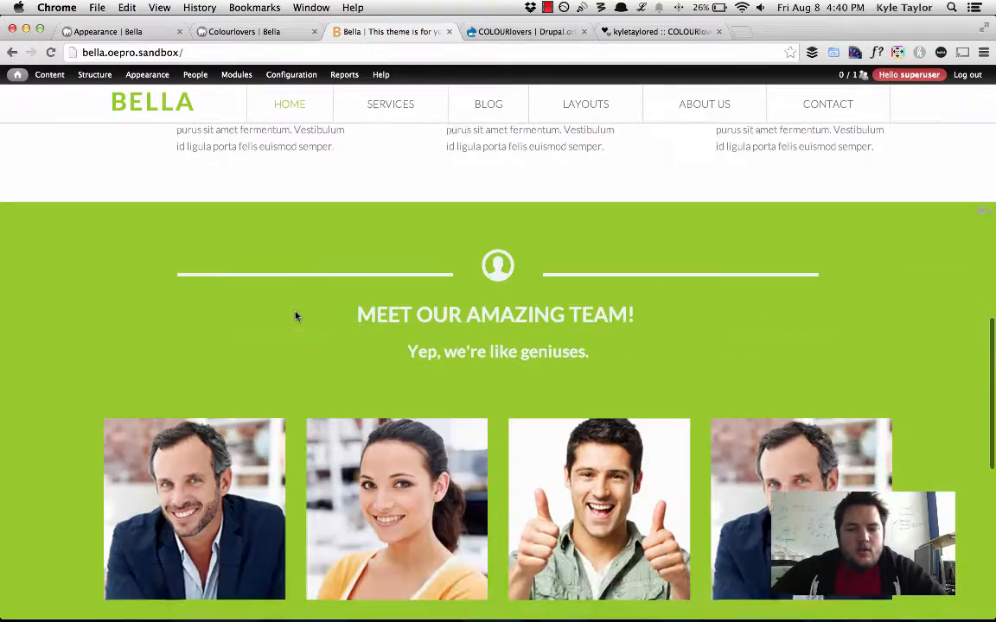
scroll(down, 3)
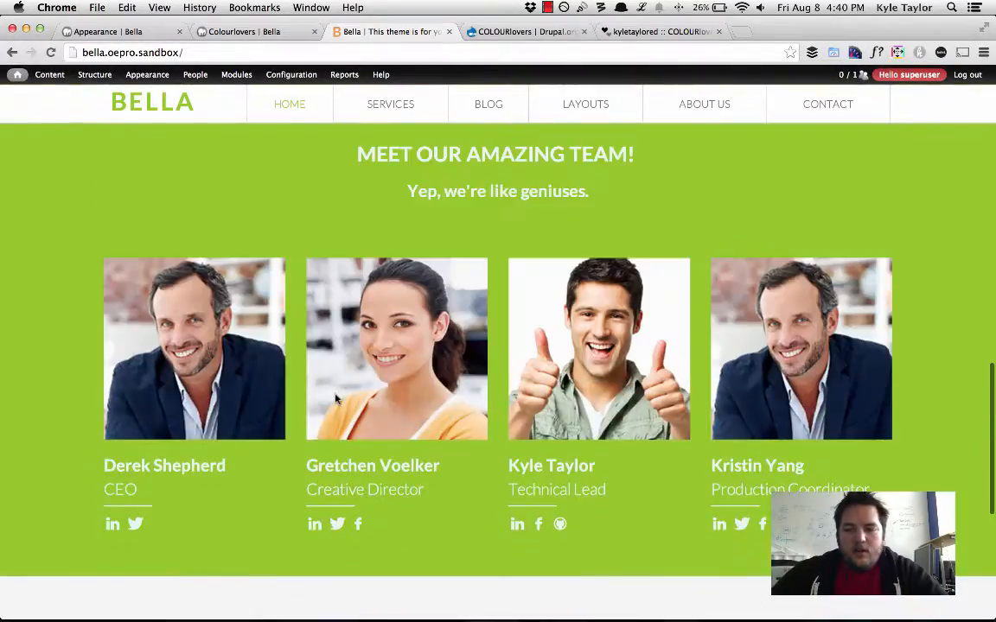
scroll(down, 3)
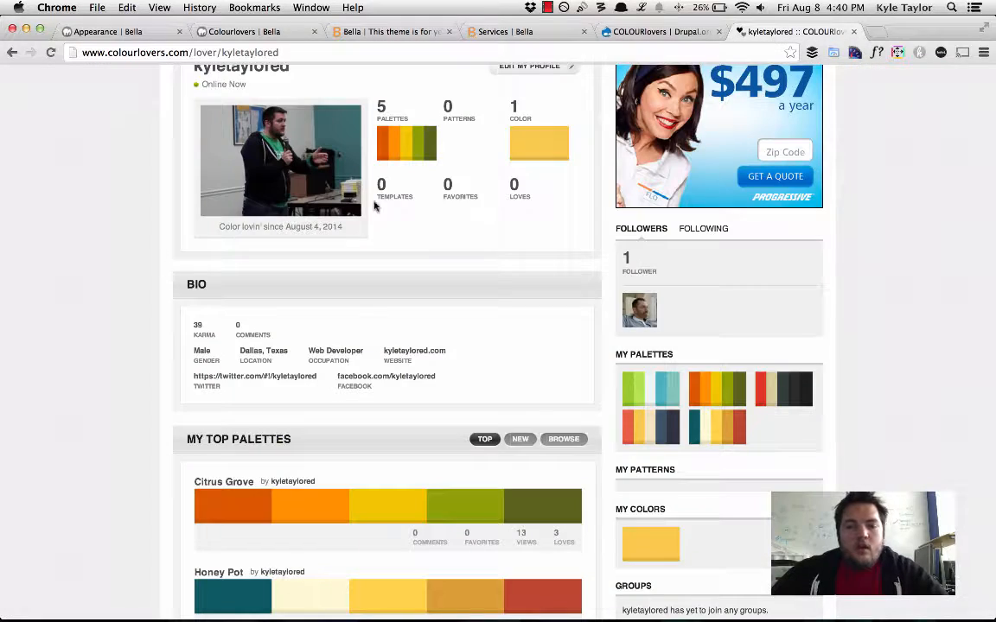
scroll(up, 3)
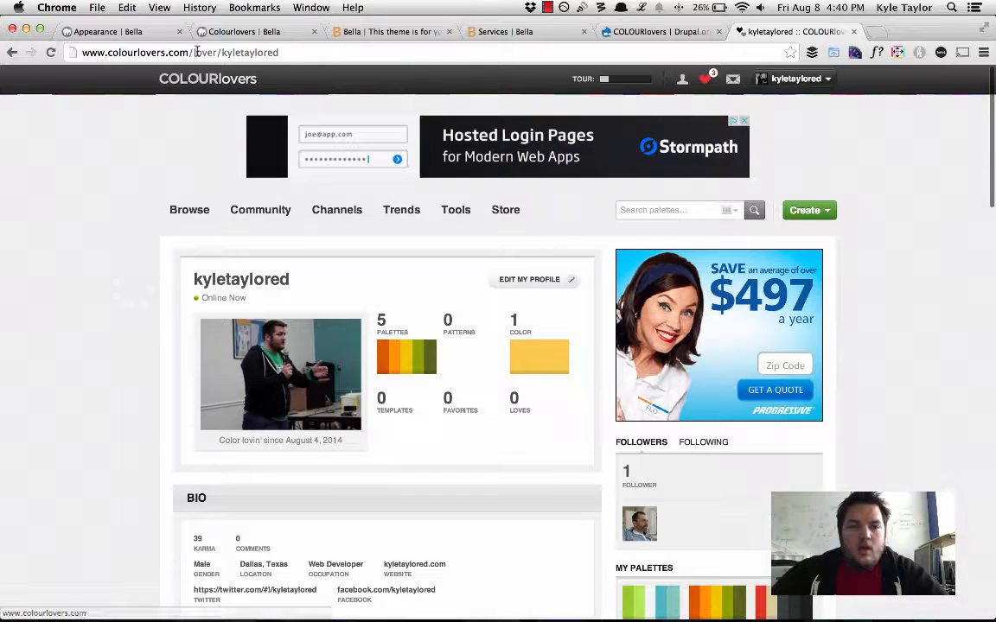
double_click(258, 52)
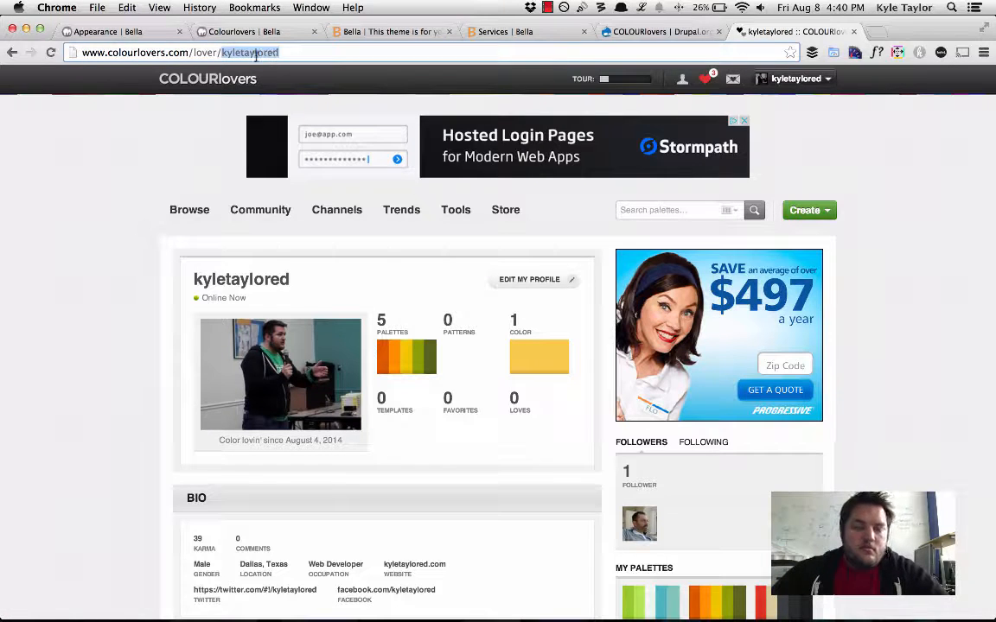
mouse_move(336, 90)
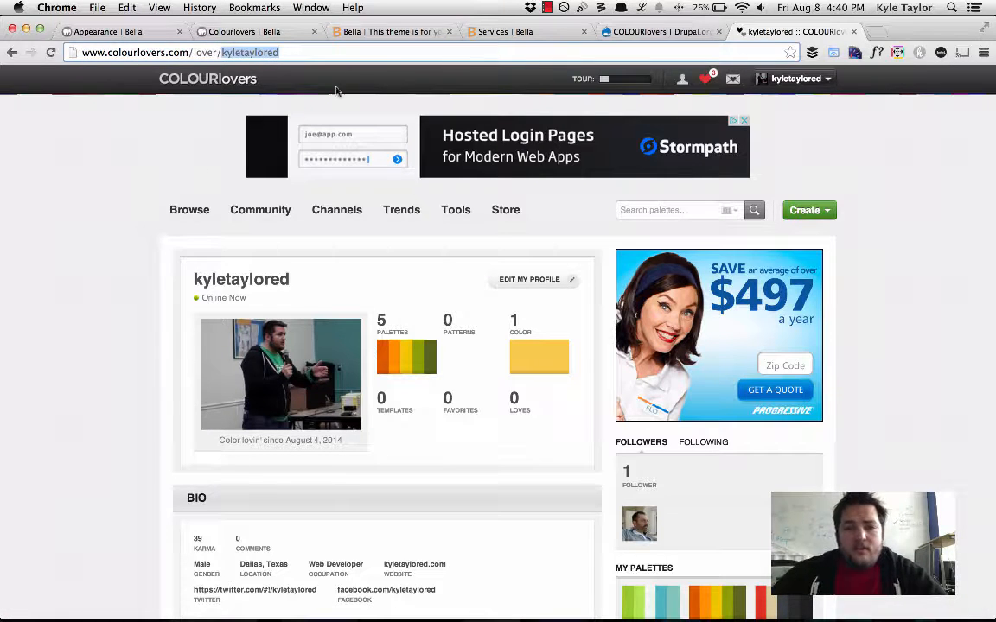
click(246, 32)
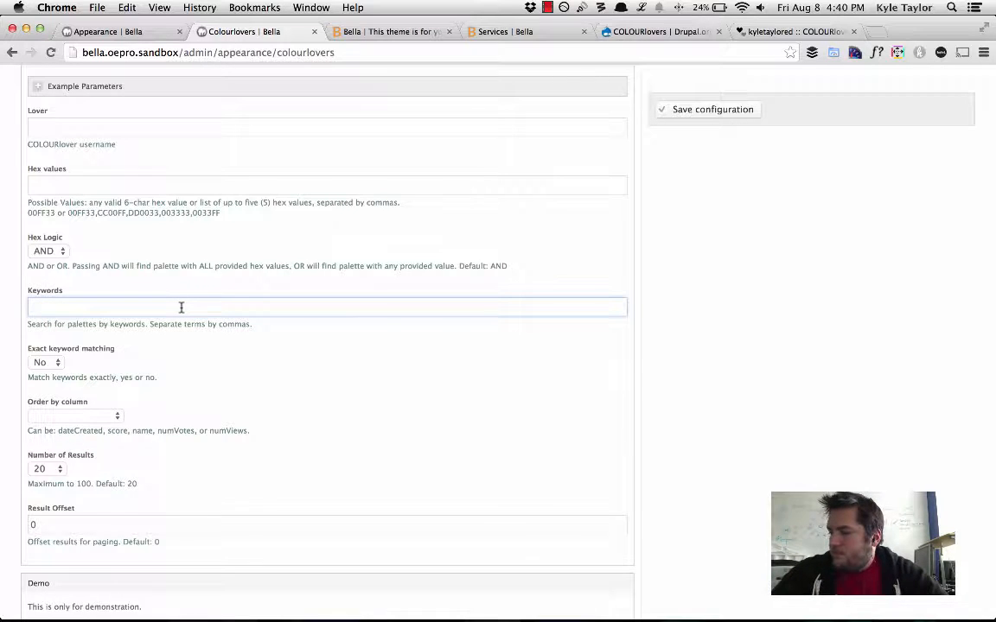
Step: Enter the 'green, blue, lime' keywords and turn on exact keyword matching
text(g)
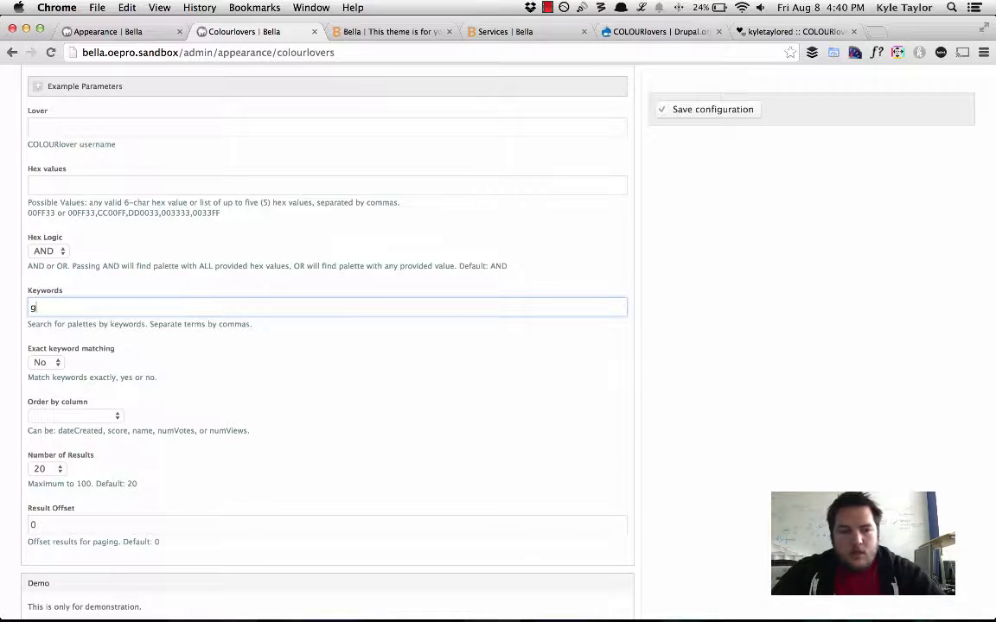
text(reen, blue, lime)
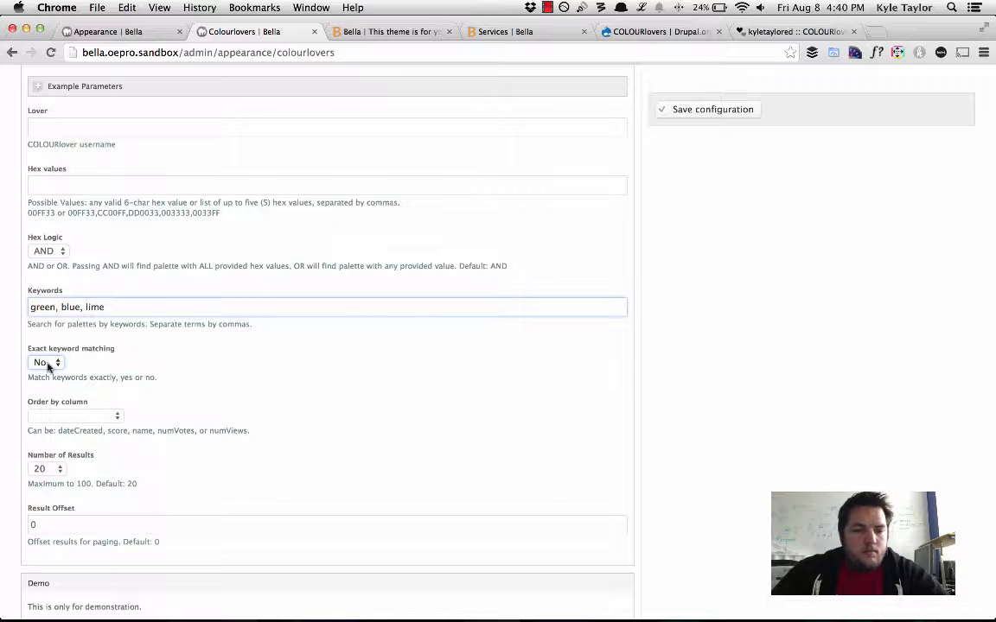
scroll(down, 3)
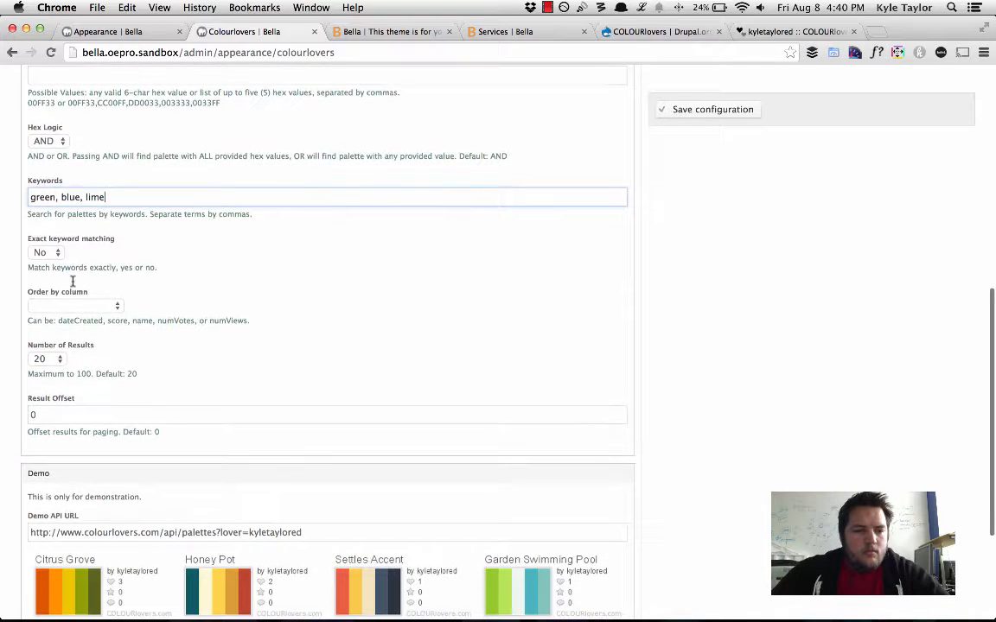
click(45, 252)
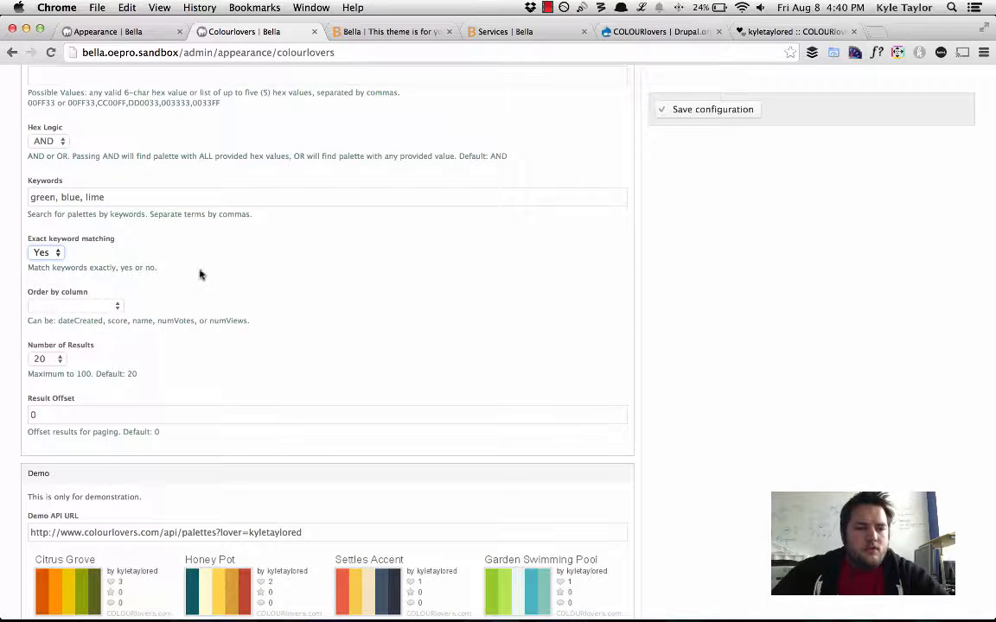
click(90, 197)
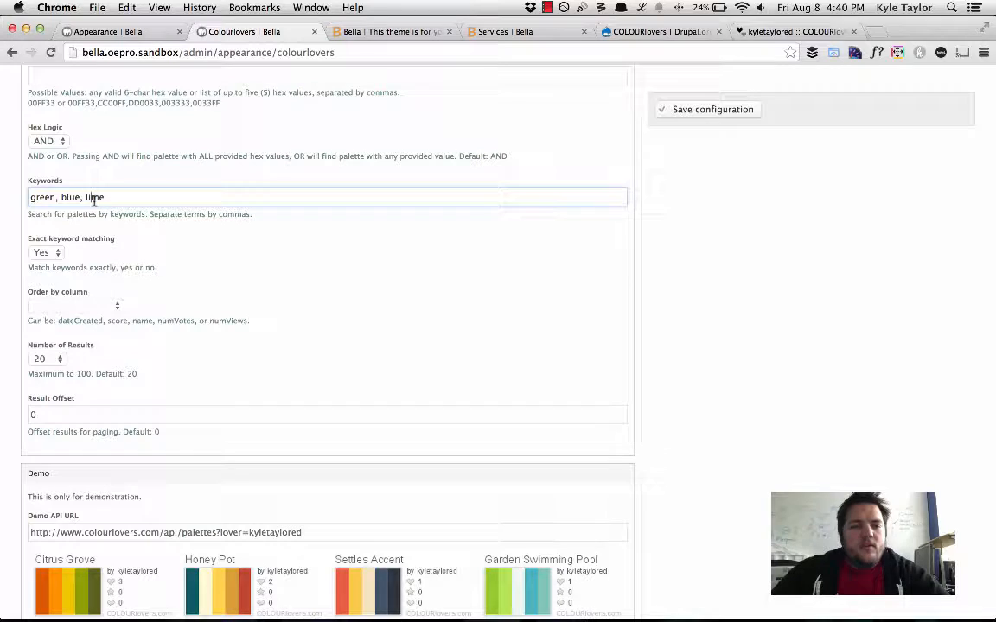
key(Backspace)
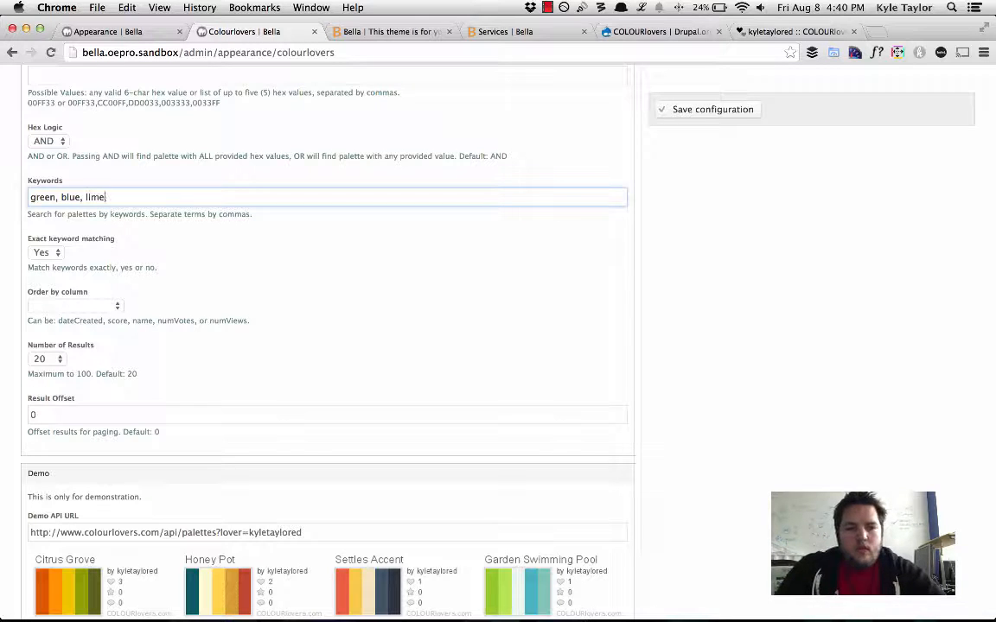
Step: Order palette results by Score and save the configuration
click(73, 305)
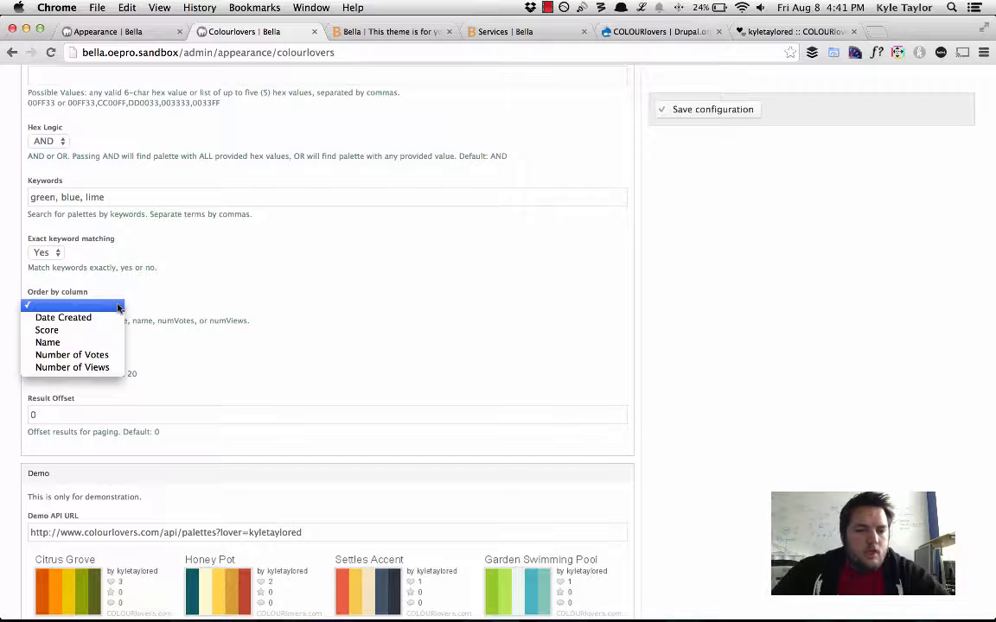
click(46, 330)
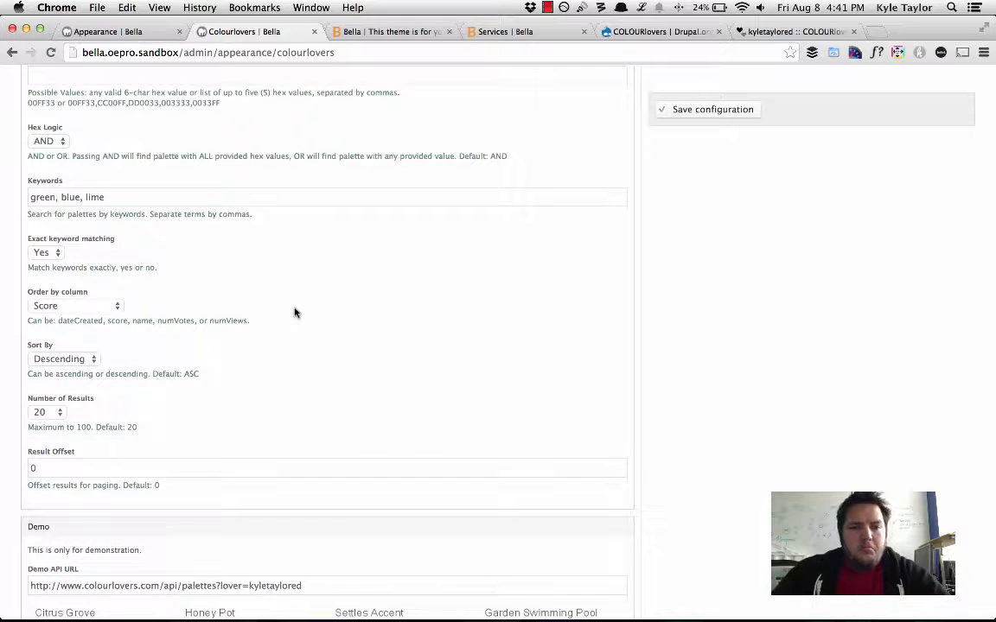
scroll(down, 3)
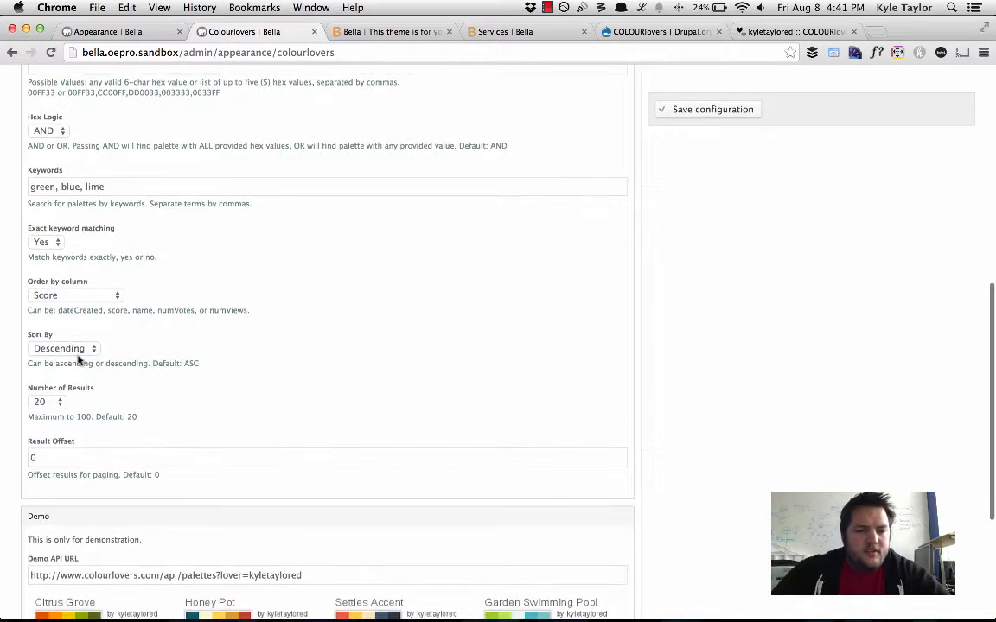
scroll(down, 3)
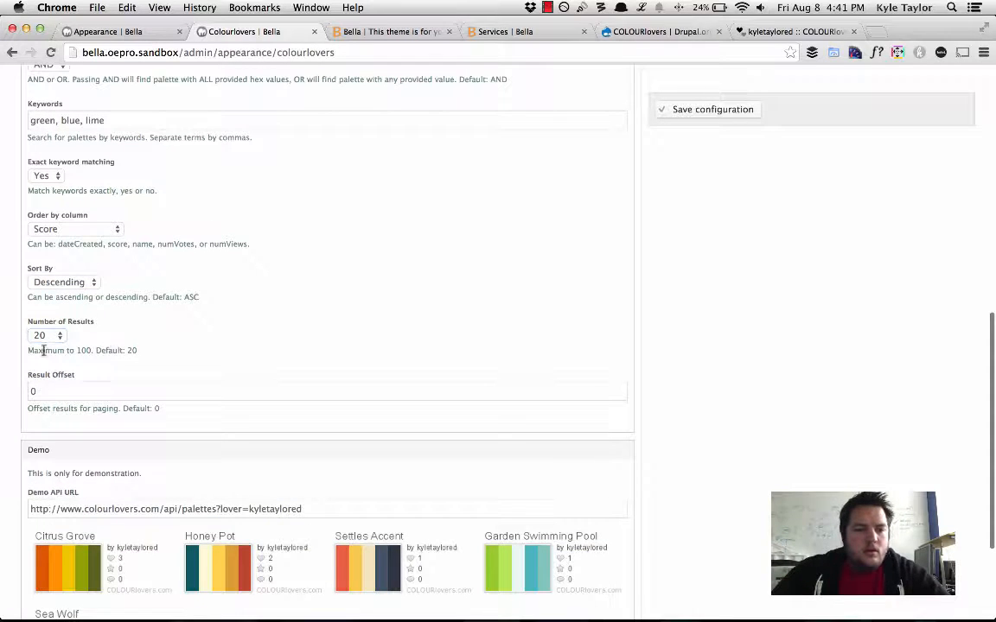
click(712, 108)
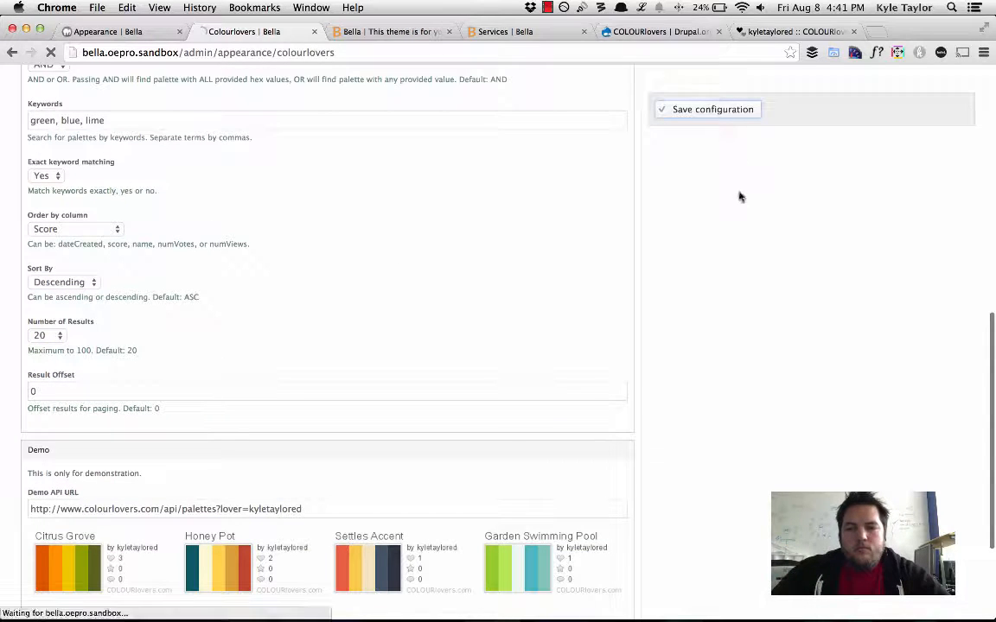
mouse_move(798, 289)
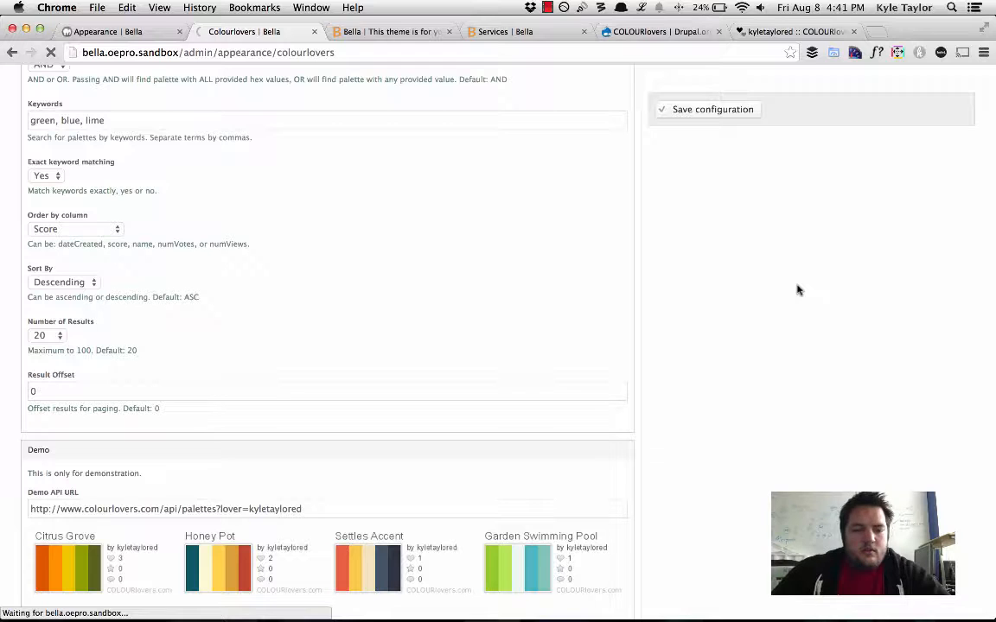
click(709, 109)
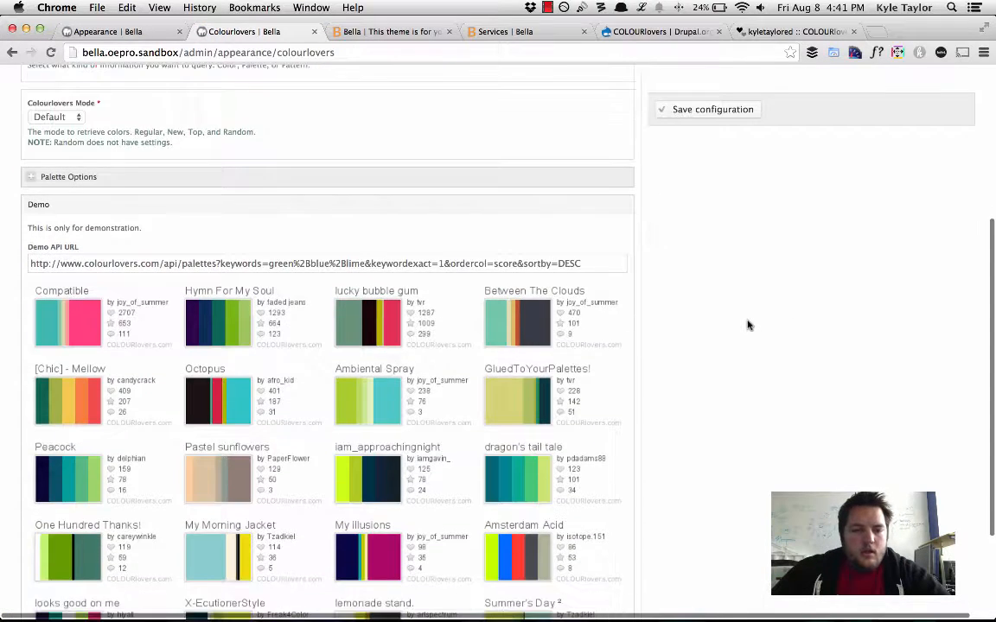
Step: Scroll through the twenty green, blue and lime palette results ranked by score
scroll(down, 3)
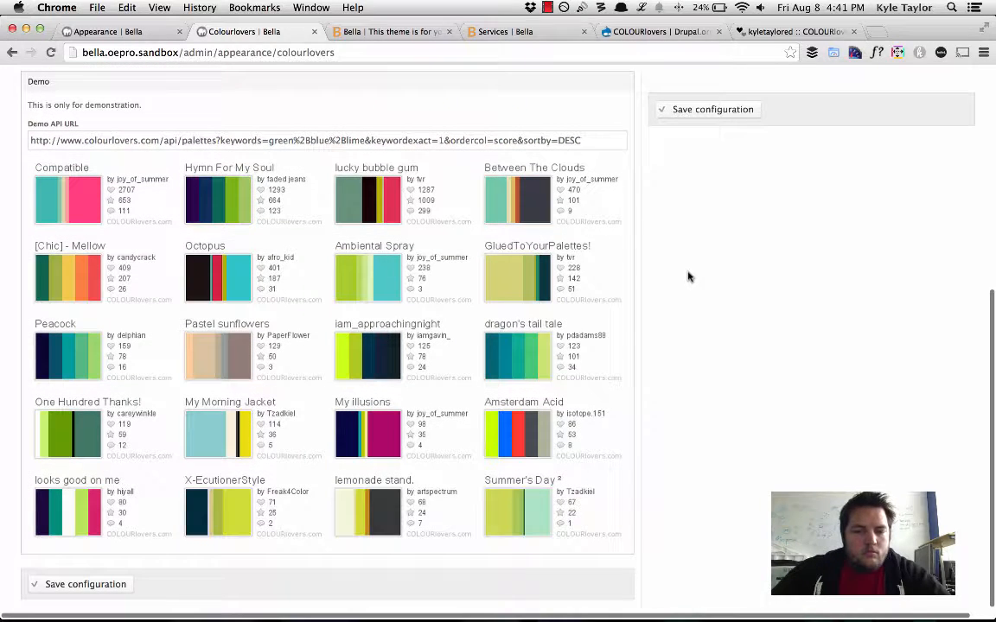
mouse_move(520, 364)
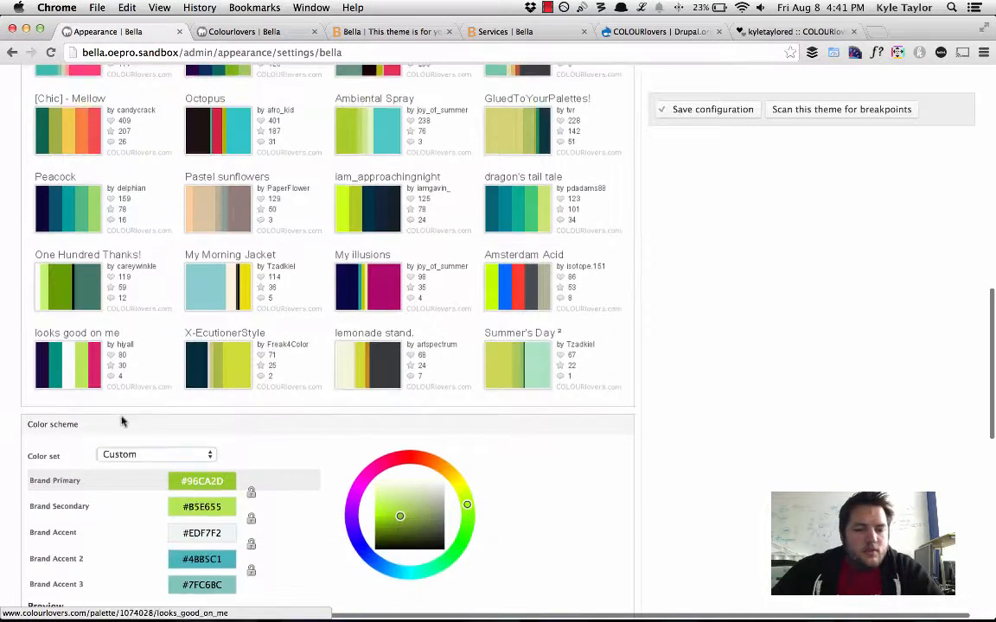
Step: Choose the [Chic] - Mellow color set and switch to the Bella homepage tab
click(155, 455)
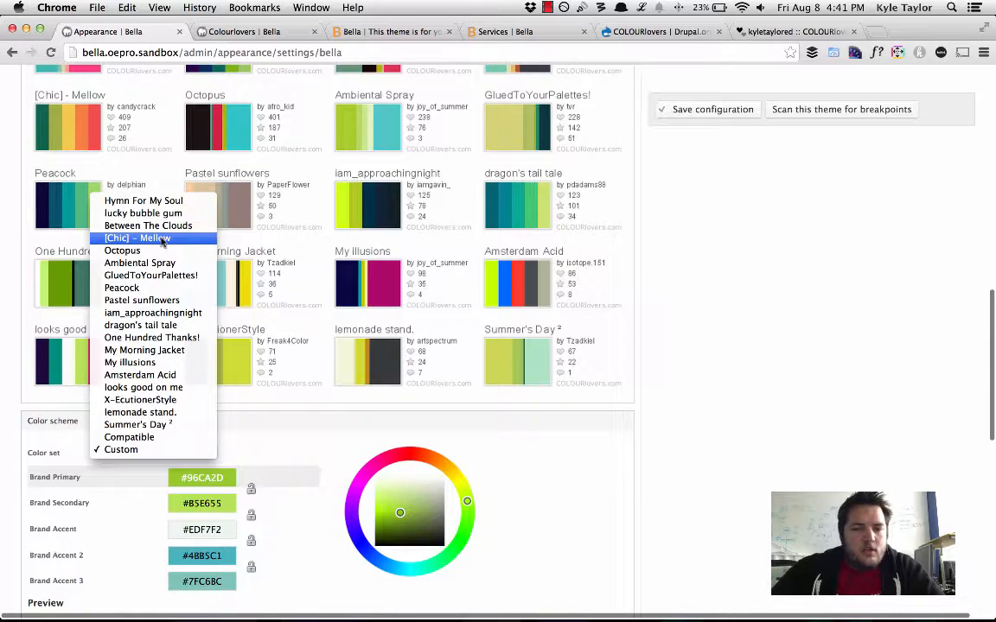
click(137, 238)
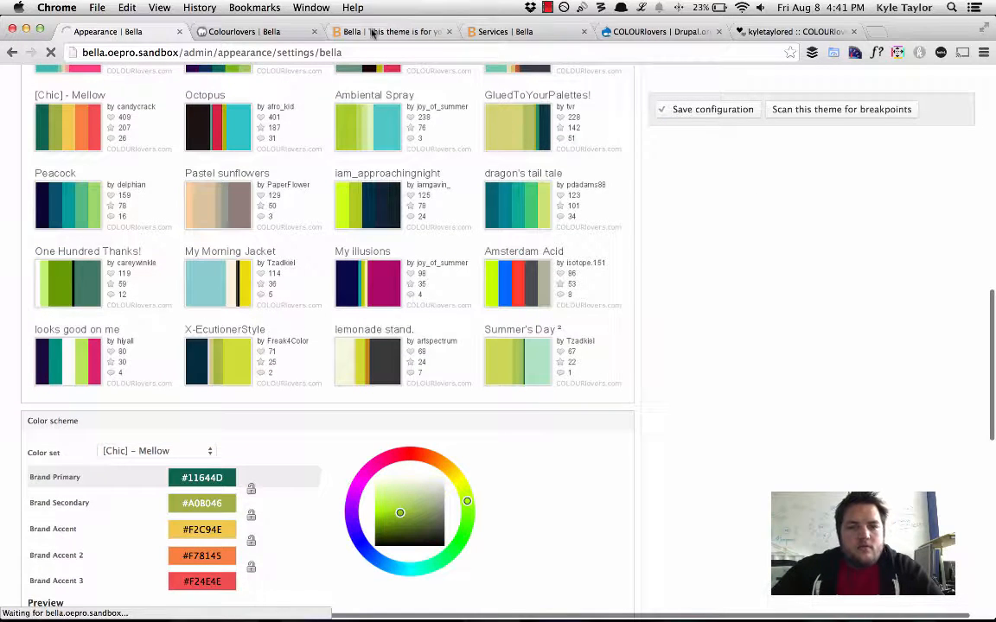
mouse_move(392, 32)
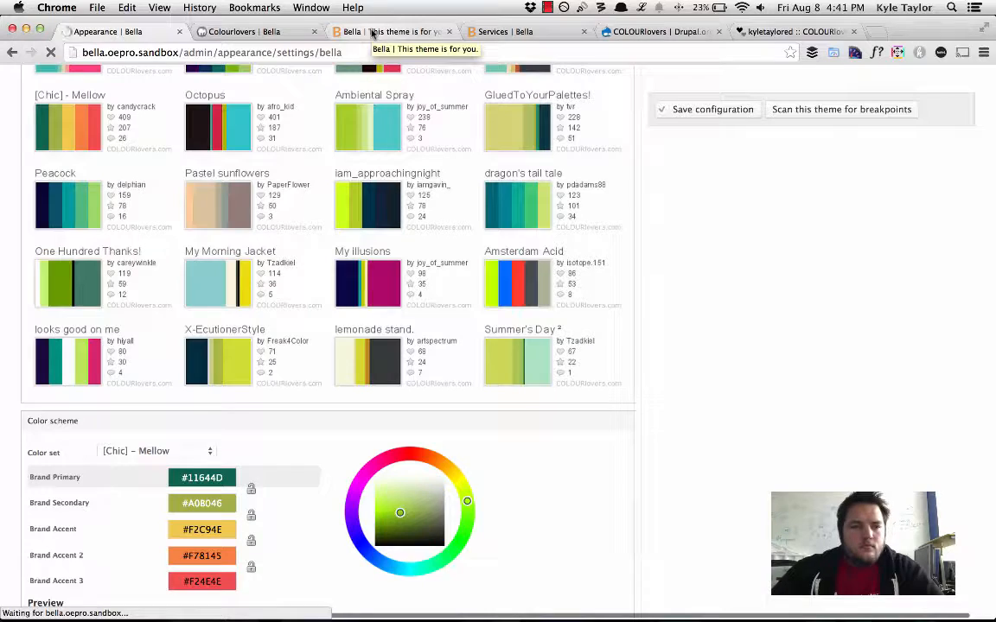
click(380, 32)
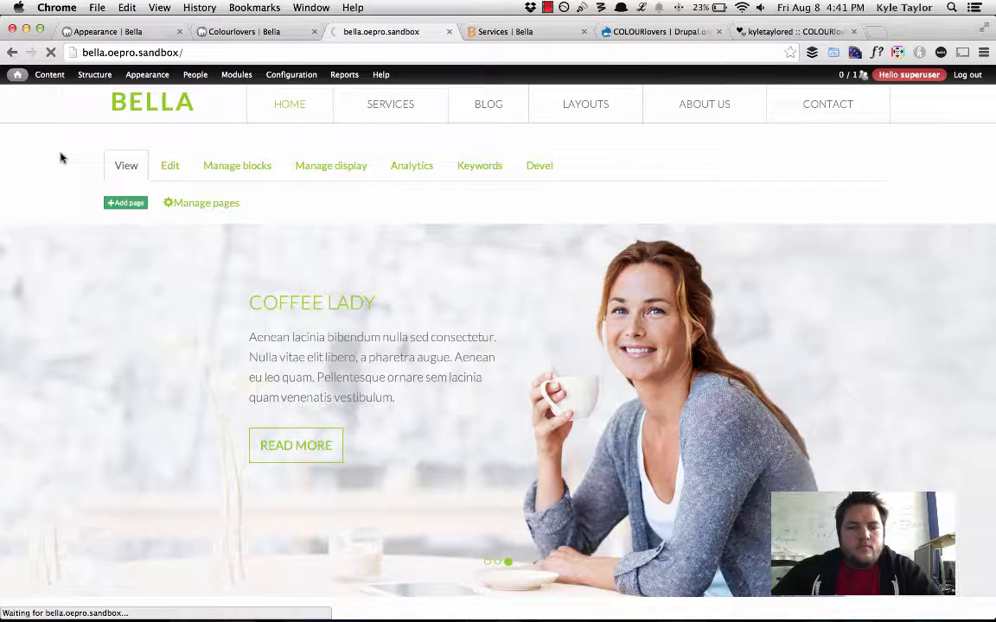
Step: Reload the homepage and scroll through its dark teal and yellow colours to the footer
click(147, 75)
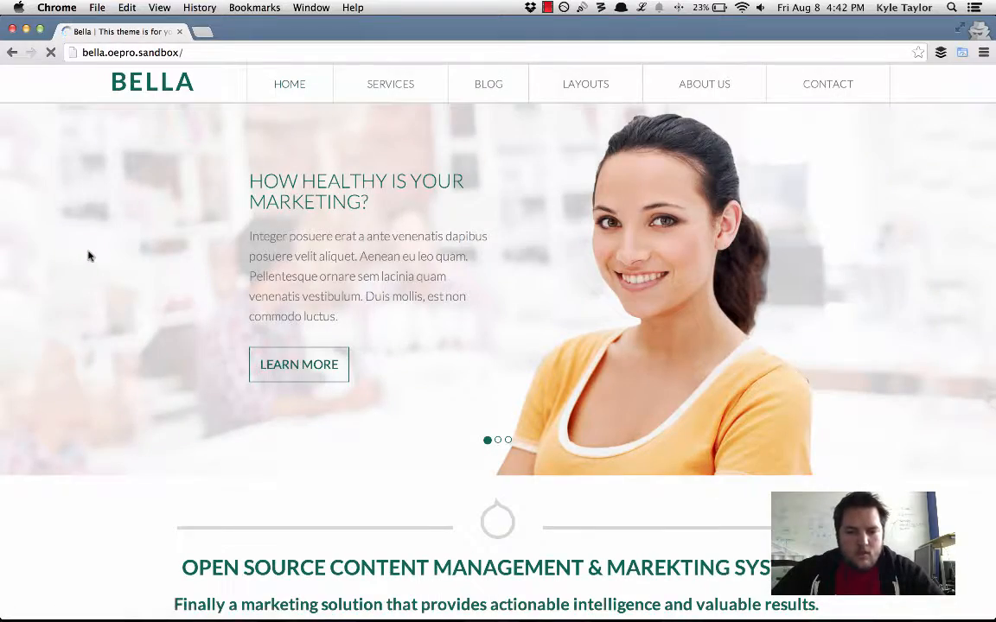
scroll(down, 3)
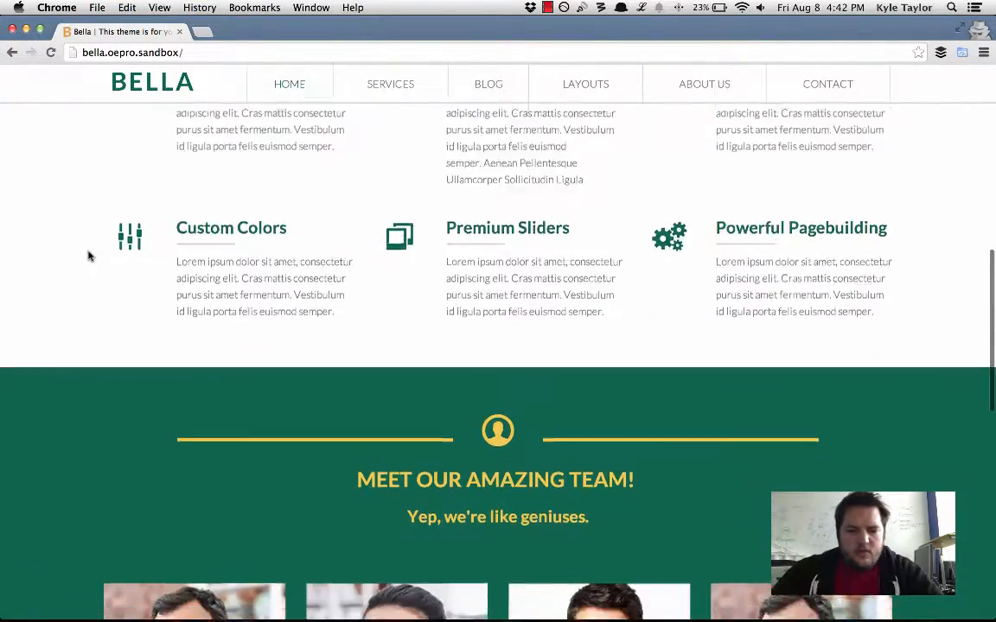
scroll(down, 3)
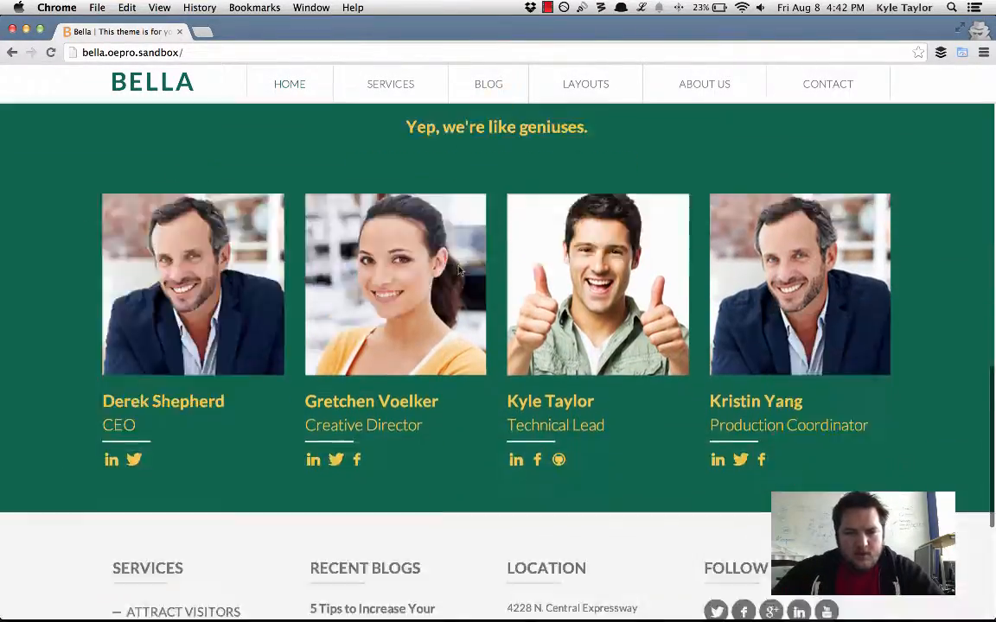
scroll(down, 3)
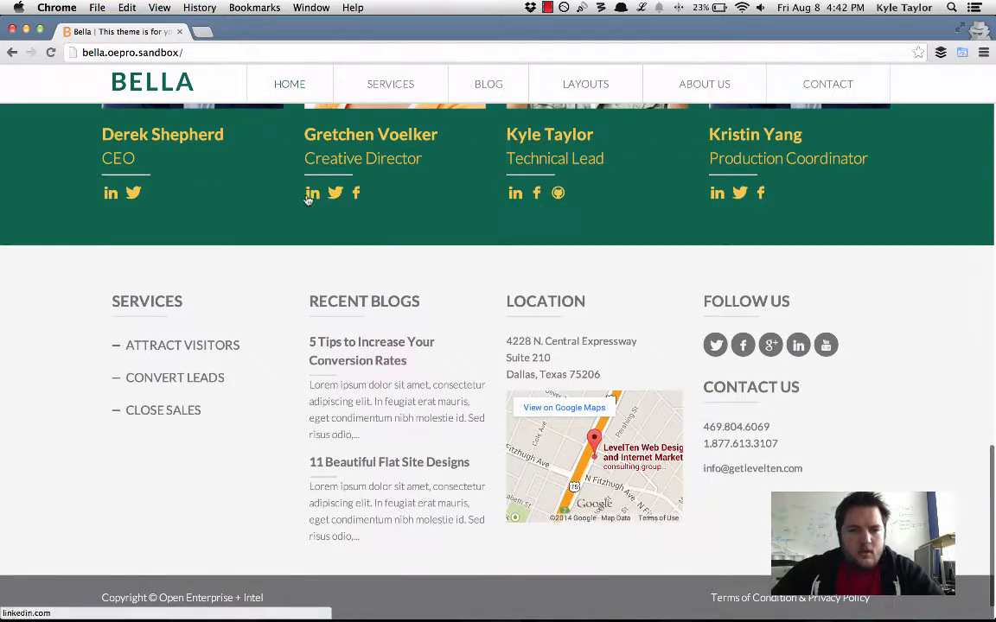
mouse_move(714, 345)
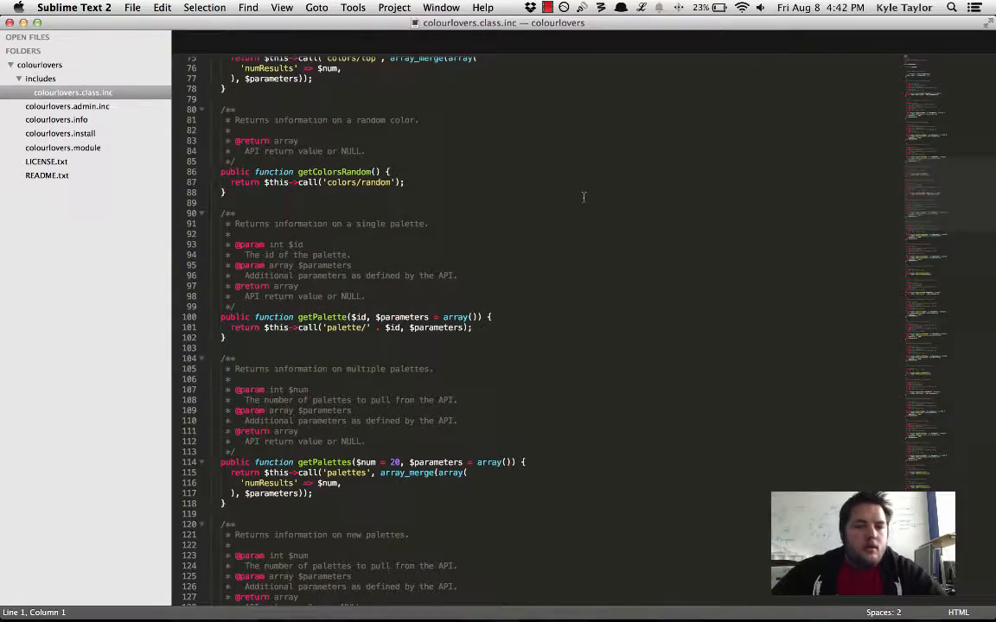
Step: Browse colourlovers.admin.inc down to its helper functions, then bring up Bella's content.less
click(69, 105)
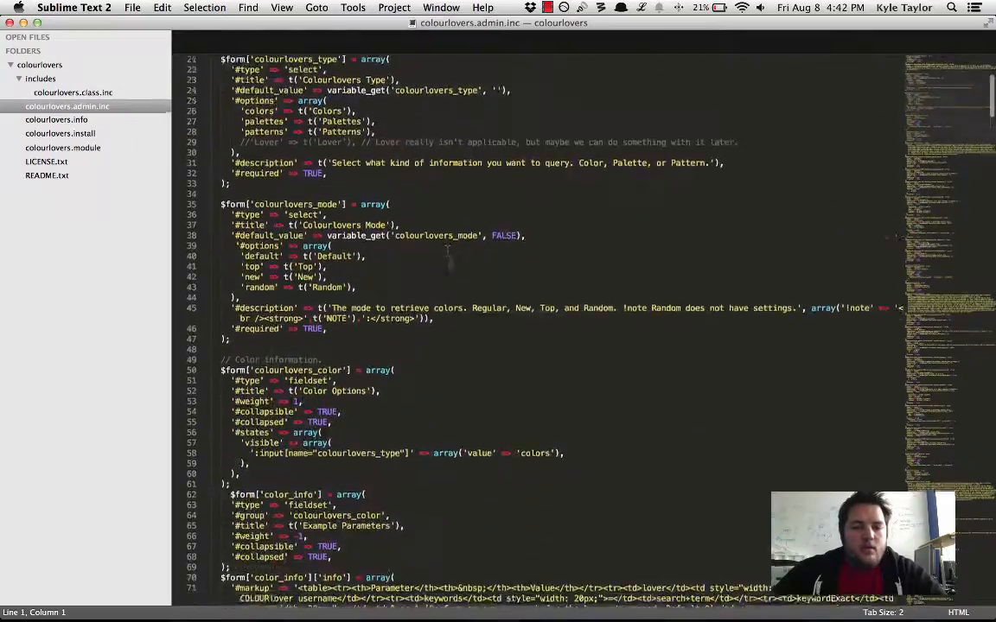
scroll(down, 3)
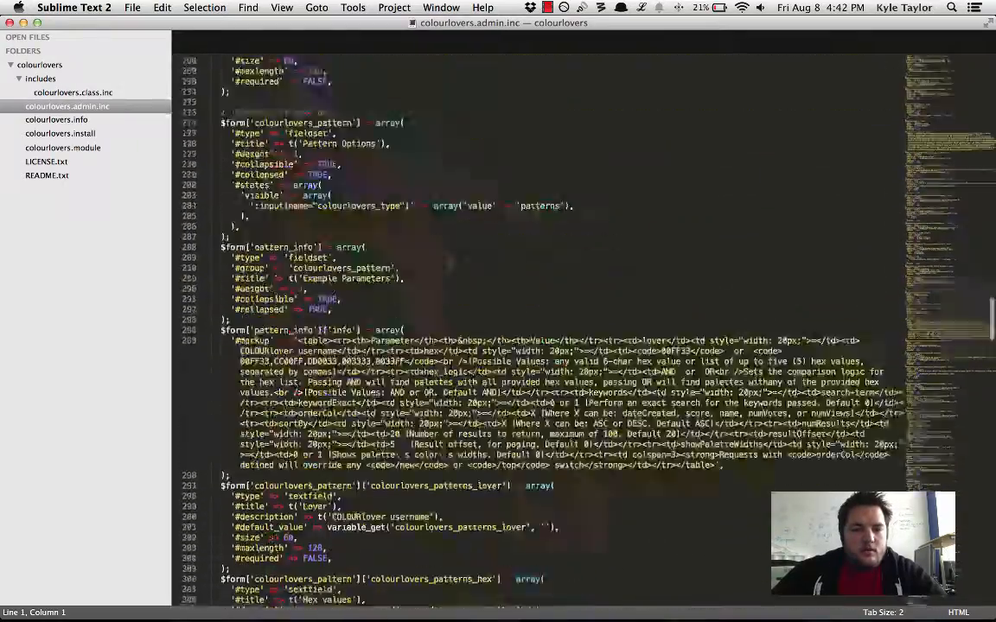
scroll(down, 3)
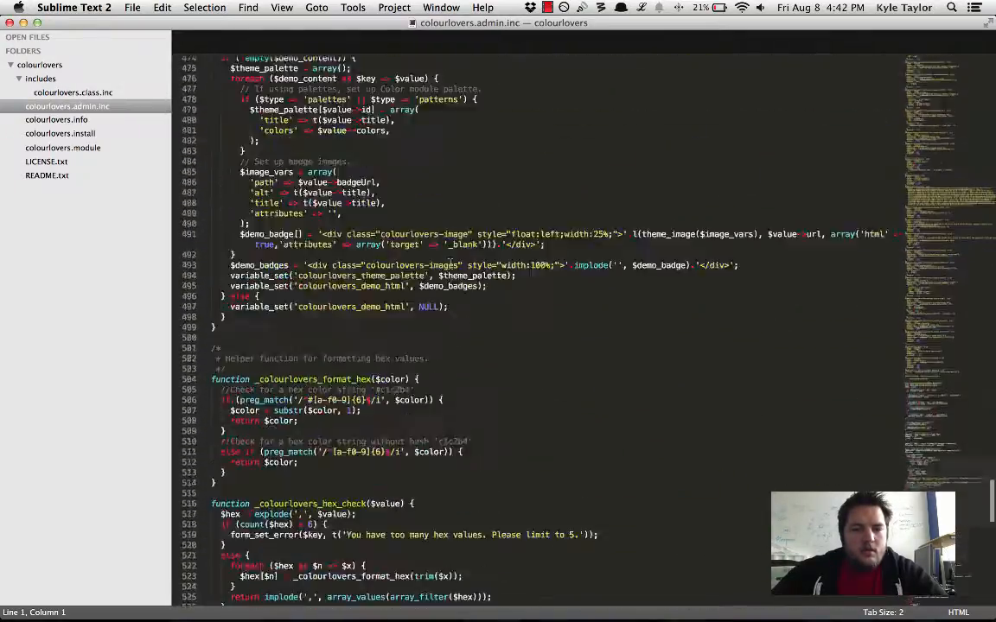
scroll(down, 3)
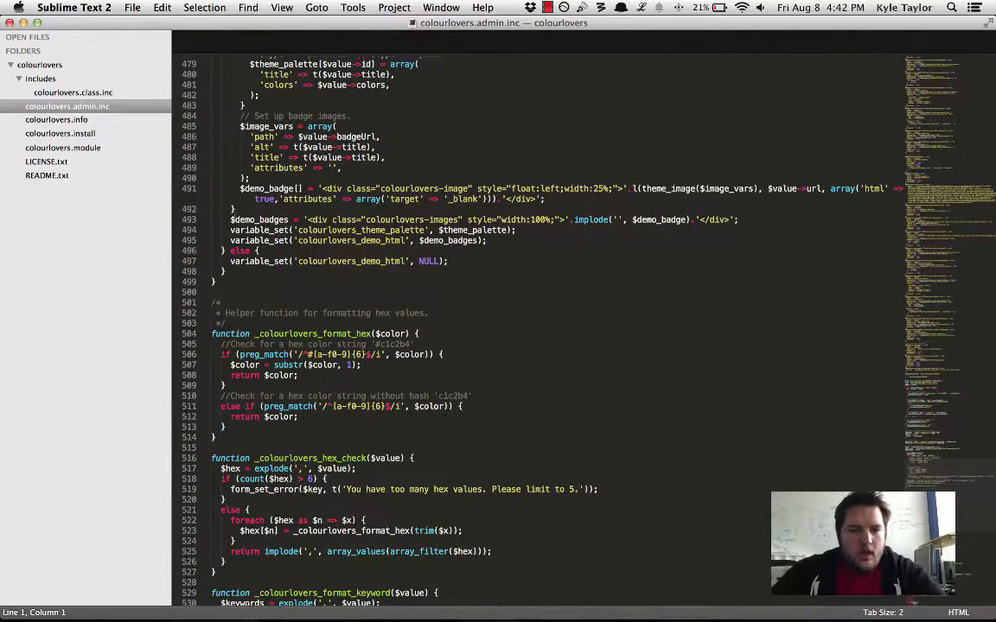
double_click(360, 230)
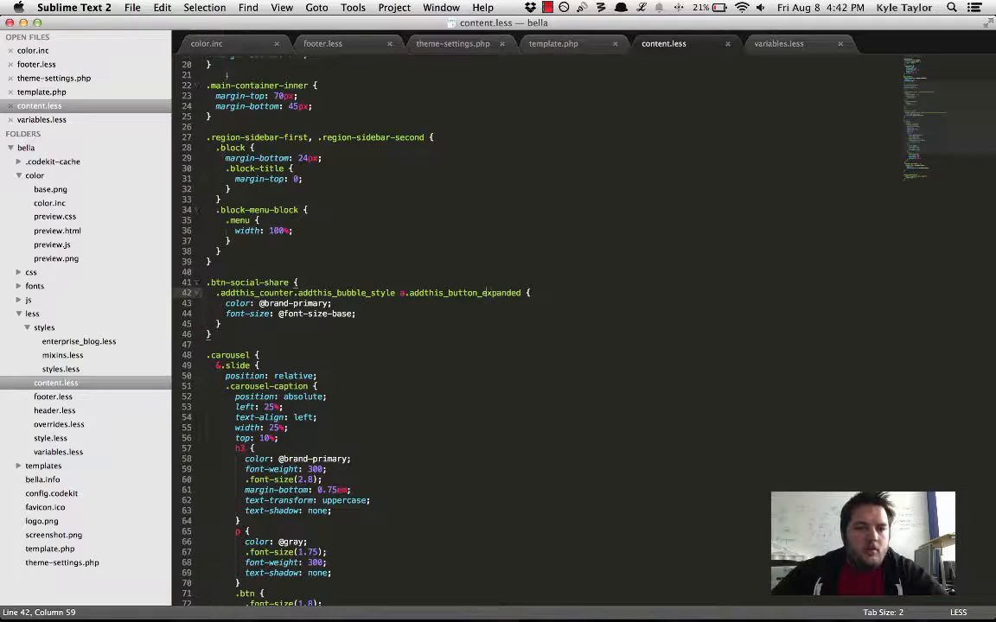
Step: Review theme-settings.php's kuler_settings and colourlovers_settings arrays, then open color.inc
click(226, 43)
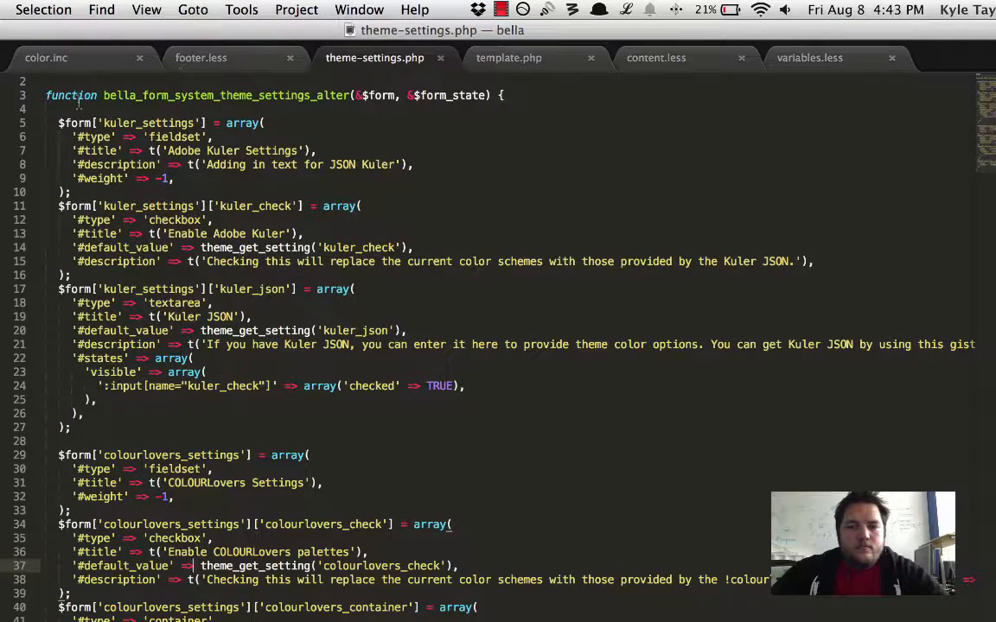
click(48, 58)
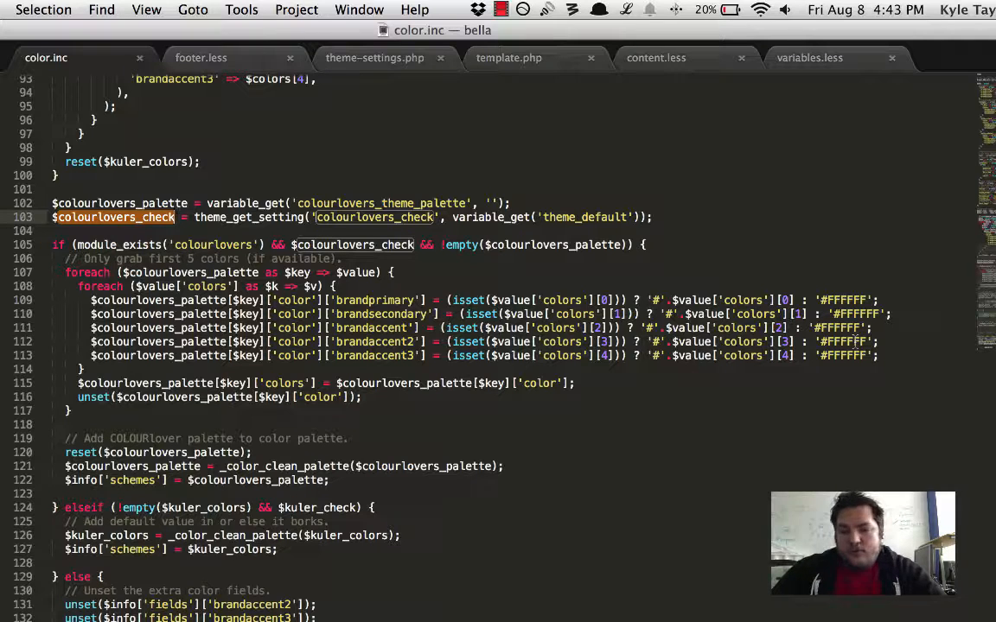
mouse_move(474, 393)
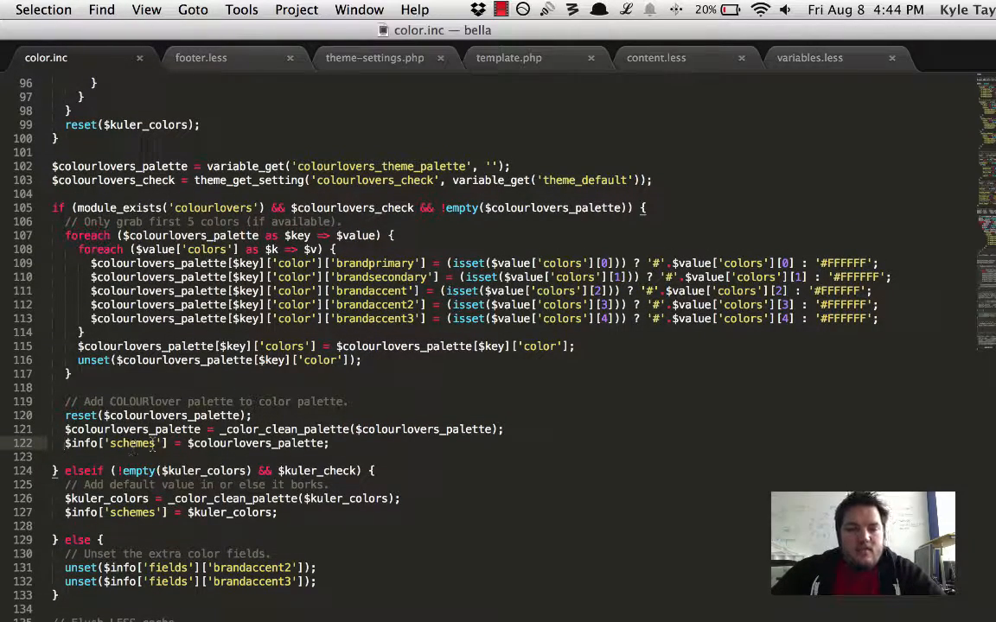
Step: Highlight color.inc's schemes assignment, then bring up the COLOURlovers Drupal.org project page
double_click(256, 443)
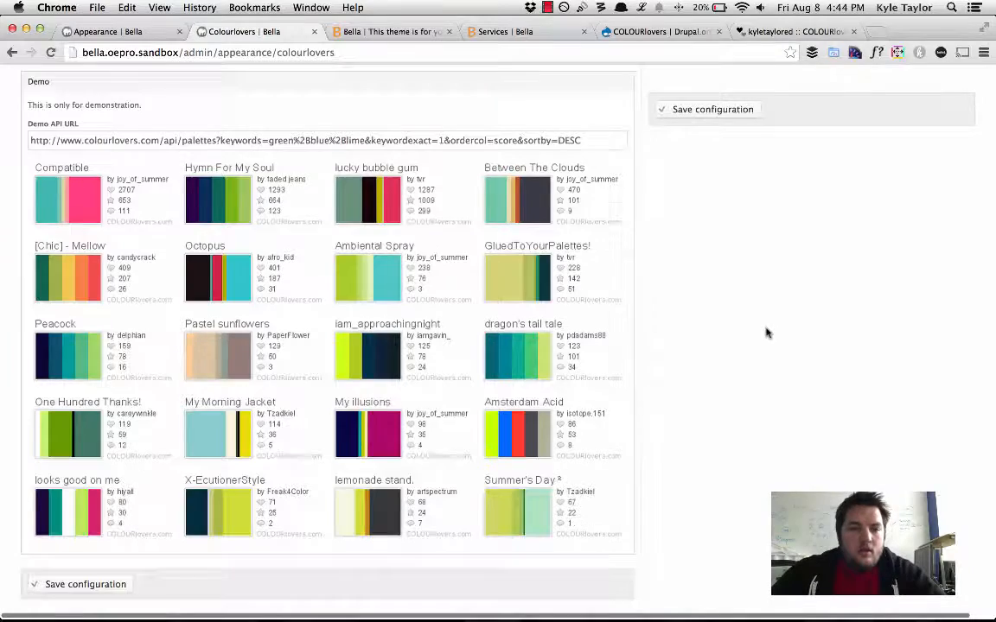
click(657, 32)
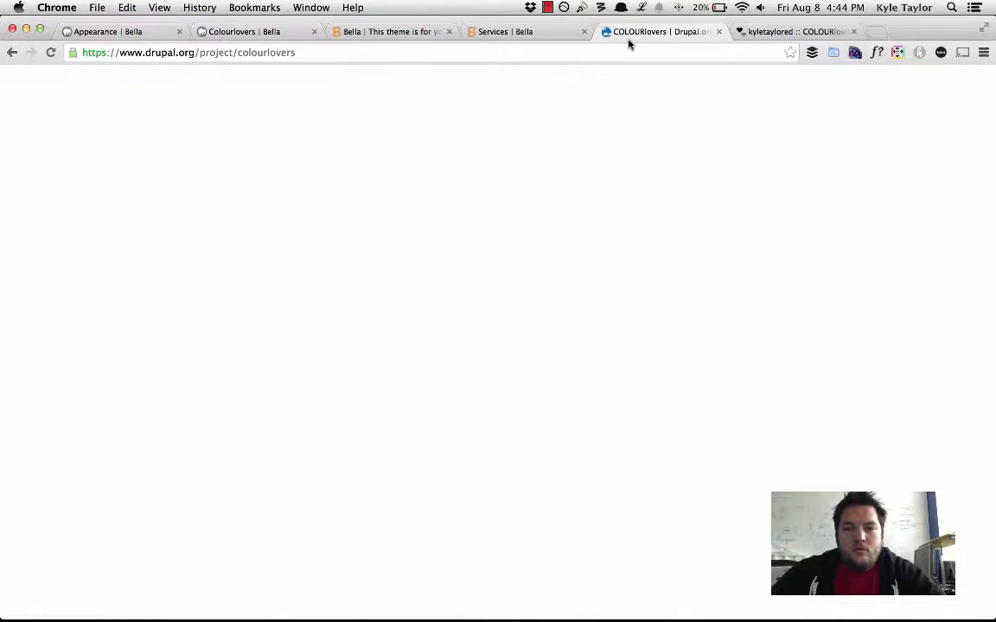